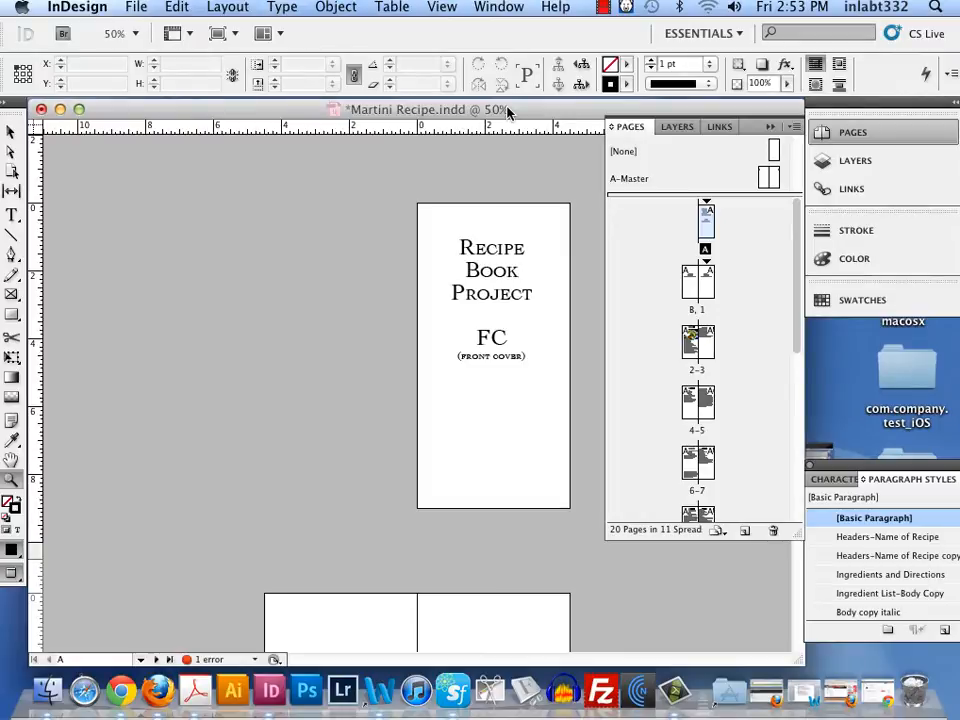
# - Review the booklet pages and check the cover page's numbering and section options
pyautogui.scroll(-3)
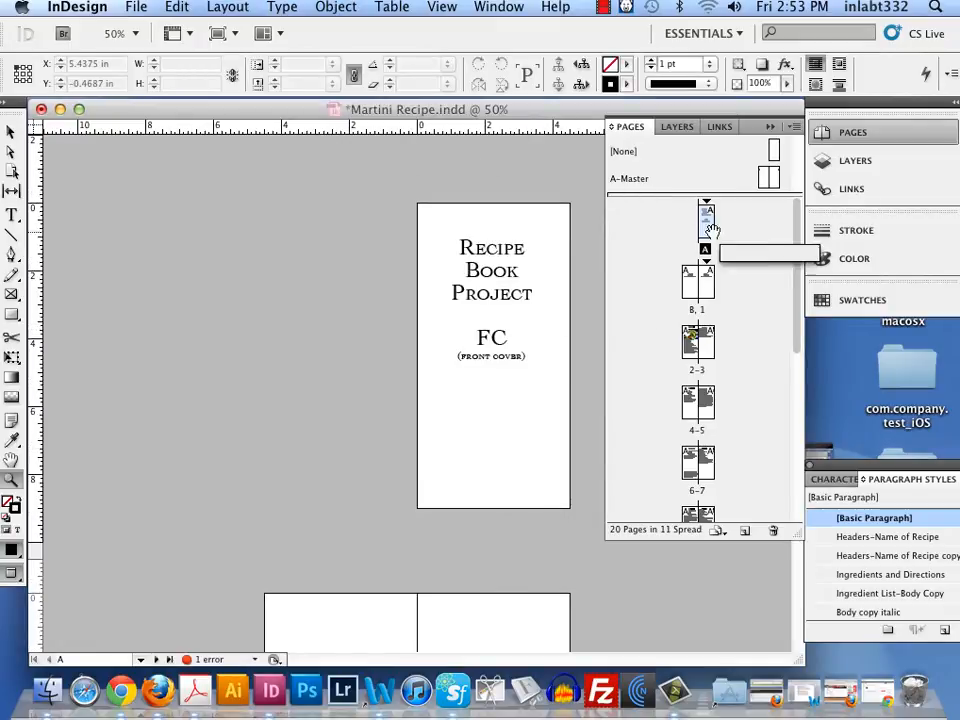
pyautogui.scroll(-3)
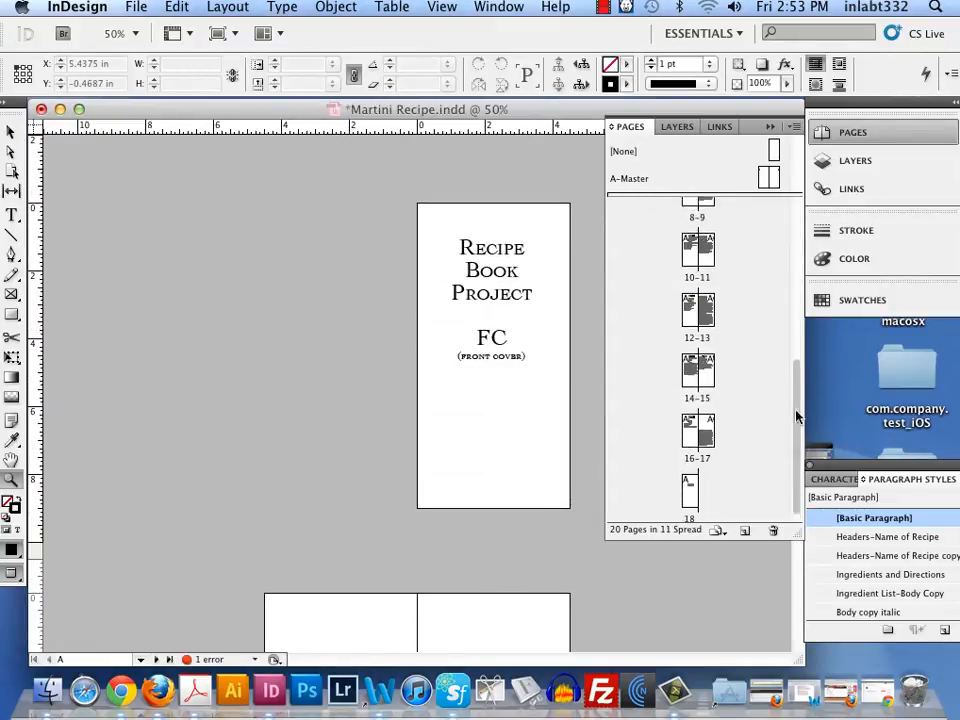
pyautogui.scroll(-3)
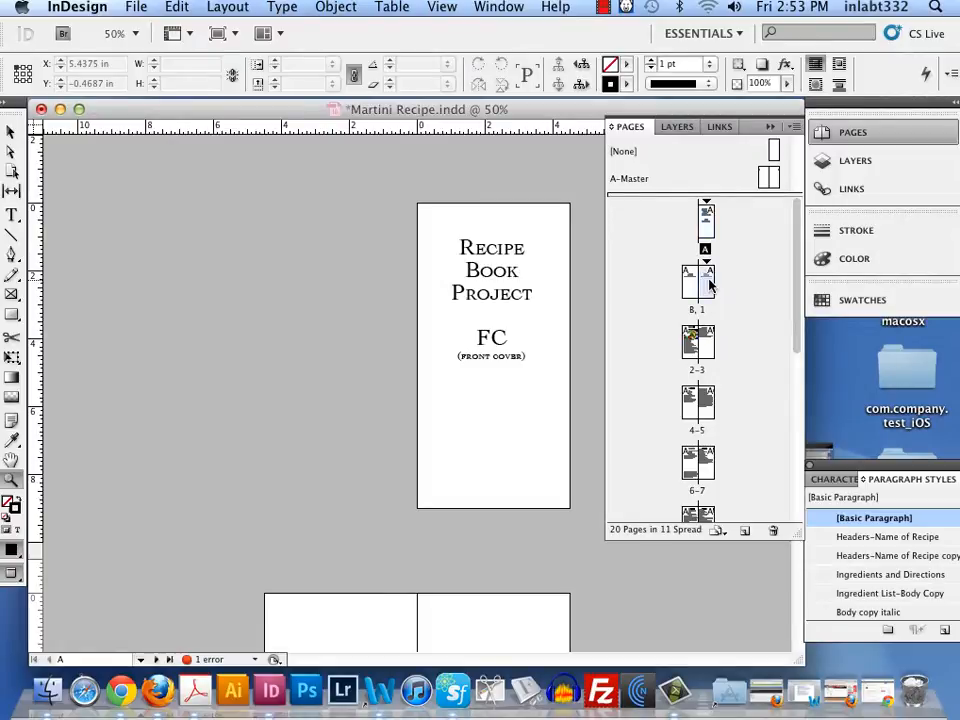
pyautogui.rightClick(696, 284)
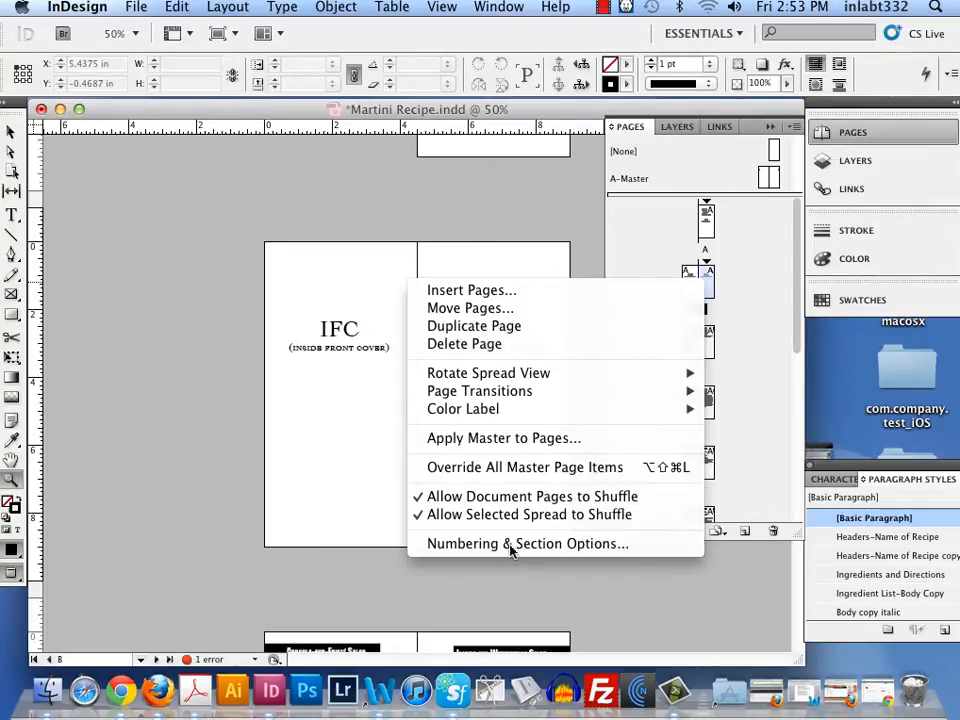
pyautogui.click(528, 544)
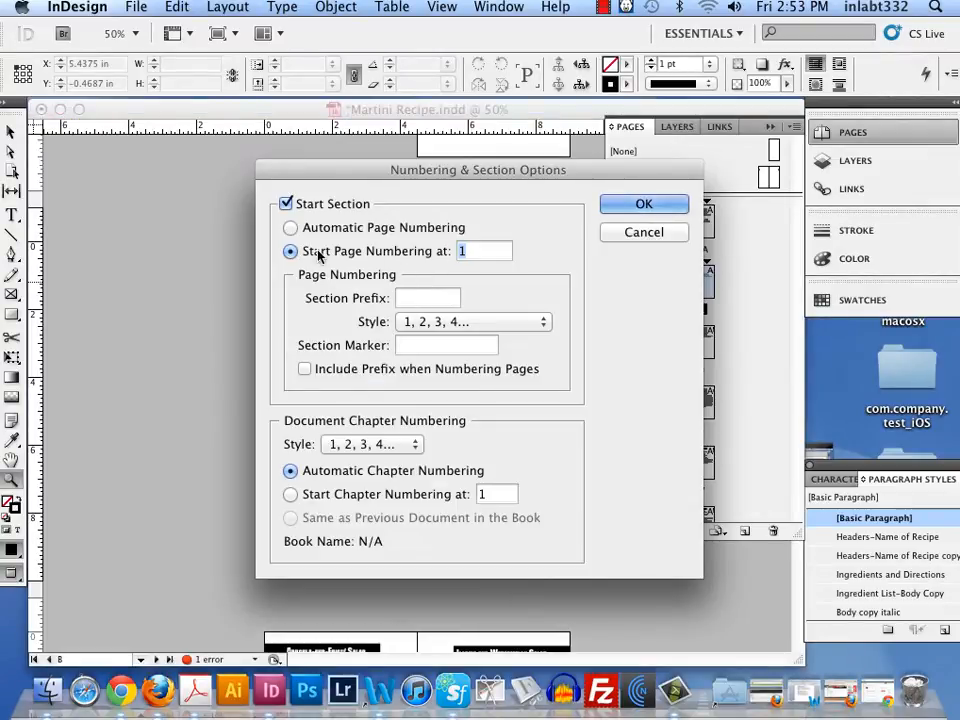
pyautogui.click(288, 204)
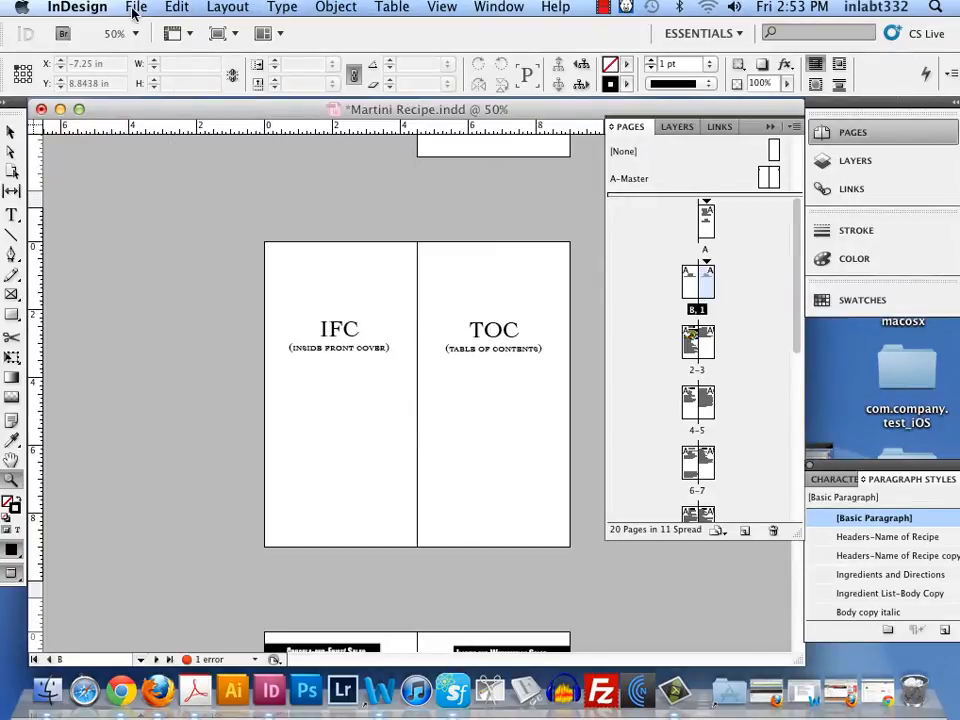
# - In Print Booklet, turn off auto-fit to marks and bleeds, keep blank printer spreads, set margins to .125 in
pyautogui.click(136, 8)
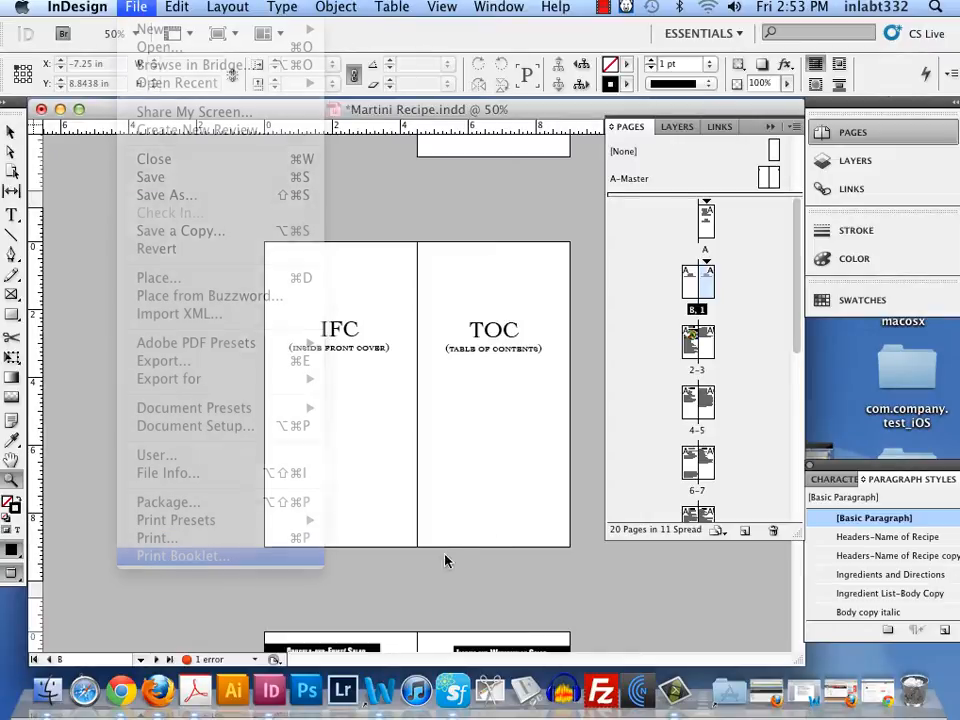
pyautogui.click(180, 556)
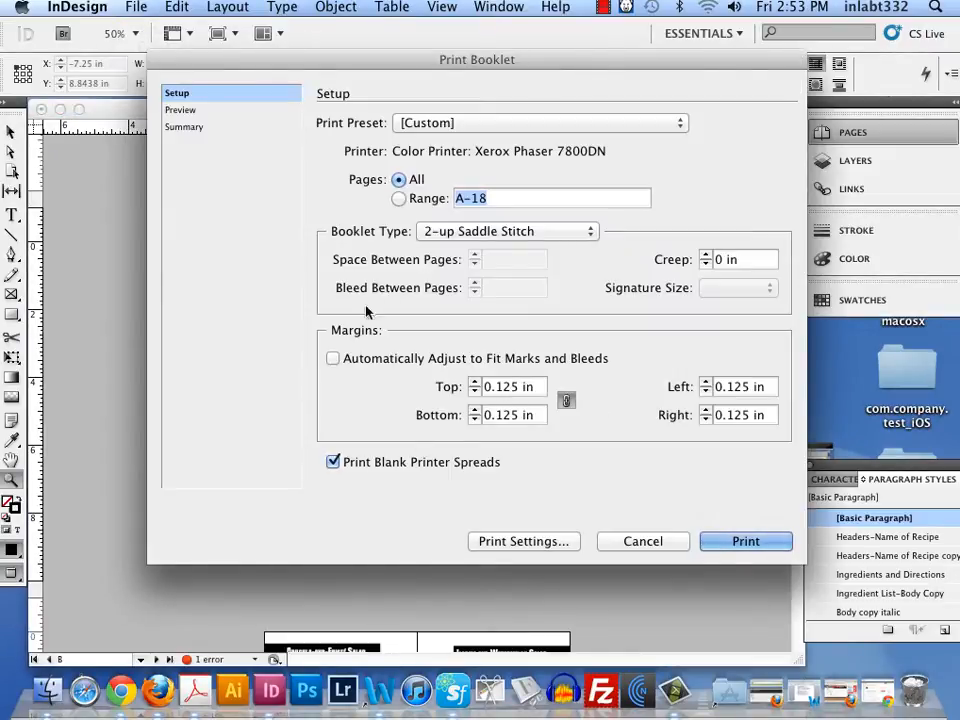
pyautogui.click(332, 358)
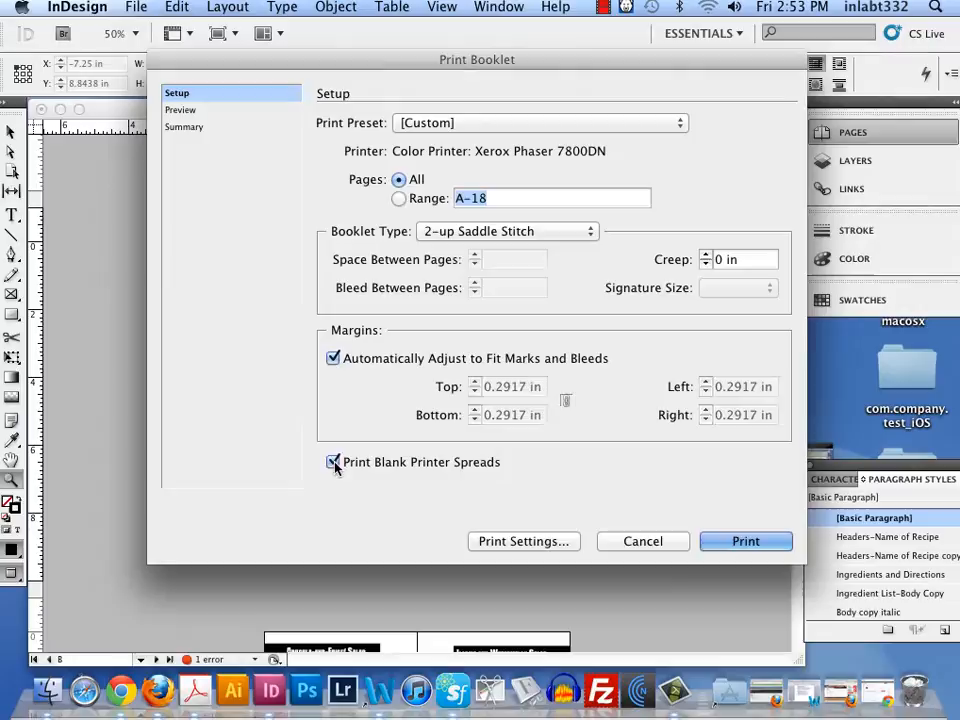
pyautogui.click(332, 462)
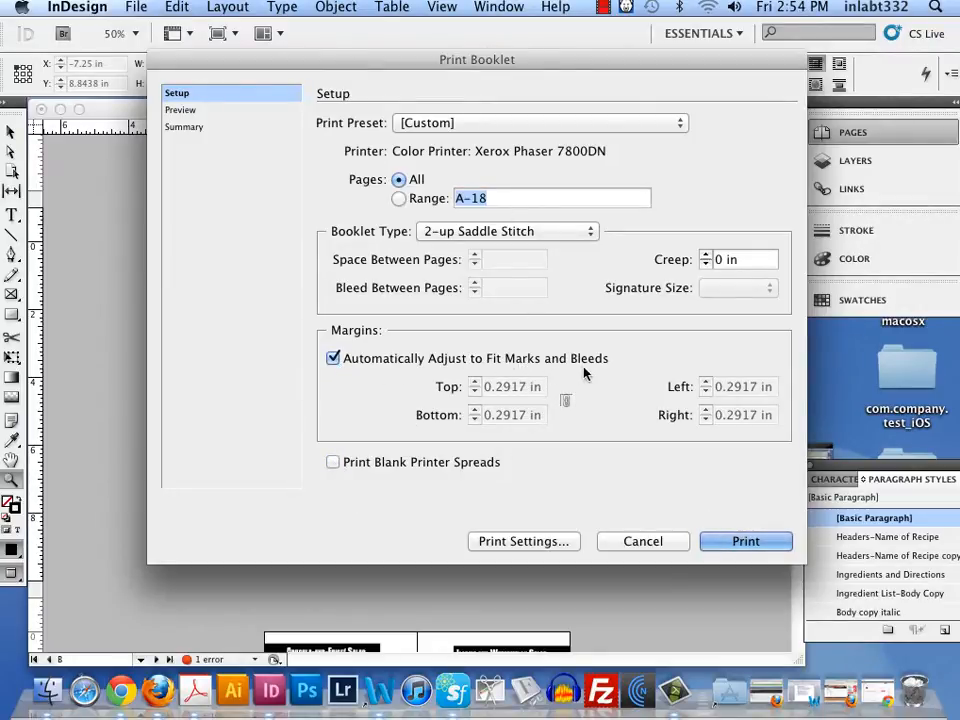
pyautogui.moveTo(404, 464)
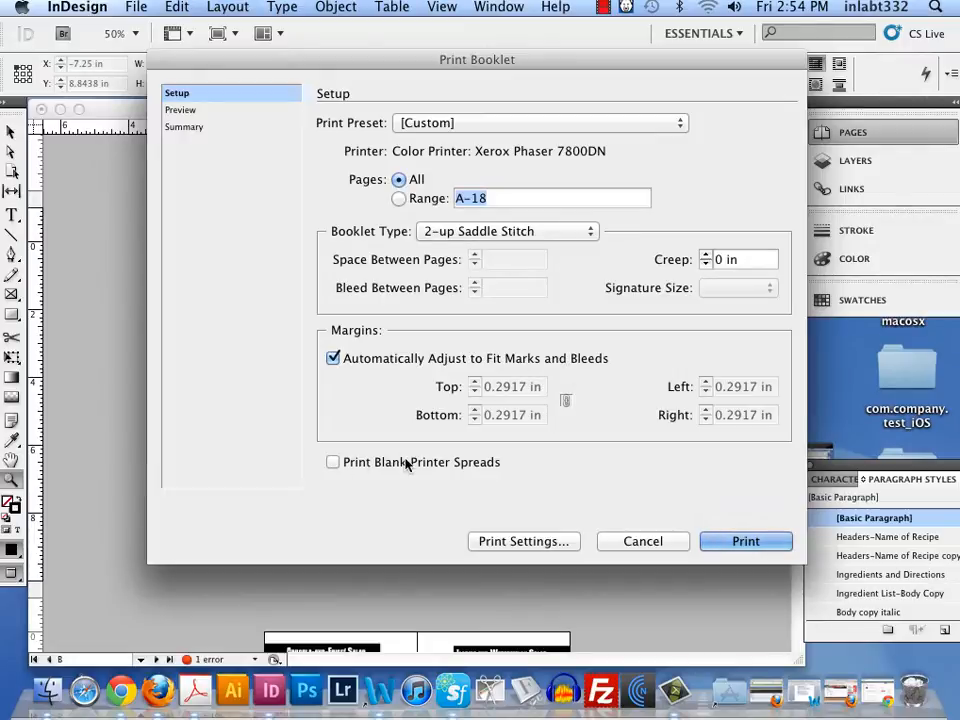
pyautogui.click(332, 460)
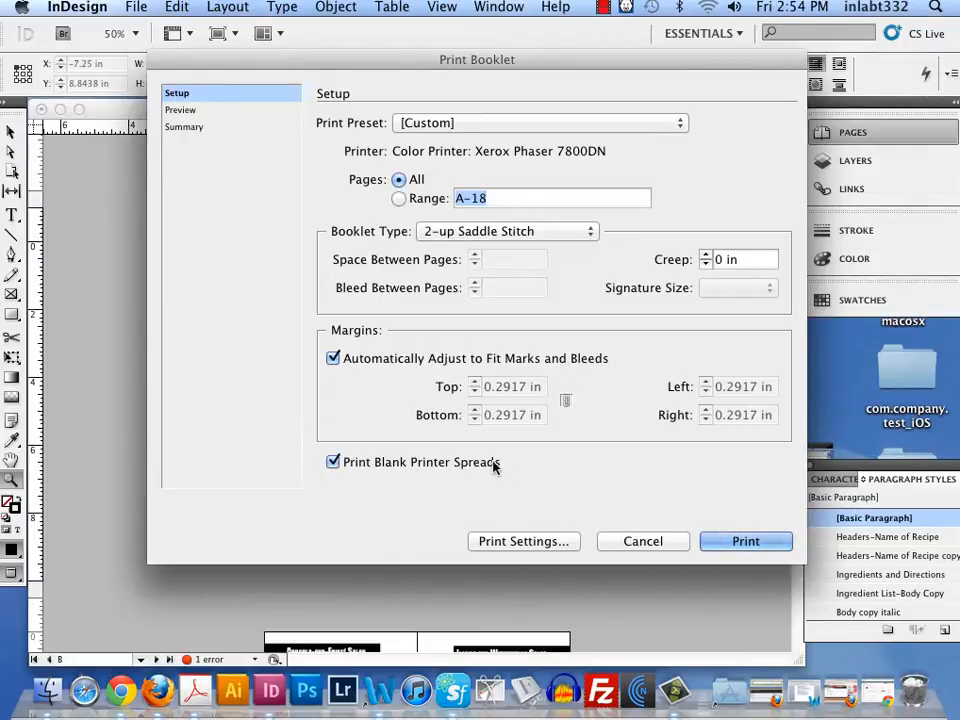
pyautogui.click(332, 358)
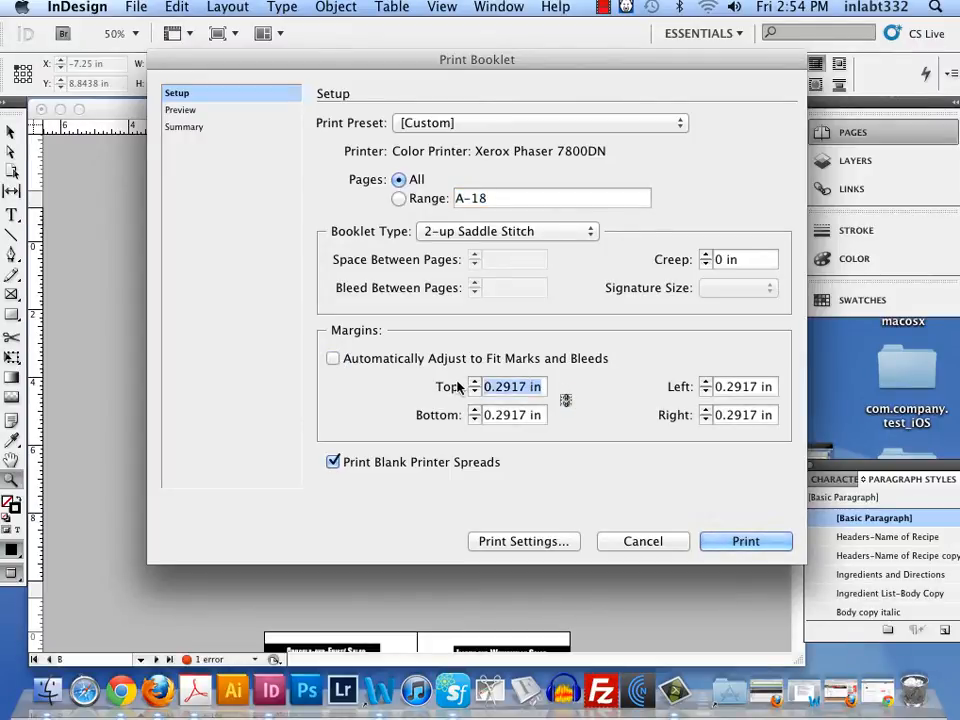
pyautogui.write('.125 in')
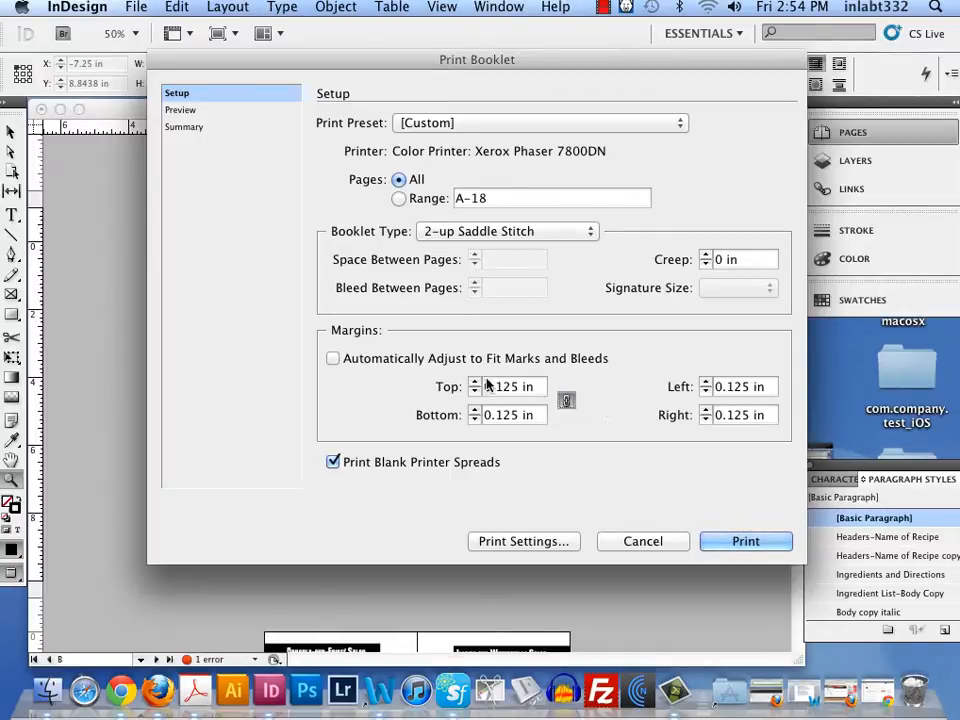
pyautogui.moveTo(636, 386)
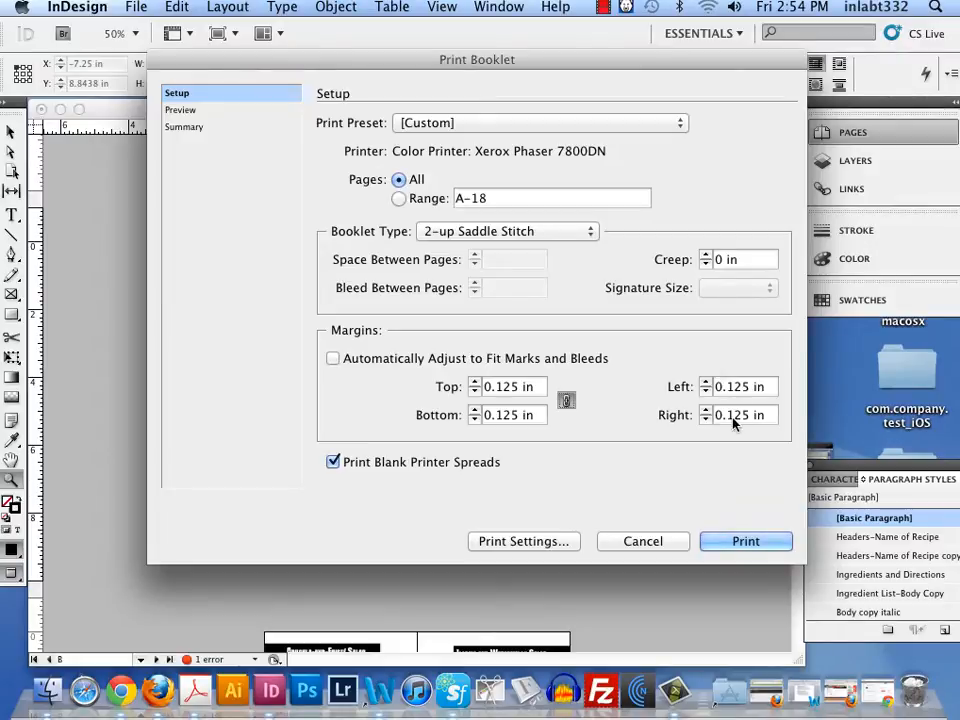
pyautogui.moveTo(576, 408)
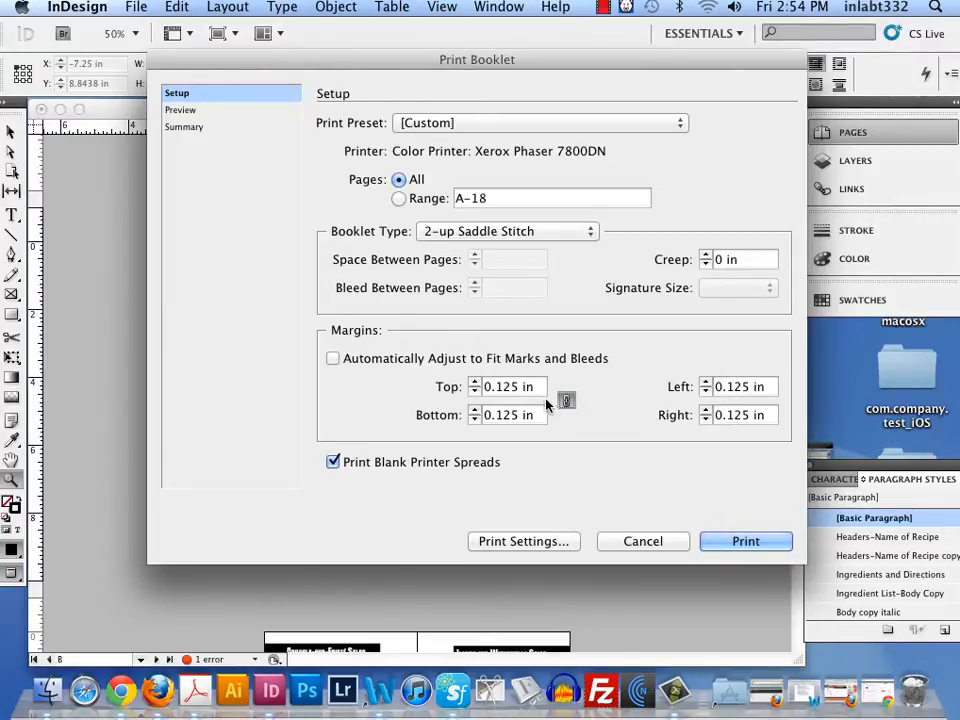
pyautogui.moveTo(268, 262)
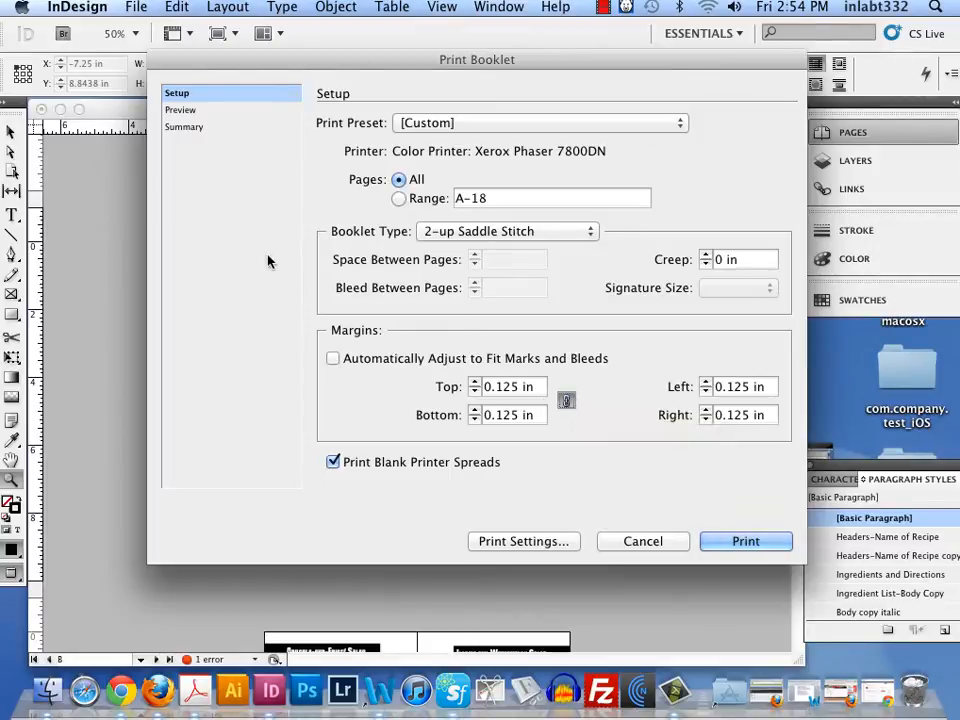
# - Preview the booklet spreads, which show spread 1 of 10 and a paper-size fit warning
pyautogui.click(182, 110)
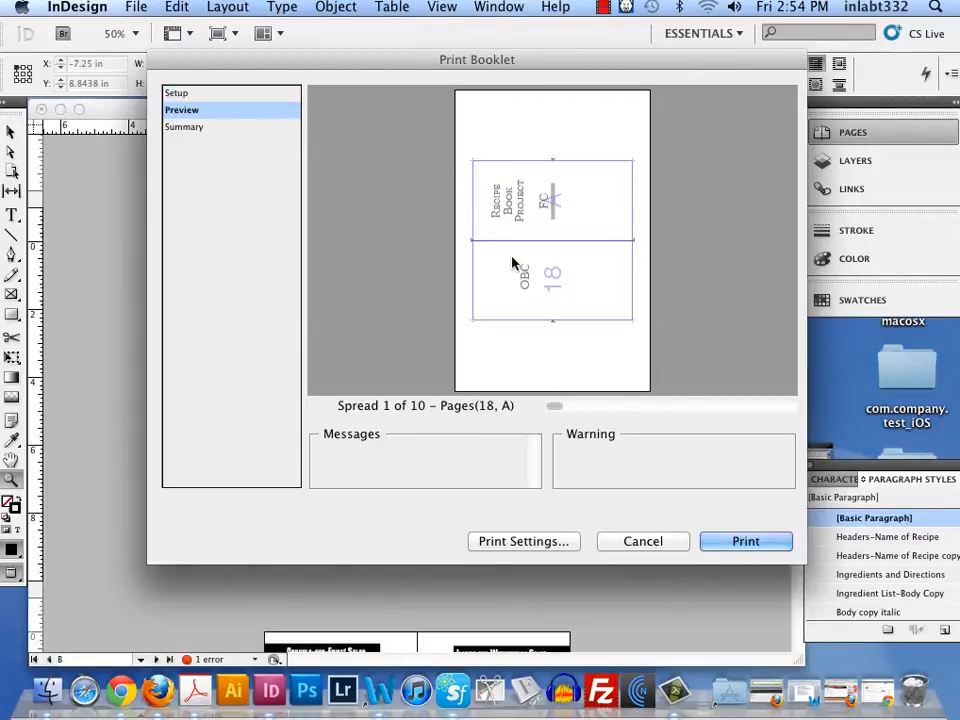
pyautogui.click(524, 540)
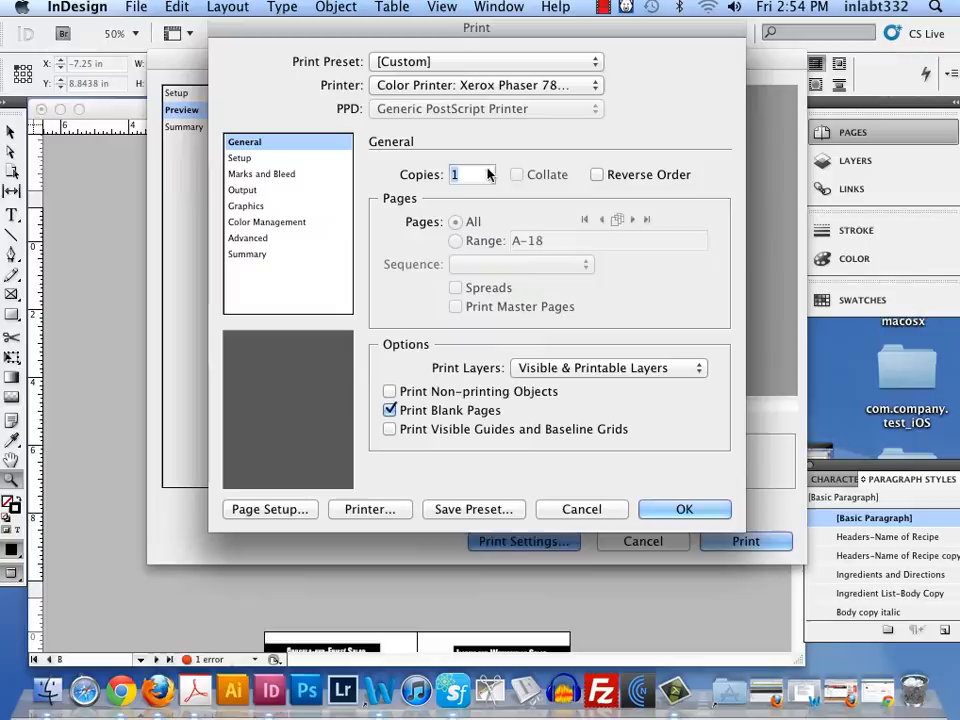
pyautogui.click(240, 158)
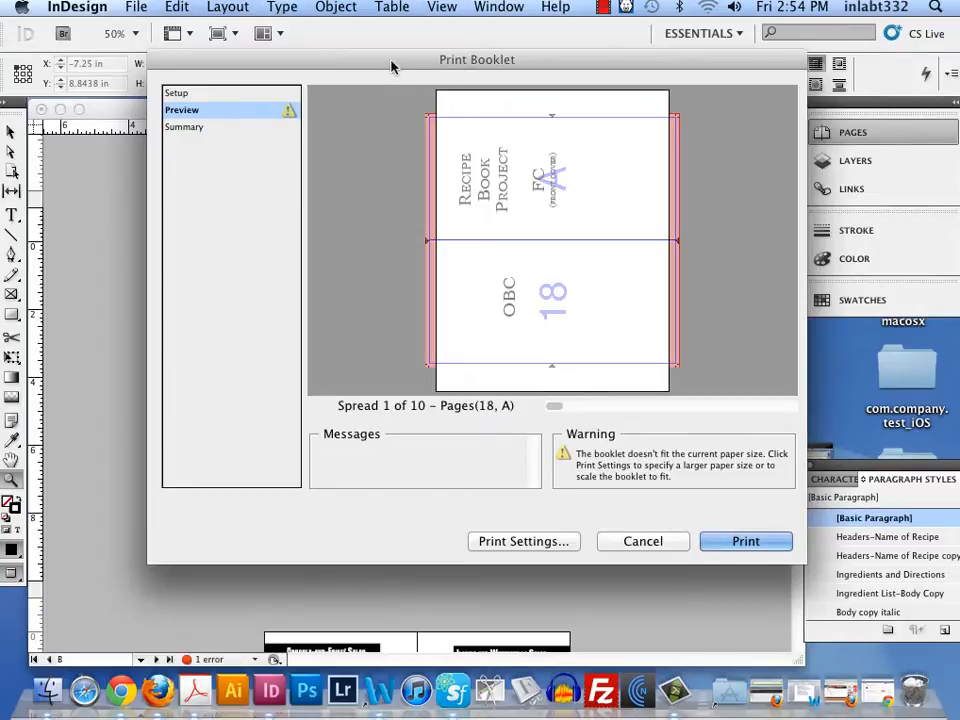
pyautogui.moveTo(744, 460)
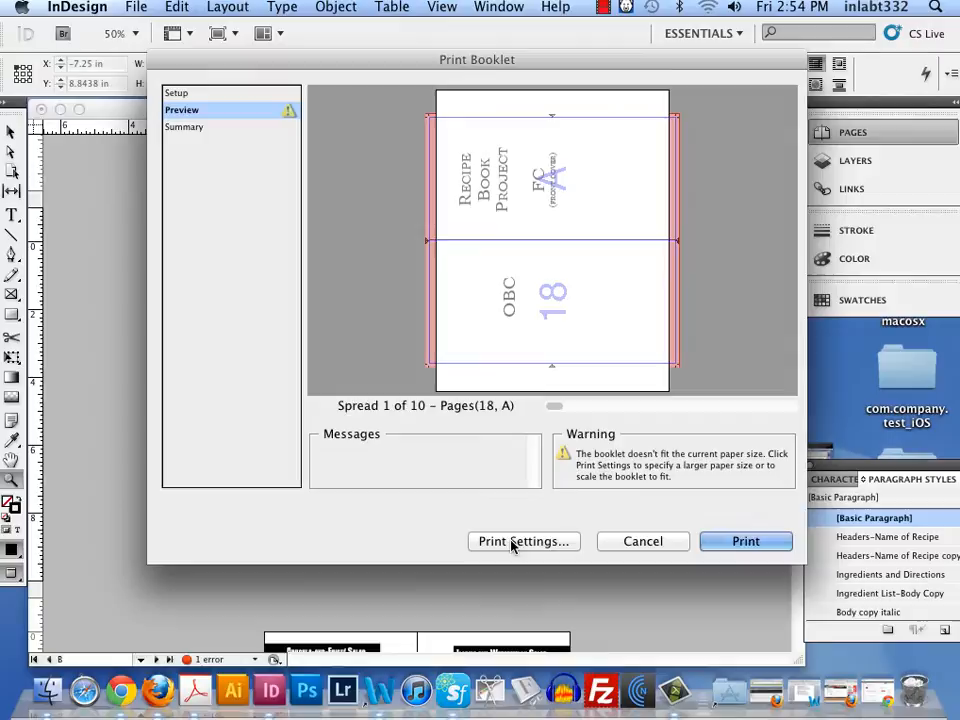
# - In Print Settings, keep the Xerox Phaser 7800DN colour printer with all pages and blank pages included
pyautogui.click(524, 540)
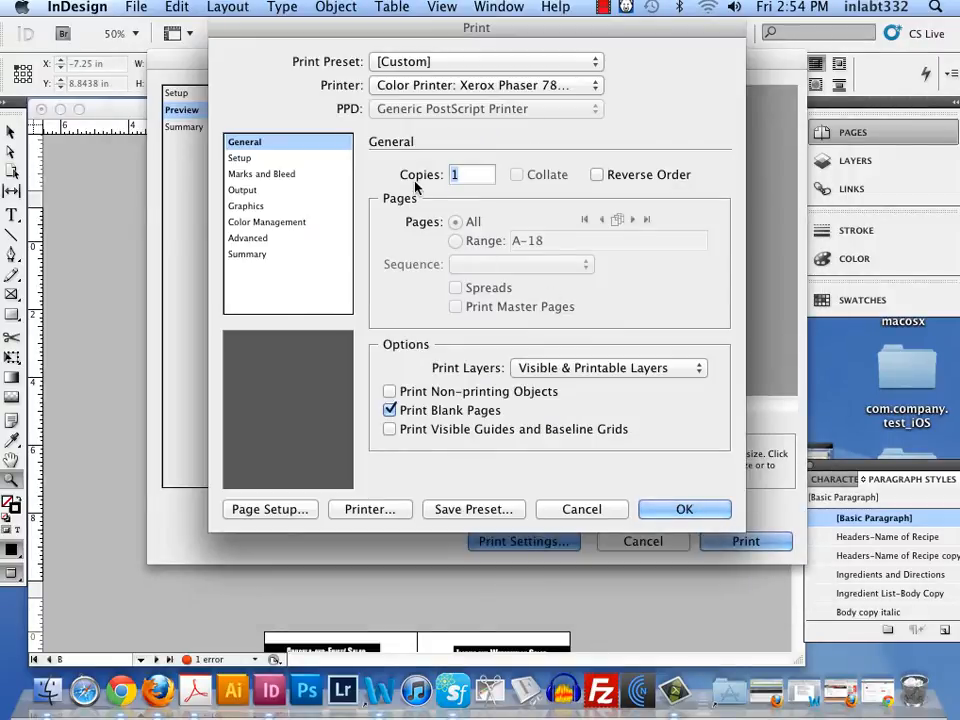
pyautogui.click(486, 84)
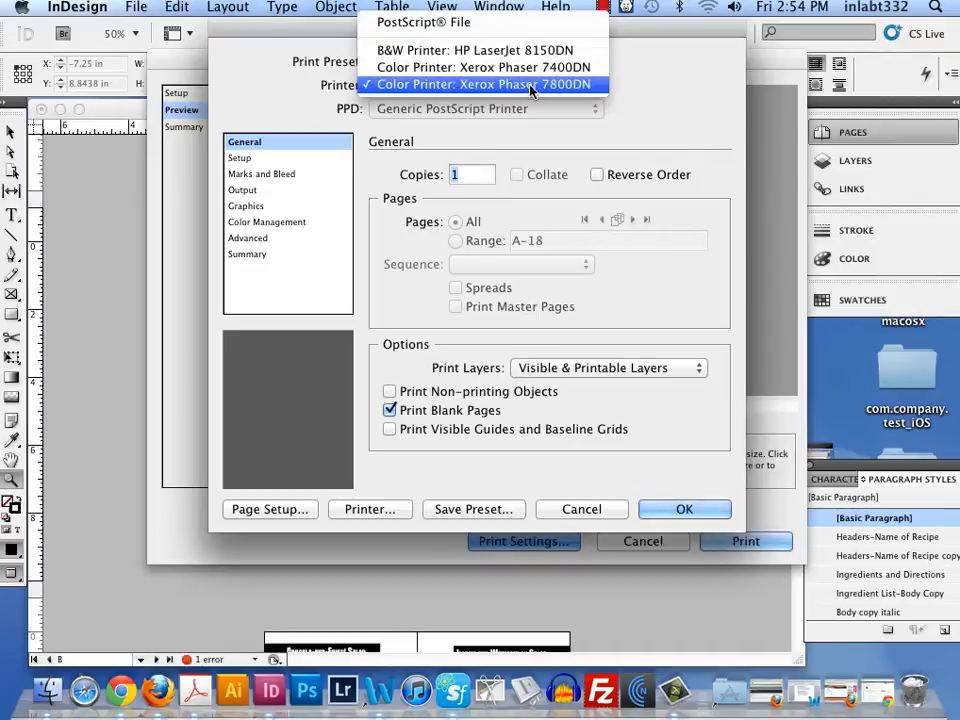
pyautogui.moveTo(470, 50)
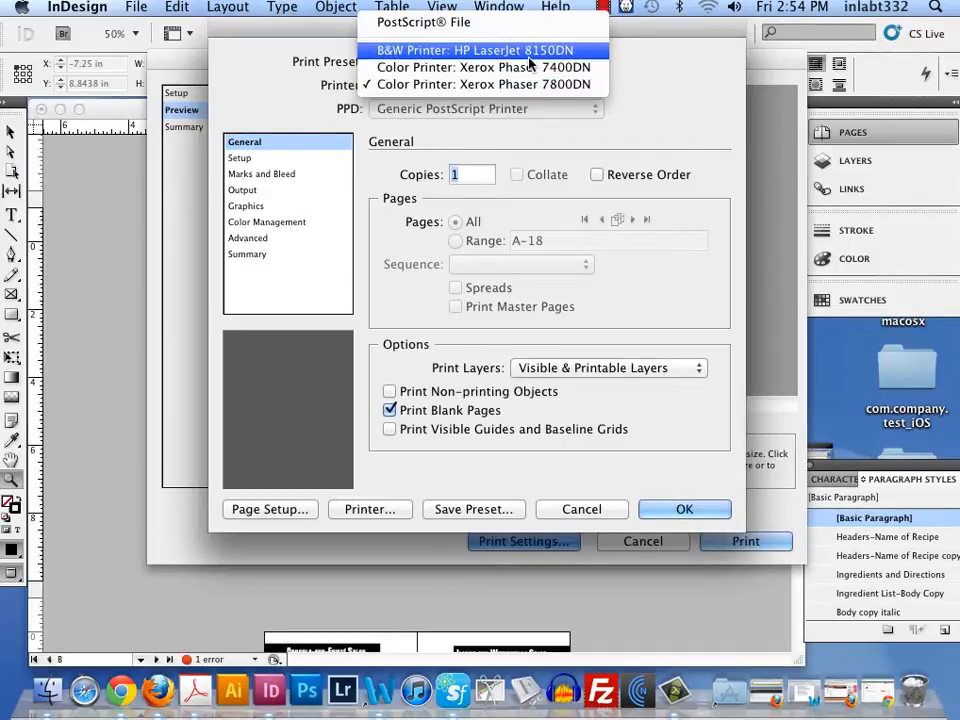
pyautogui.click(488, 68)
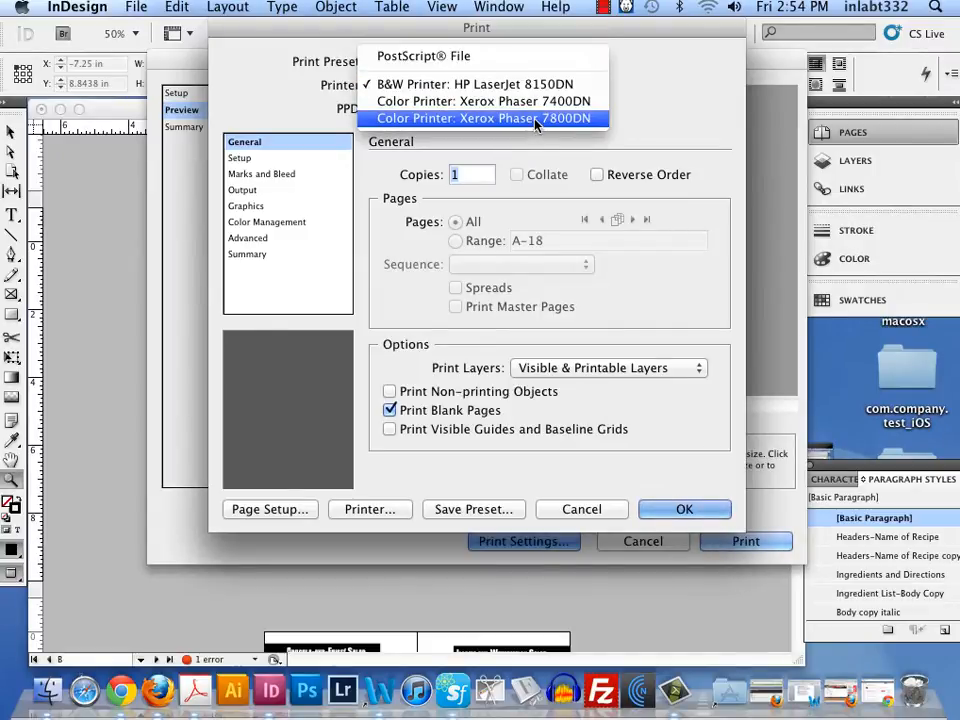
pyautogui.click(486, 118)
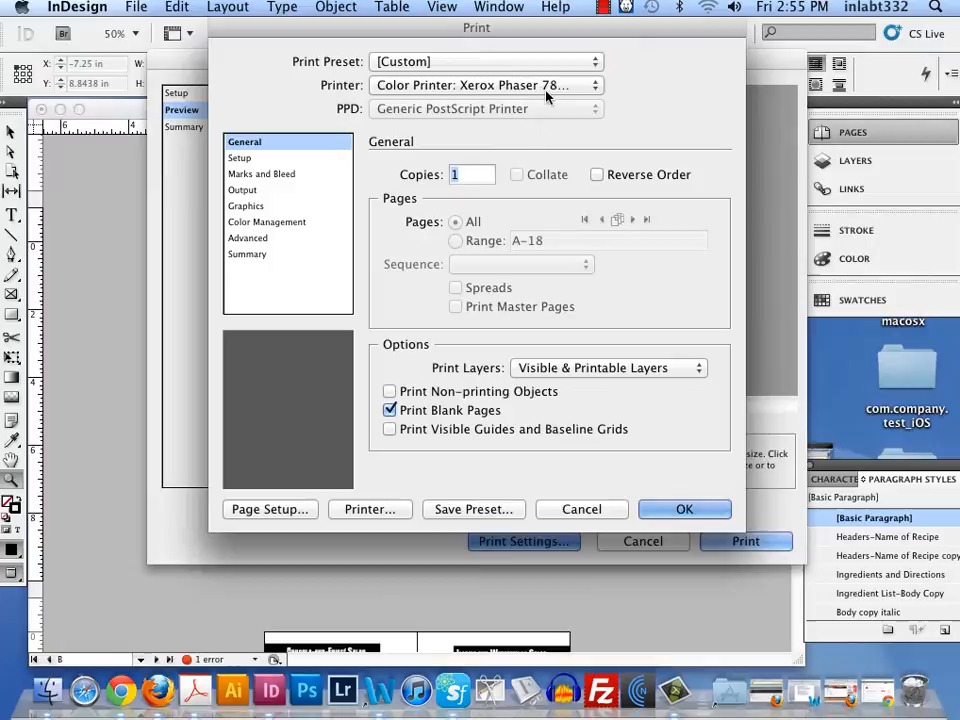
pyautogui.click(388, 410)
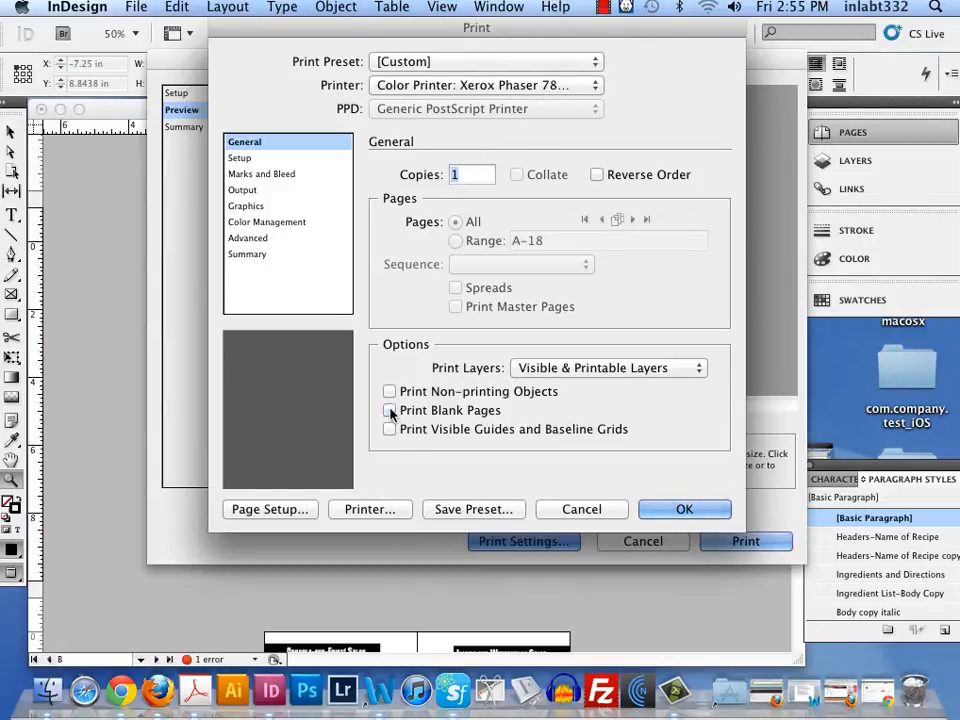
pyautogui.click(388, 410)
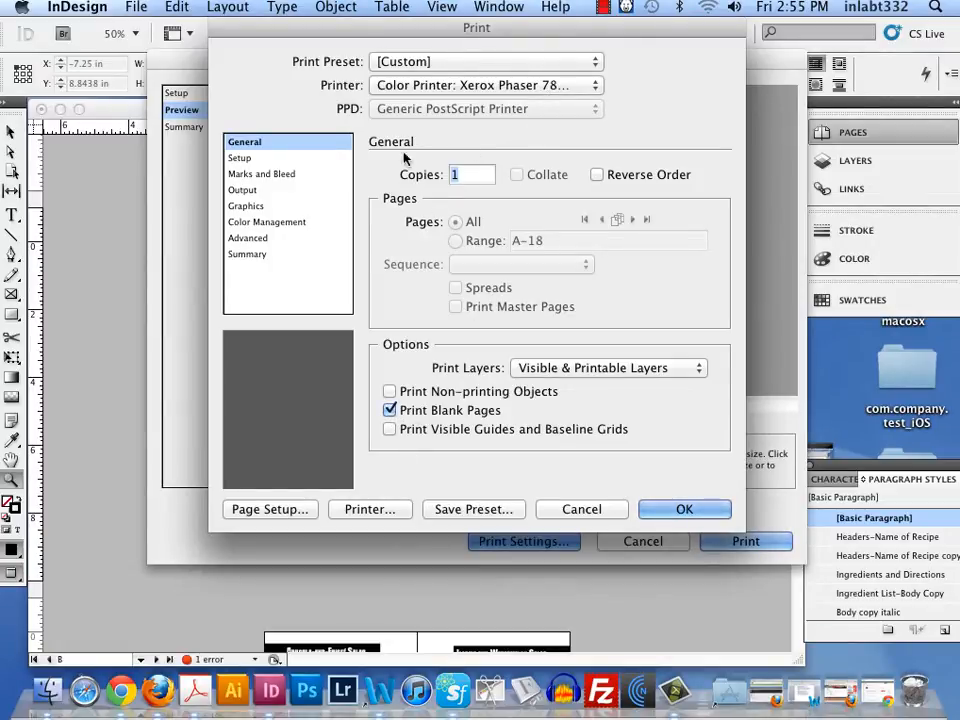
pyautogui.click(388, 410)
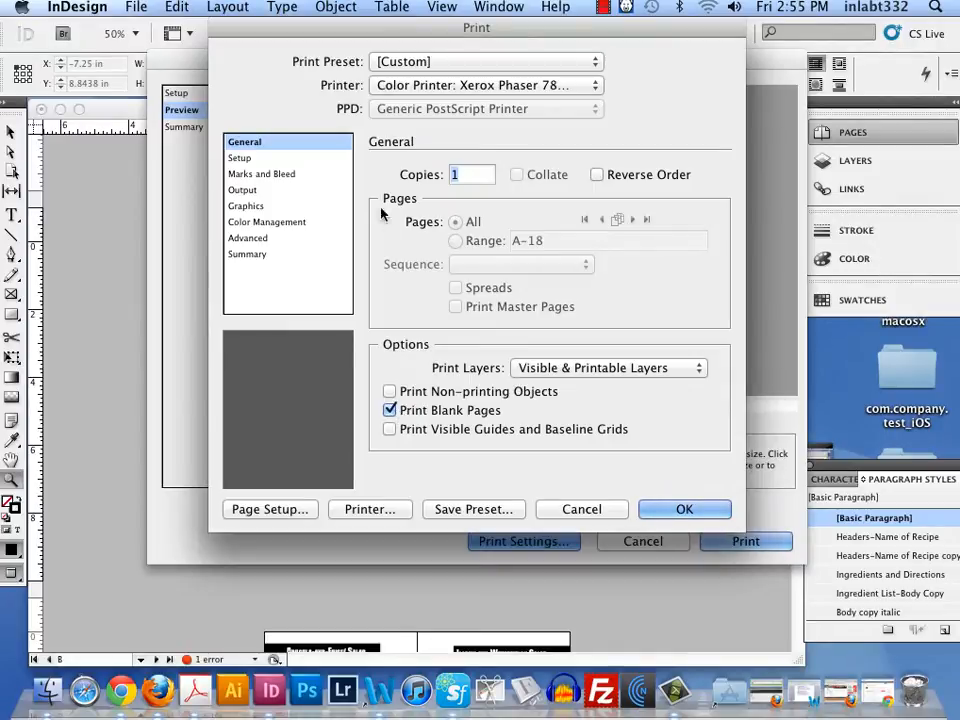
# - In Setup, set Paper Size to Defined By Driver and keep Page Position Centered
pyautogui.click(240, 156)
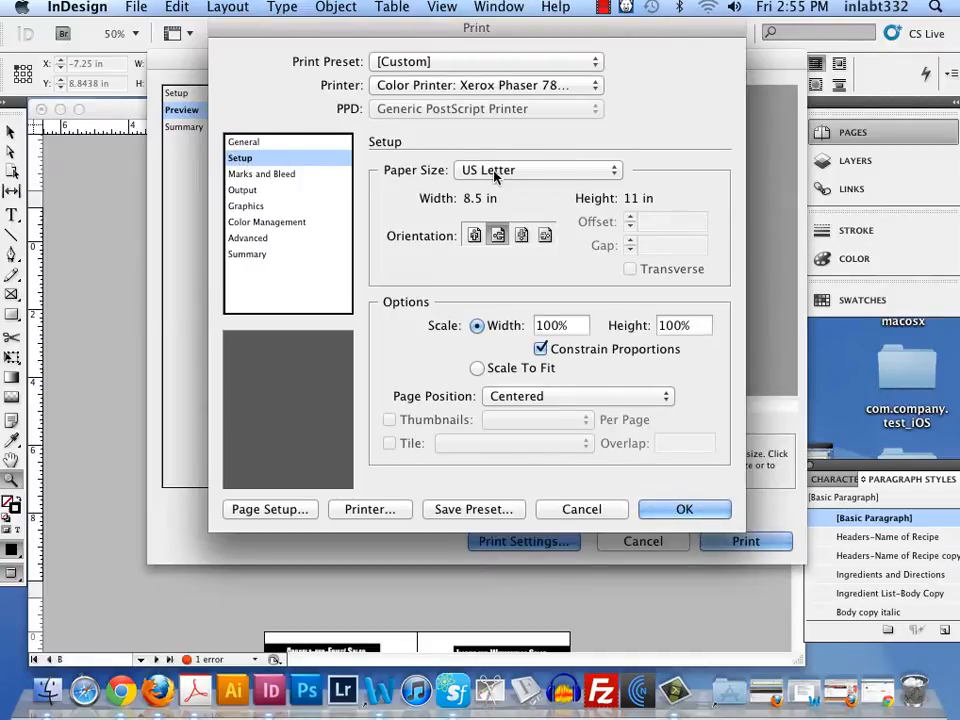
pyautogui.click(536, 170)
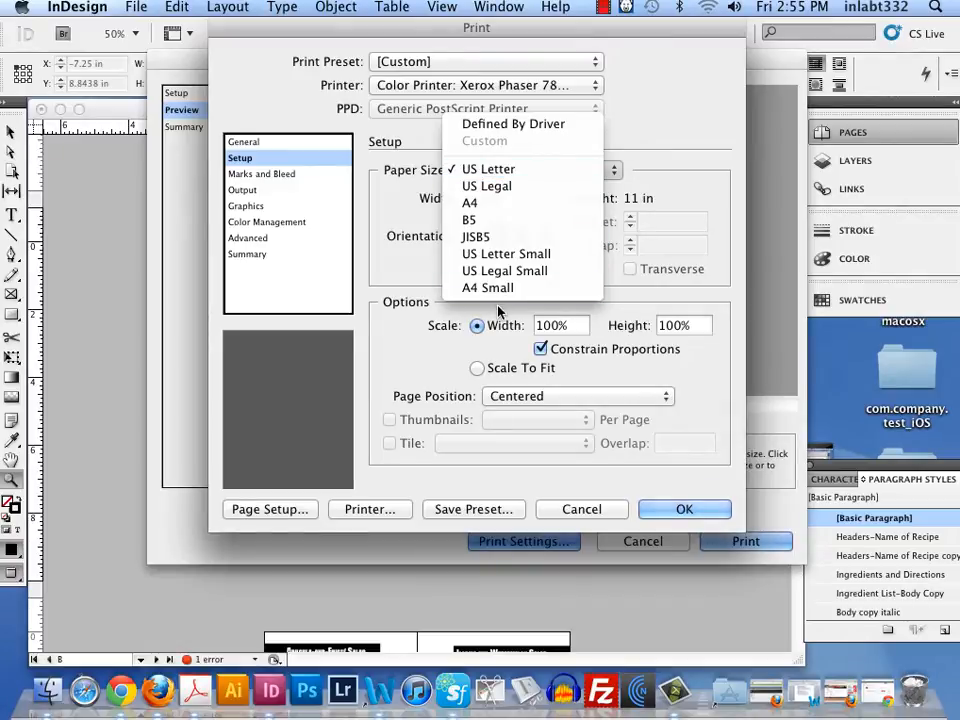
pyautogui.moveTo(512, 124)
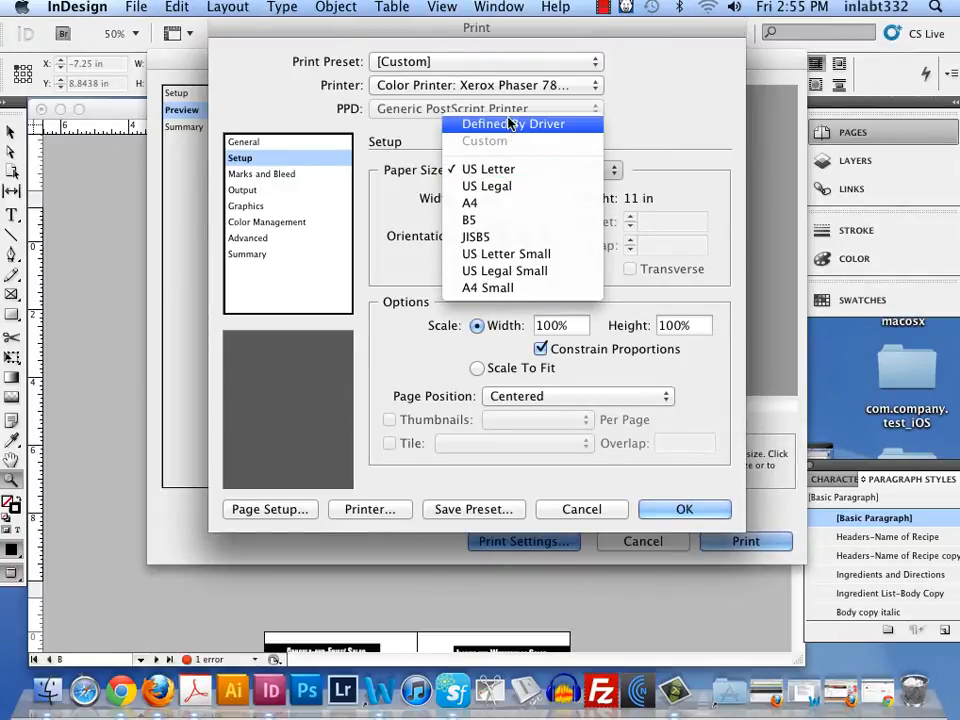
pyautogui.click(512, 124)
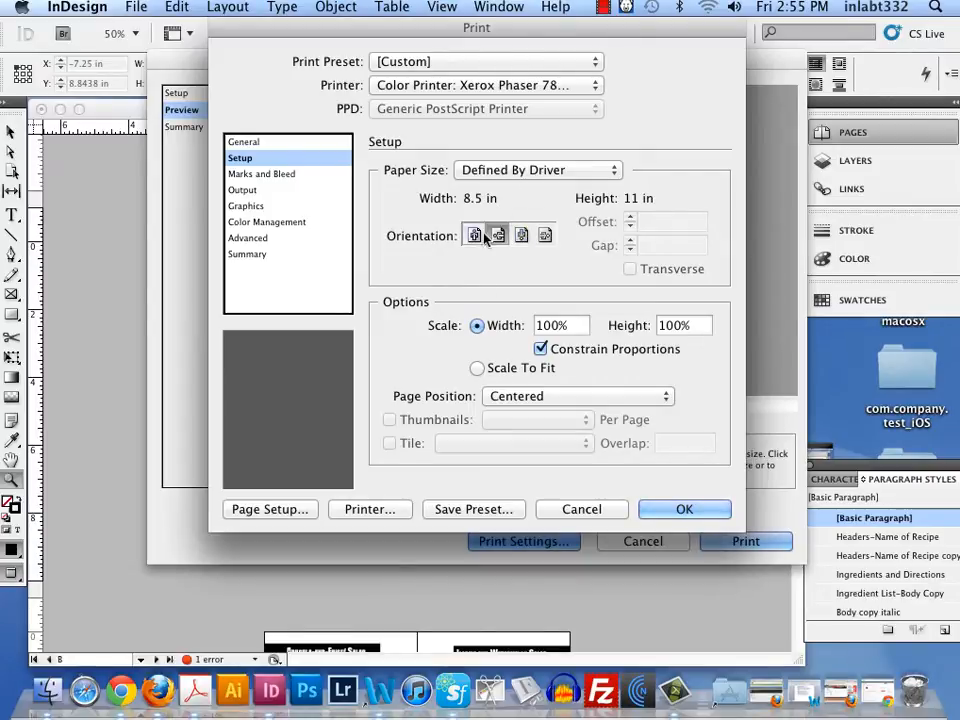
pyautogui.click(576, 396)
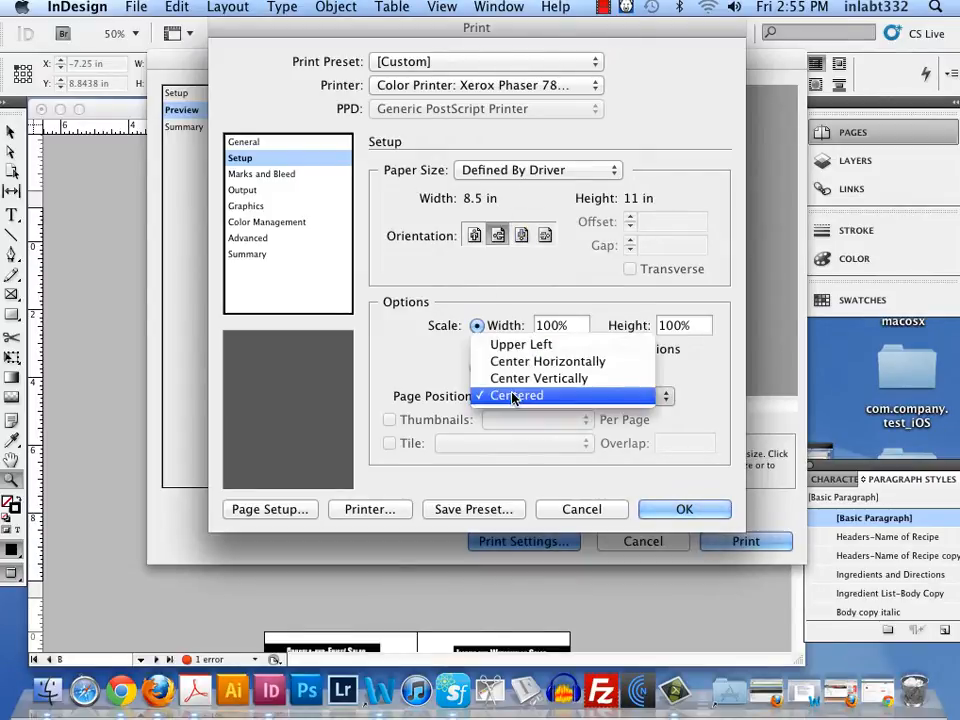
pyautogui.click(520, 344)
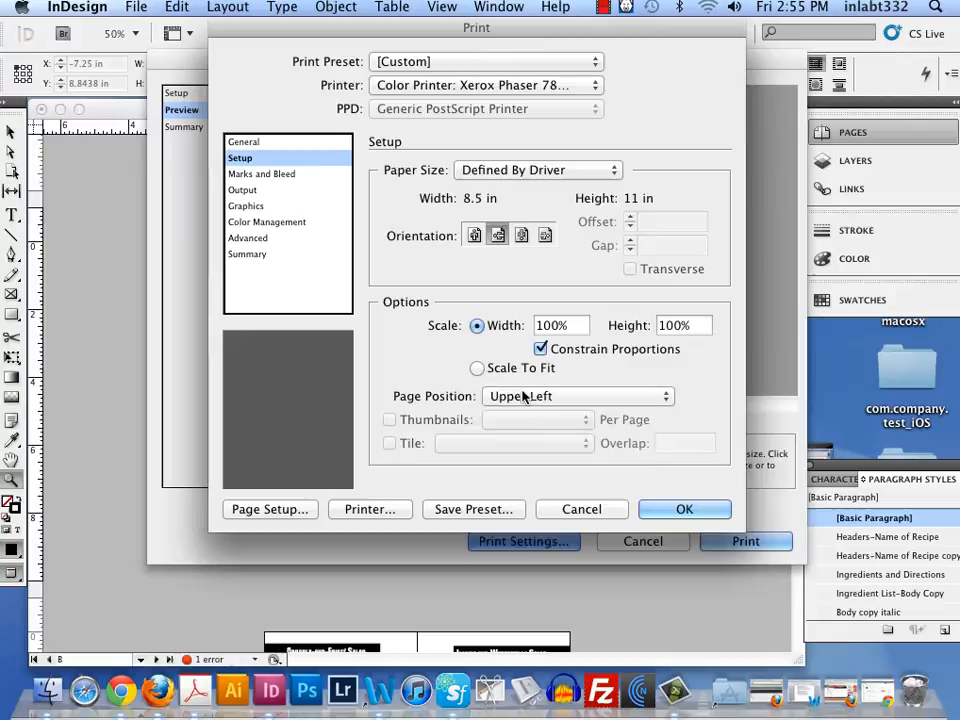
pyautogui.click(578, 396)
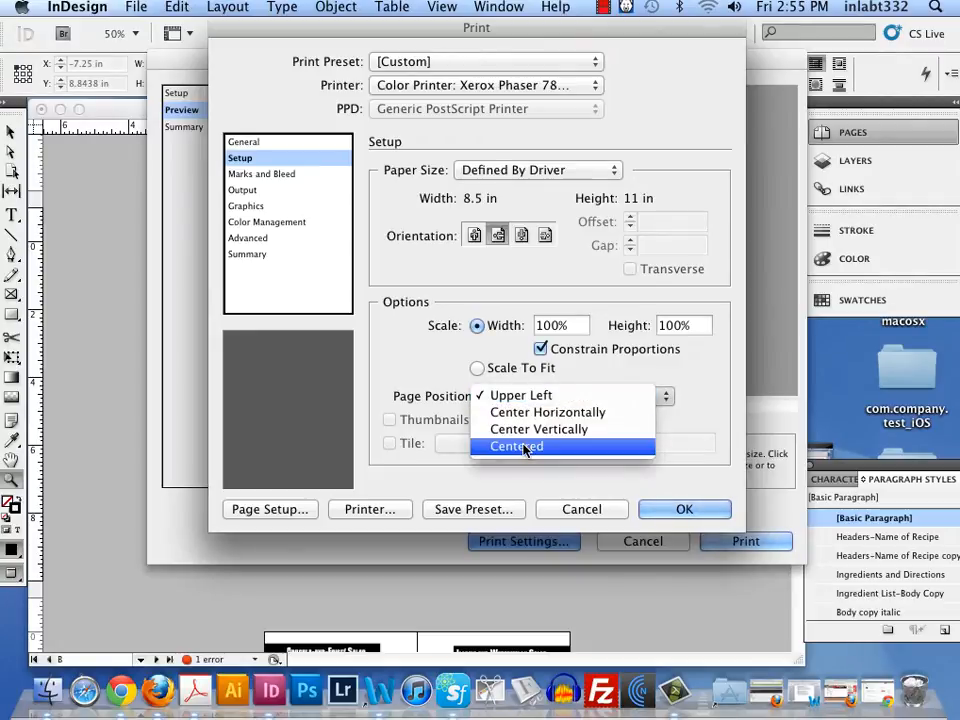
pyautogui.click(264, 174)
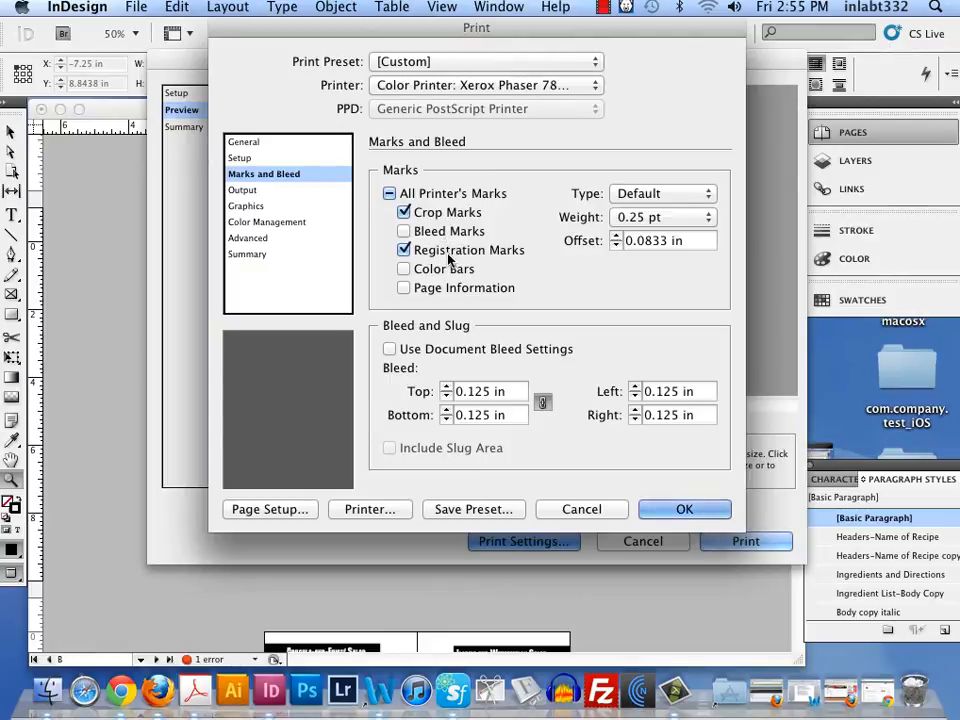
# - In Marks and Bleed, use custom 0.125 in bleeds on all sides instead of the document bleed settings
pyautogui.click(390, 348)
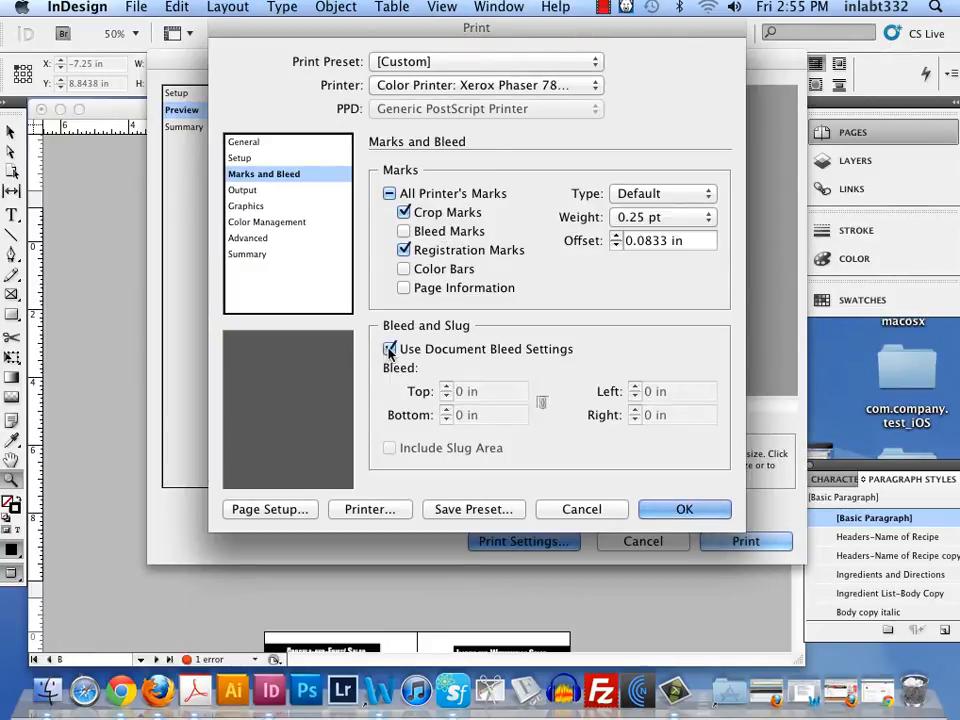
pyautogui.click(388, 348)
pyautogui.write('.125')
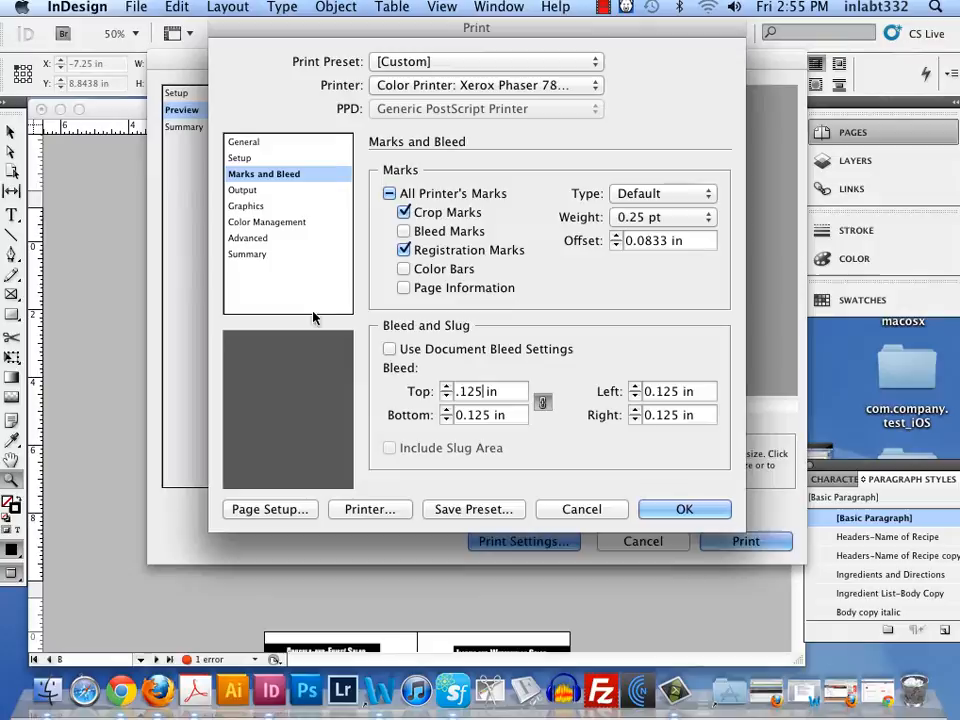
pyautogui.click(270, 510)
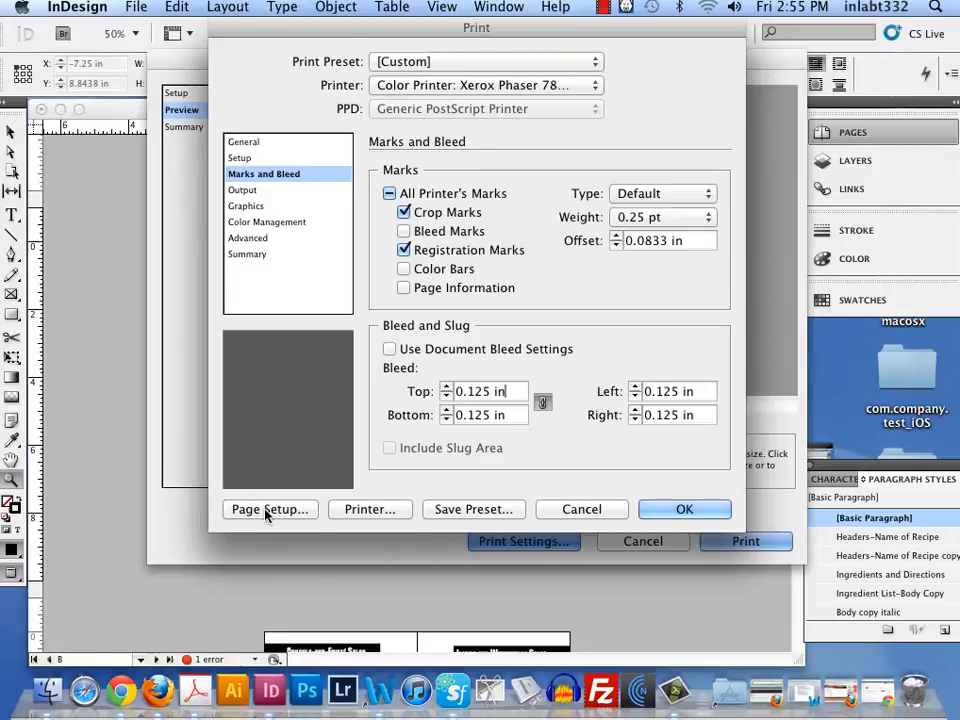
# - In Page Setup, format for the Xerox Phaser 7800DN colour printer and review the paper sizes
pyautogui.click(268, 510)
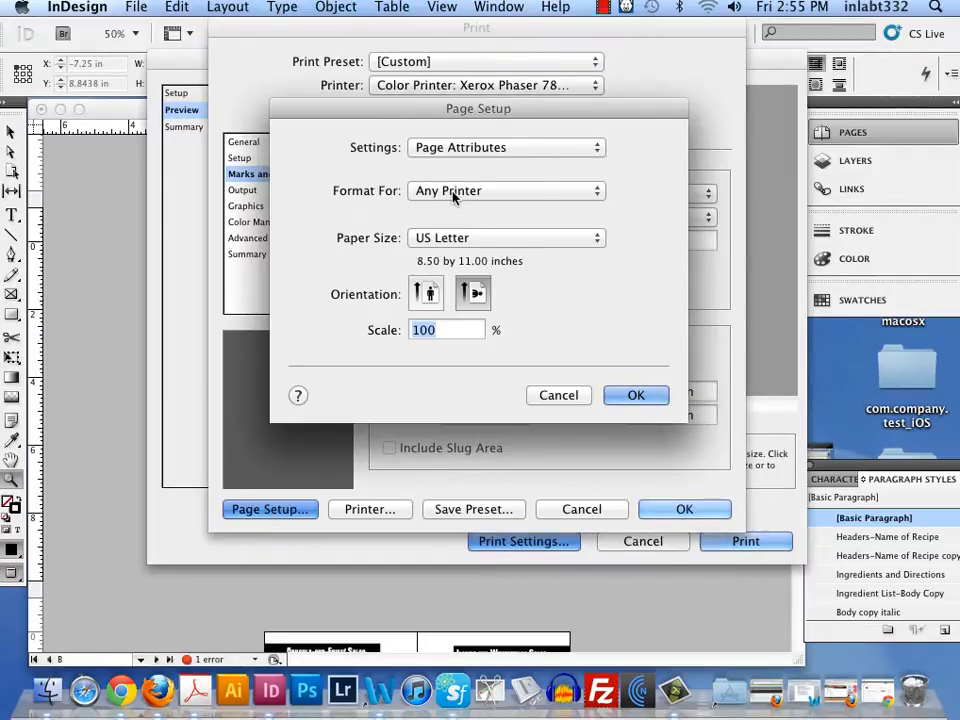
pyautogui.click(504, 190)
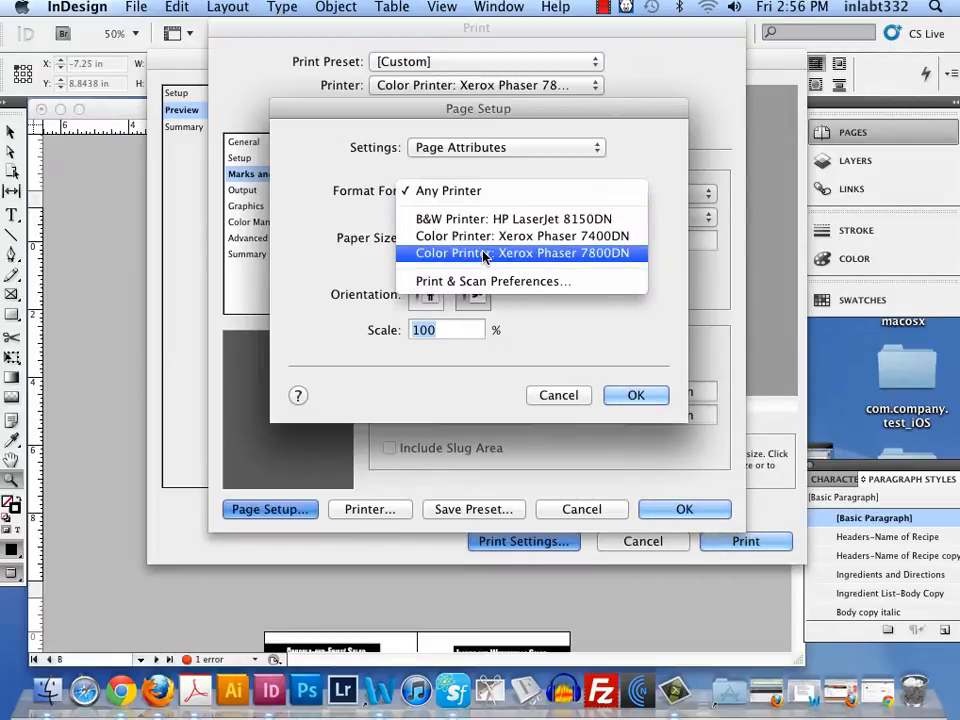
pyautogui.click(524, 252)
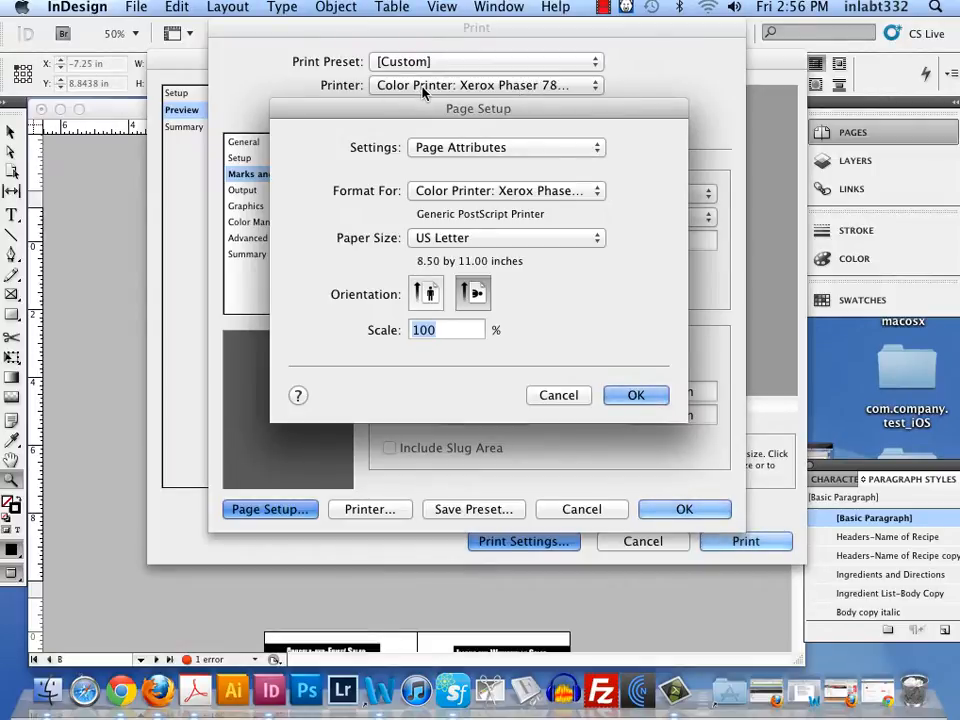
pyautogui.click(504, 236)
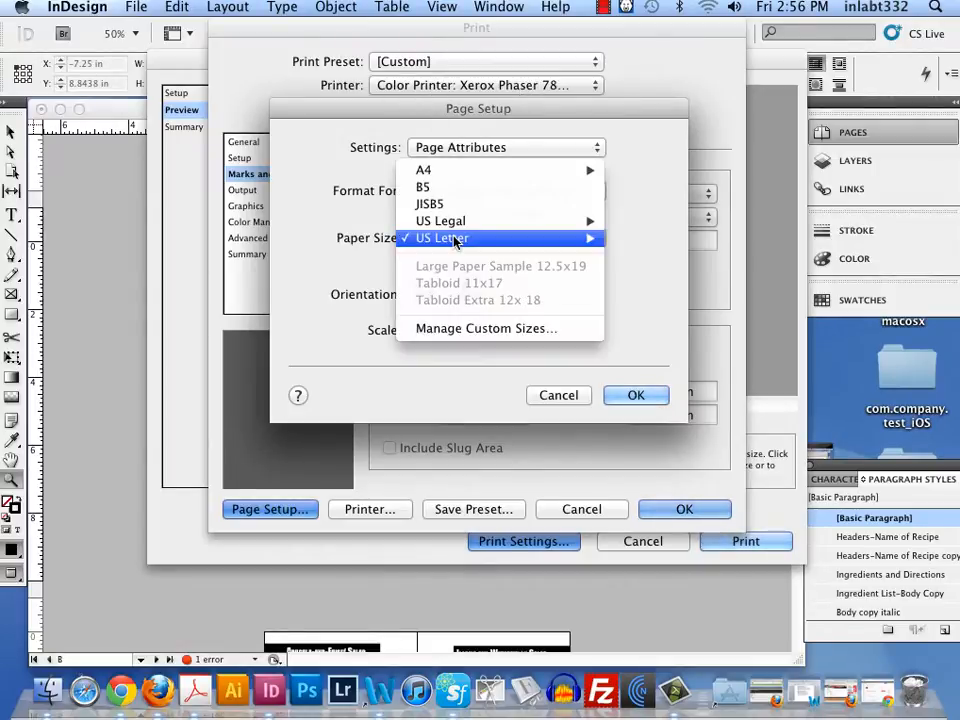
pyautogui.moveTo(440, 220)
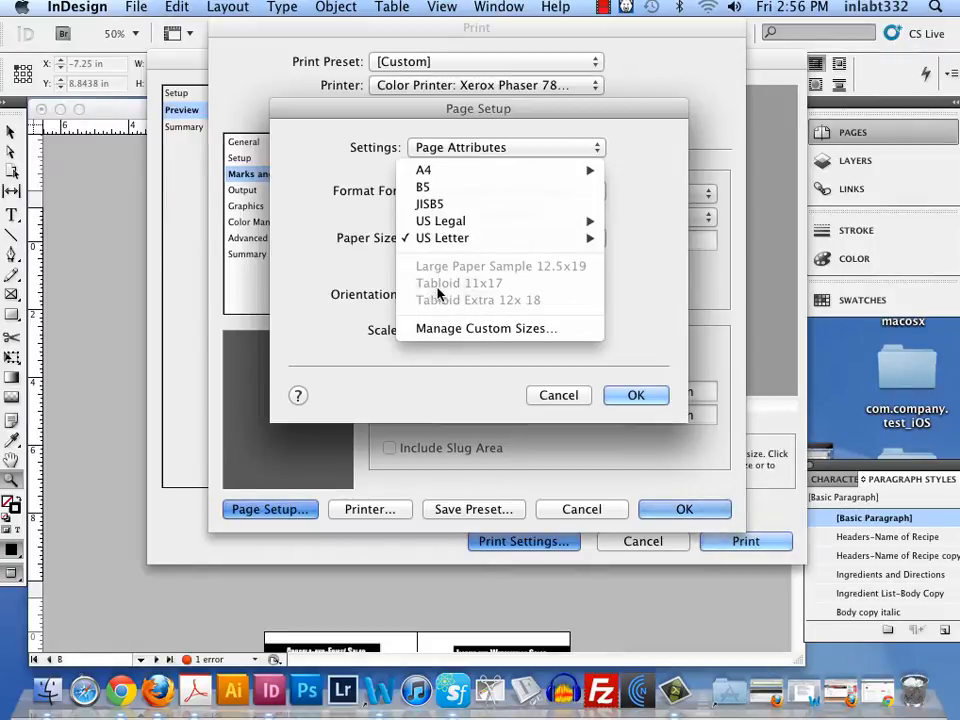
pyautogui.moveTo(486, 328)
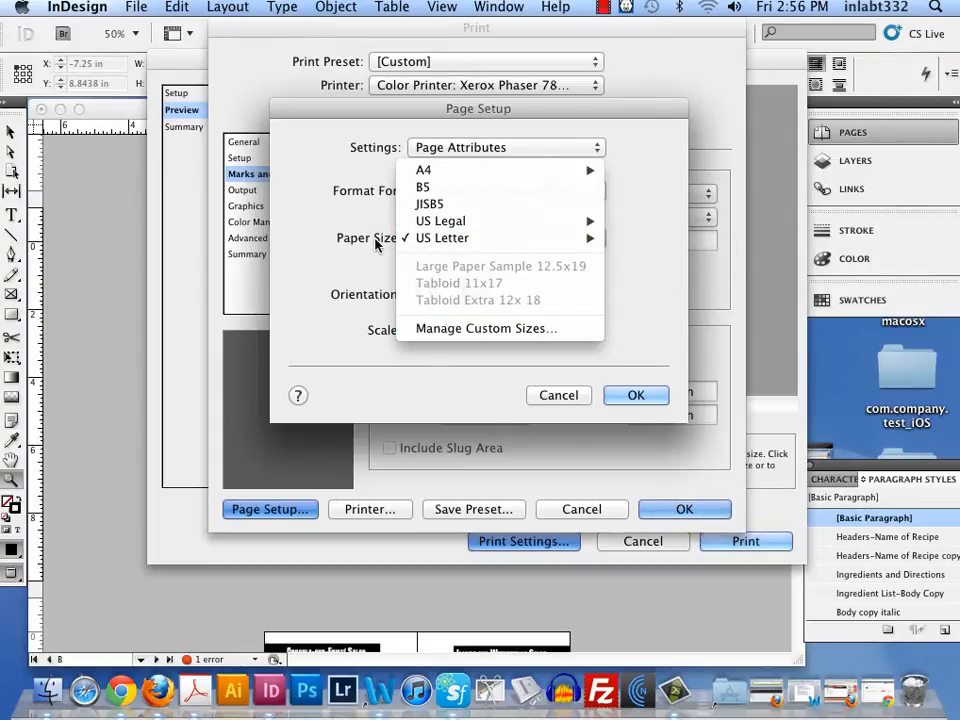
pyautogui.moveTo(486, 328)
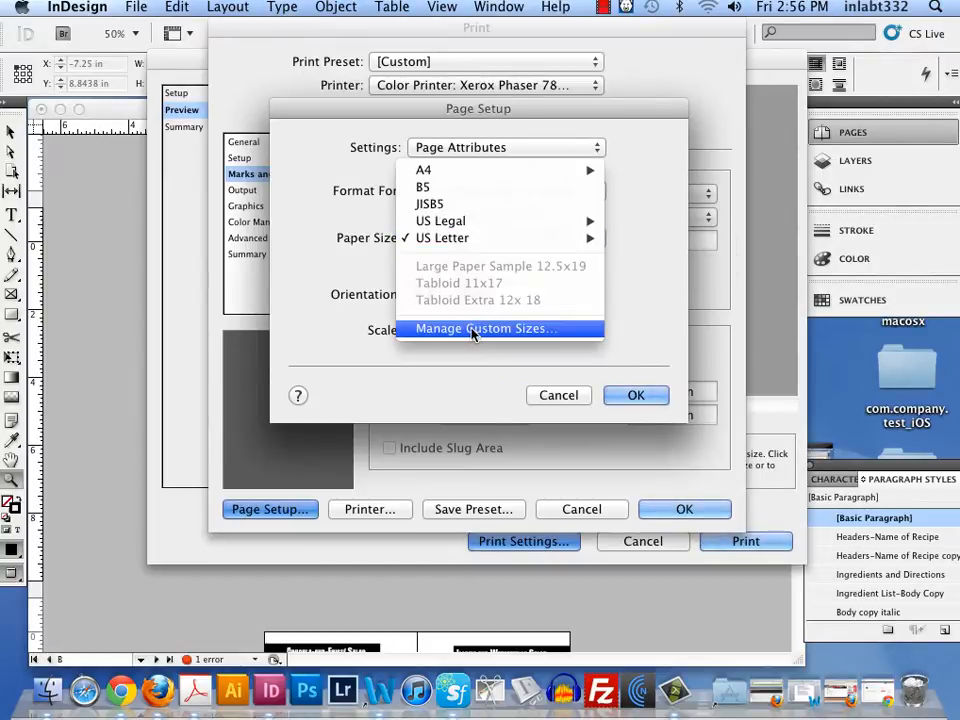
# - Add a custom Tabloid 11 x 17 paper size at 11 × 17 in with .12 in non-printable margins
pyautogui.click(486, 328)
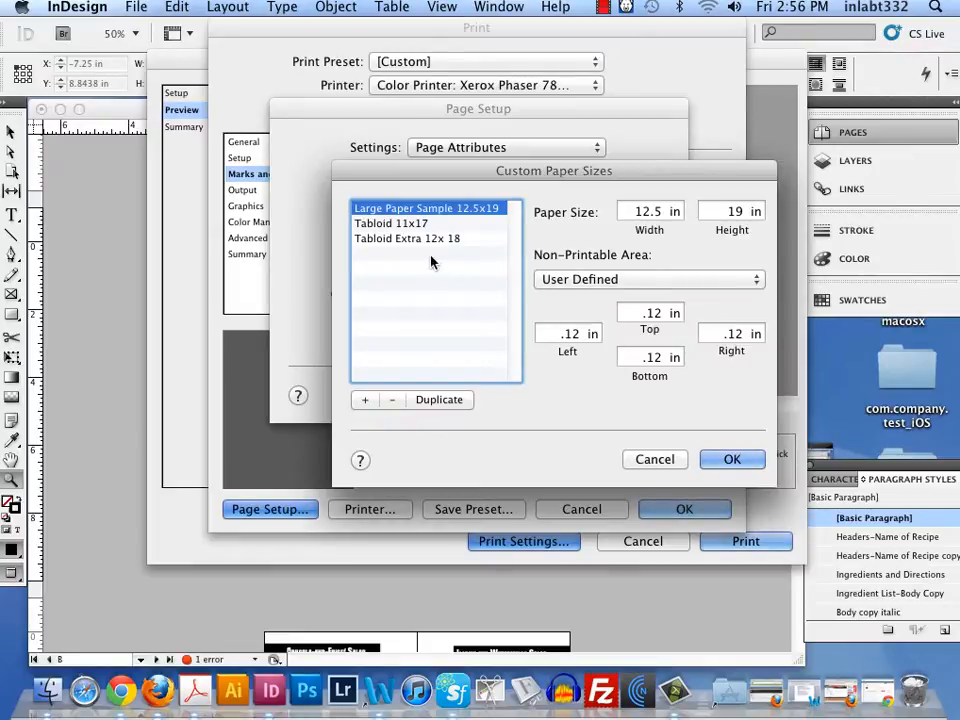
pyautogui.moveTo(390, 404)
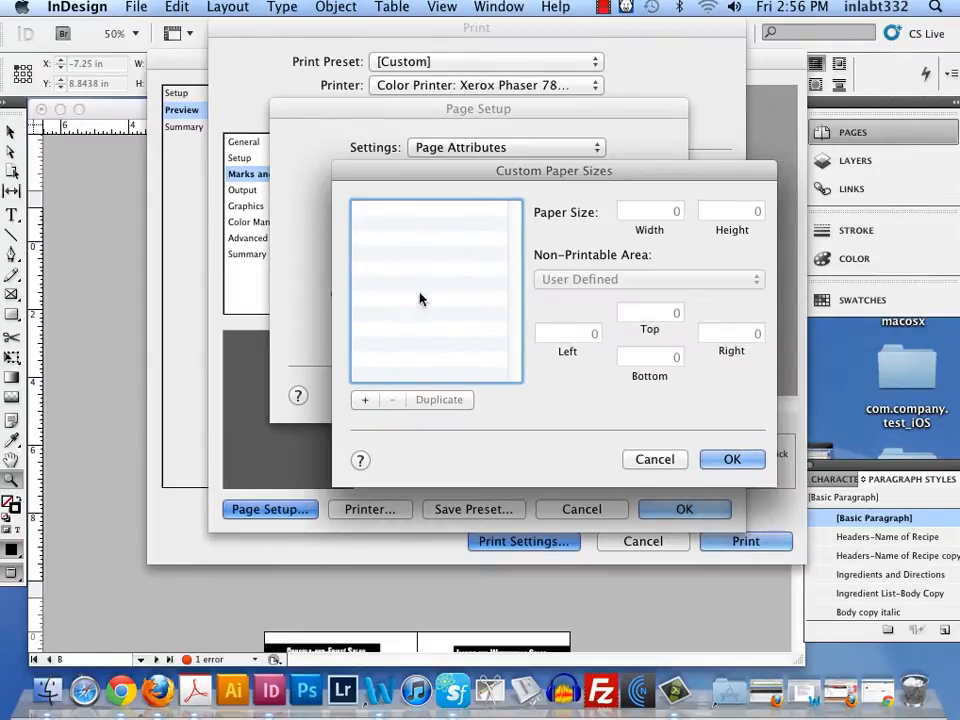
pyautogui.moveTo(358, 322)
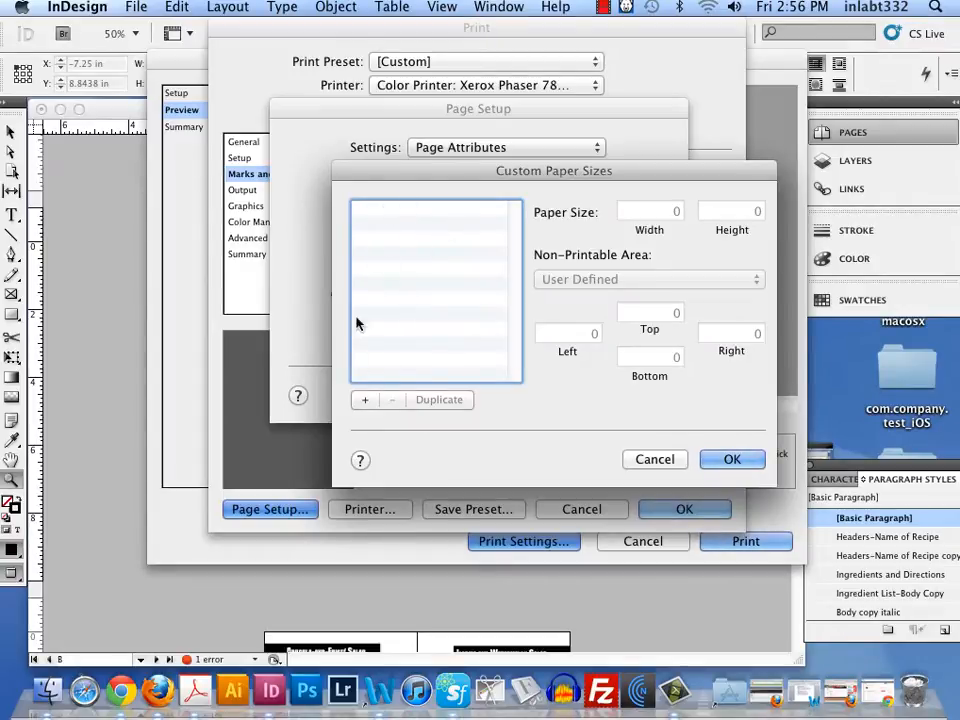
pyautogui.click(364, 400)
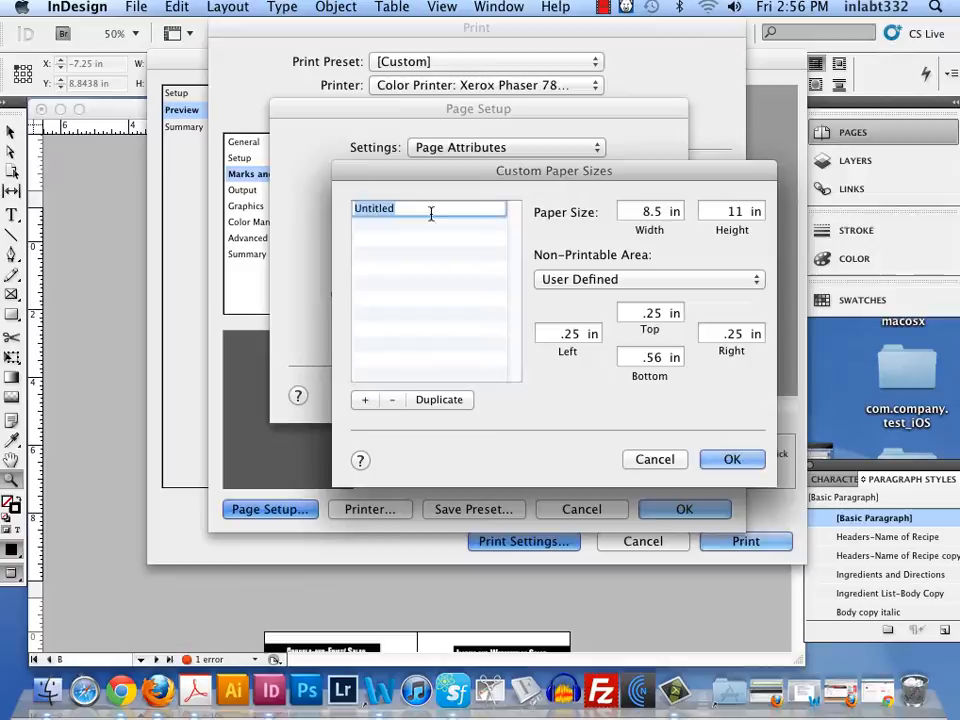
pyautogui.write('Tabloid 11')
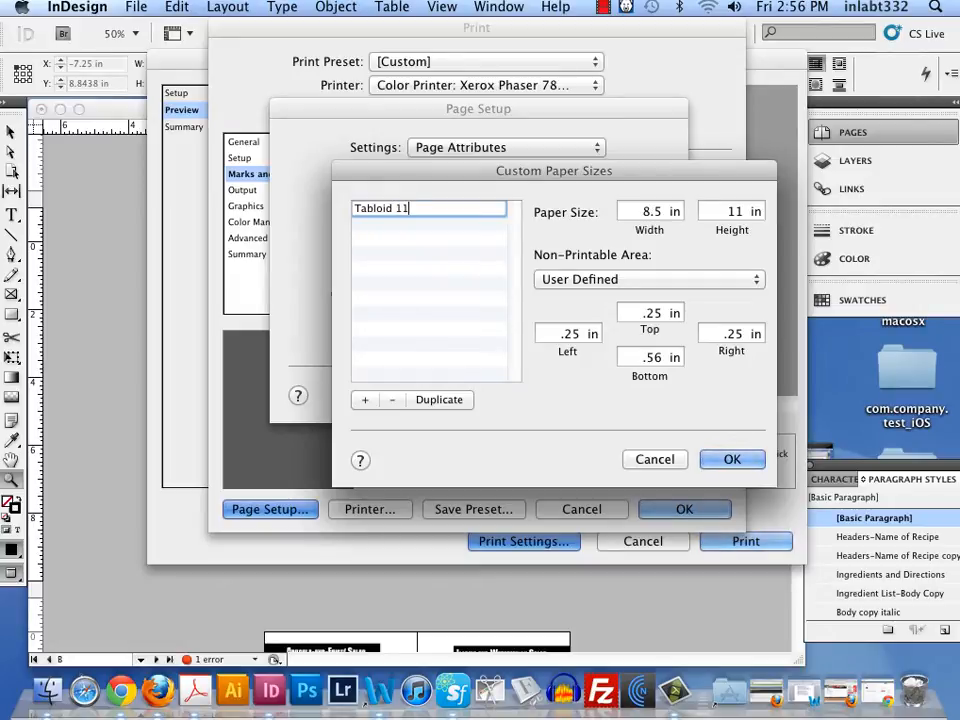
pyautogui.write('x 1')
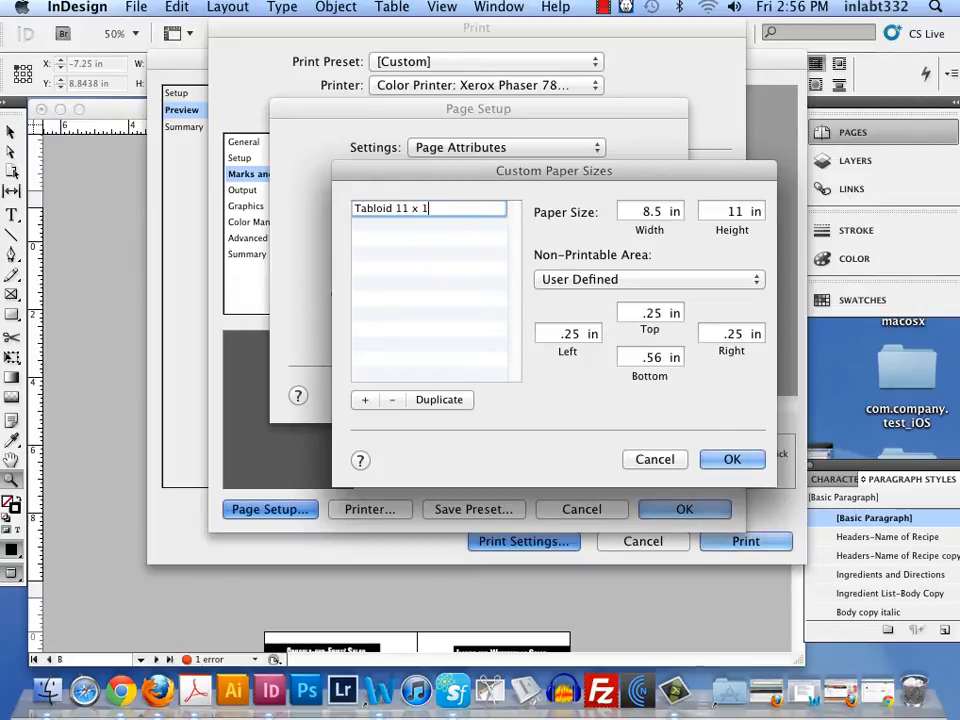
pyautogui.write('7')
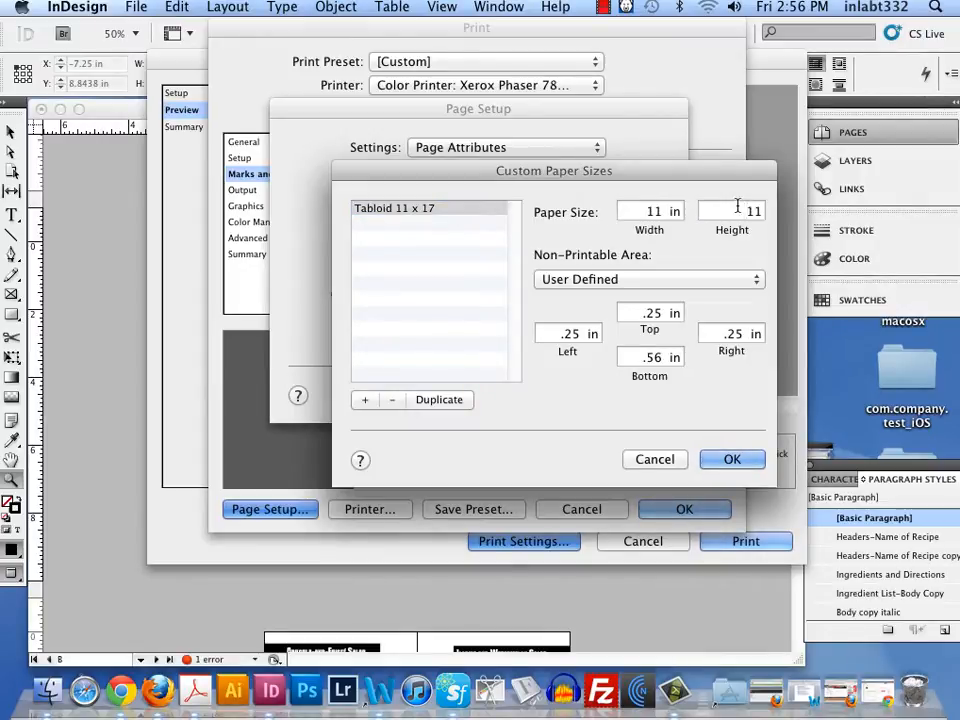
pyautogui.write('12')
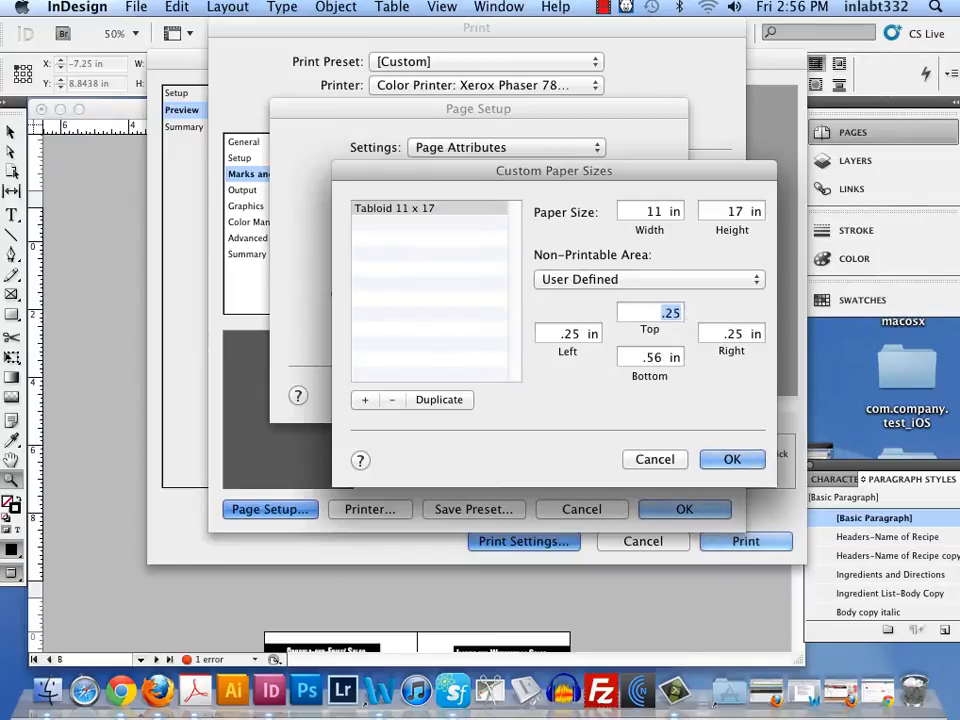
pyautogui.write('.12')
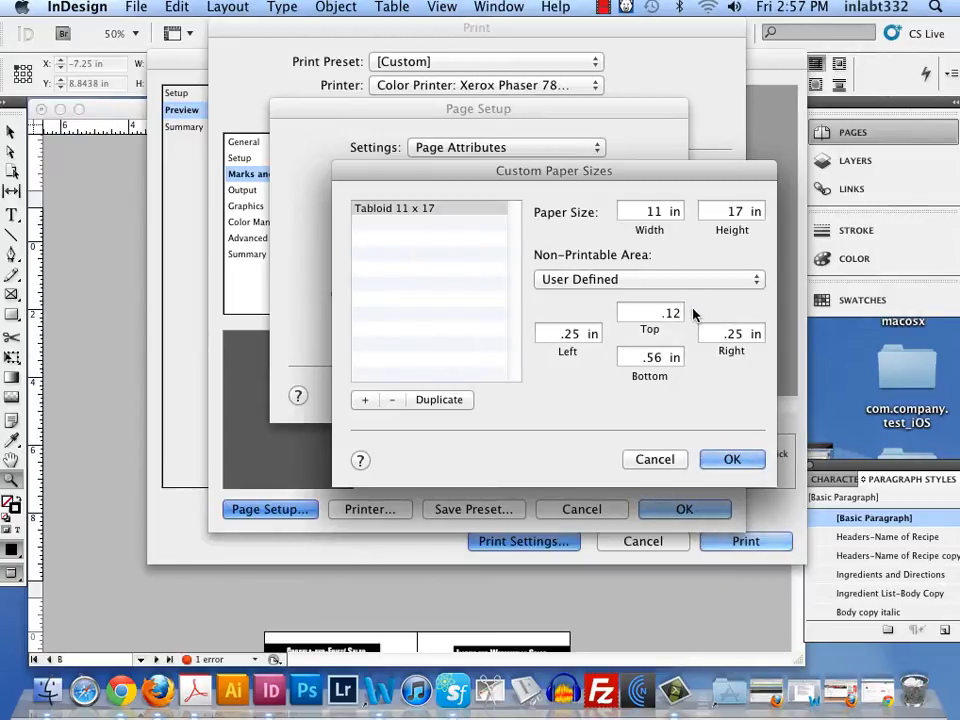
pyautogui.click(650, 312)
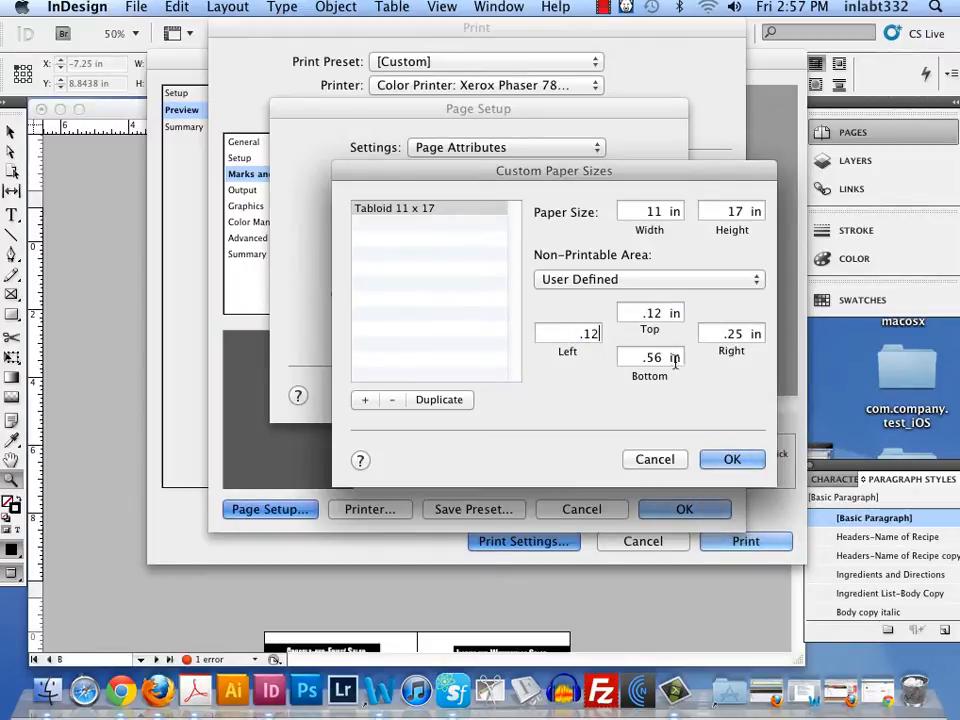
pyautogui.write('.12')
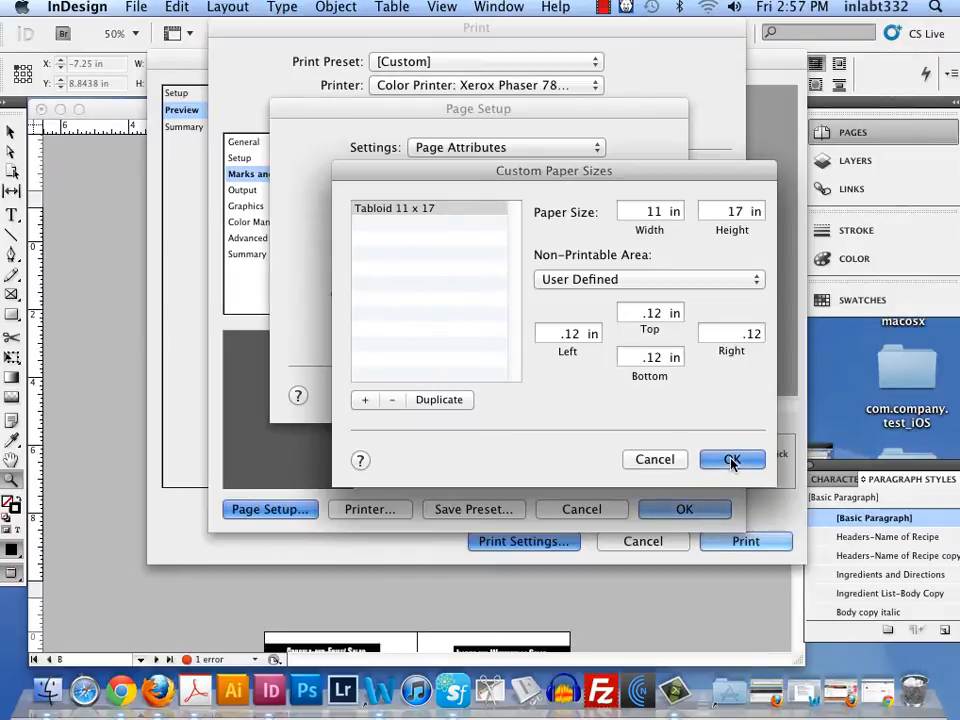
# - Confirm that size, then add a Tabloid Extra 12 x 18 custom size at 12 × 18 in with .12 in margins
pyautogui.click(732, 458)
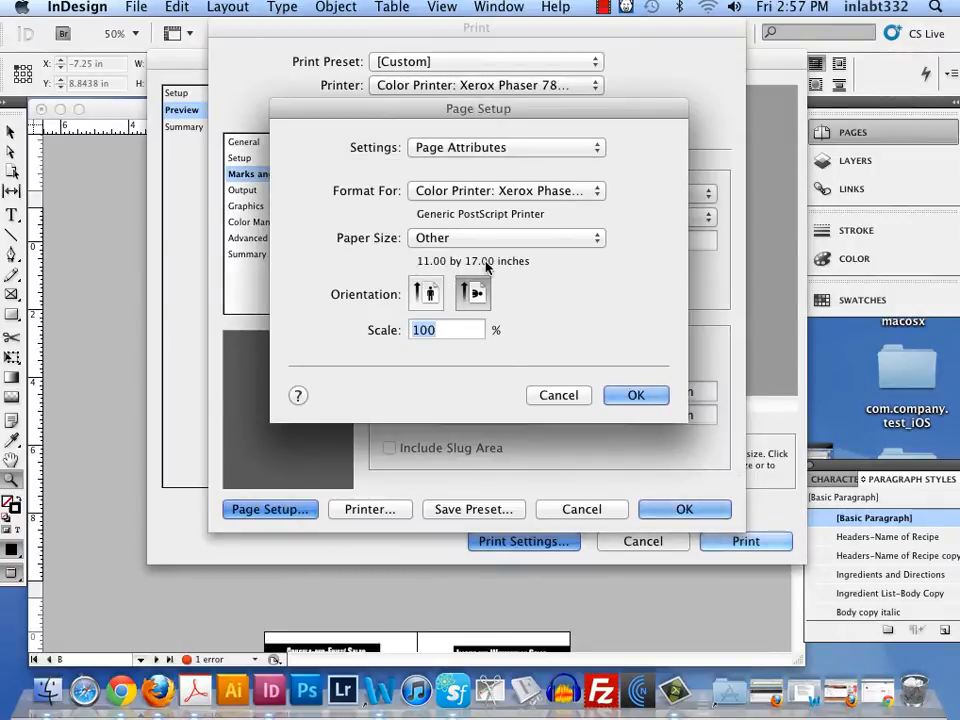
pyautogui.moveTo(472, 292)
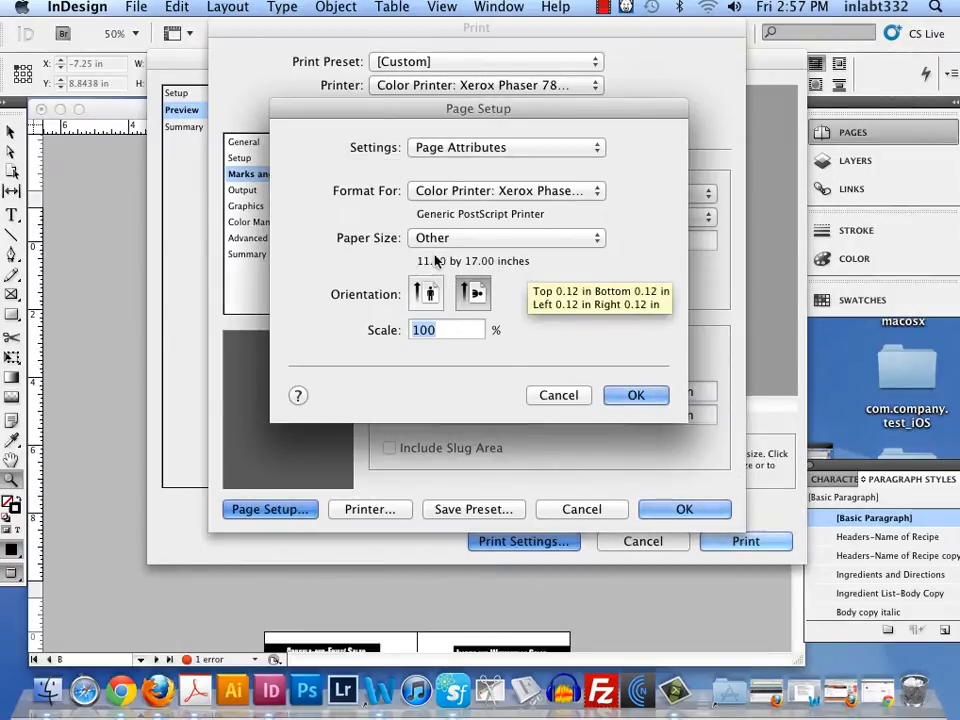
pyautogui.click(504, 236)
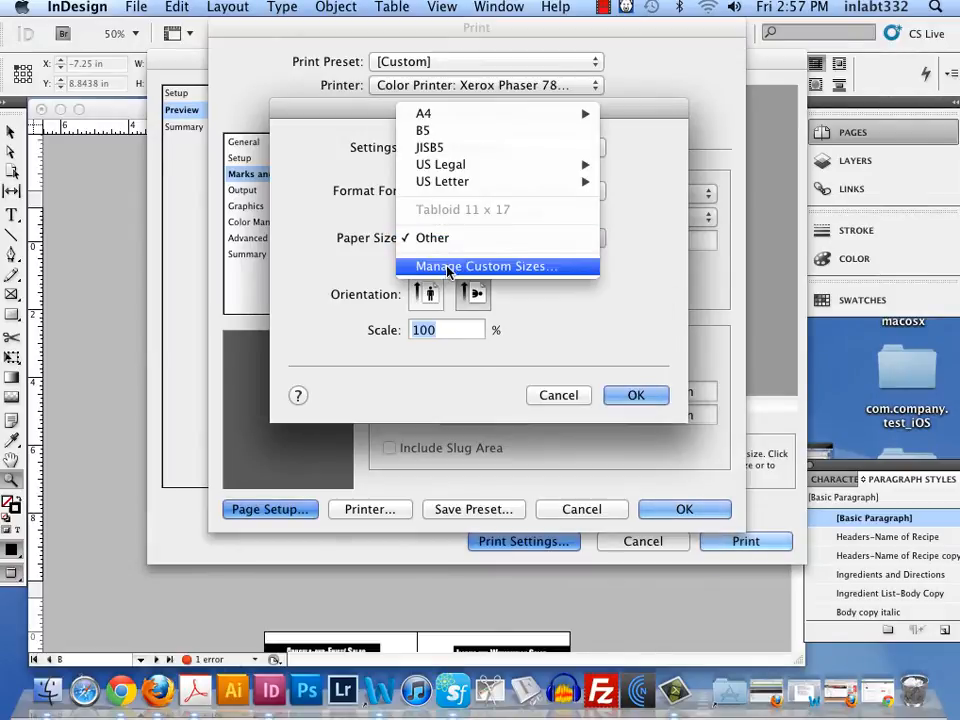
pyautogui.click(486, 266)
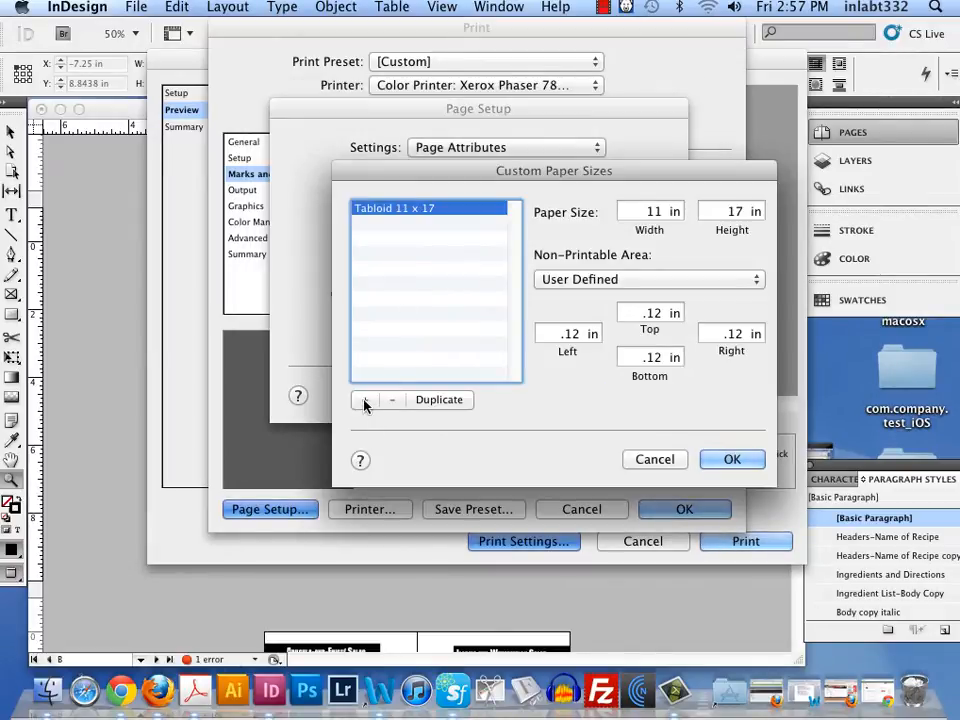
pyautogui.click(364, 400)
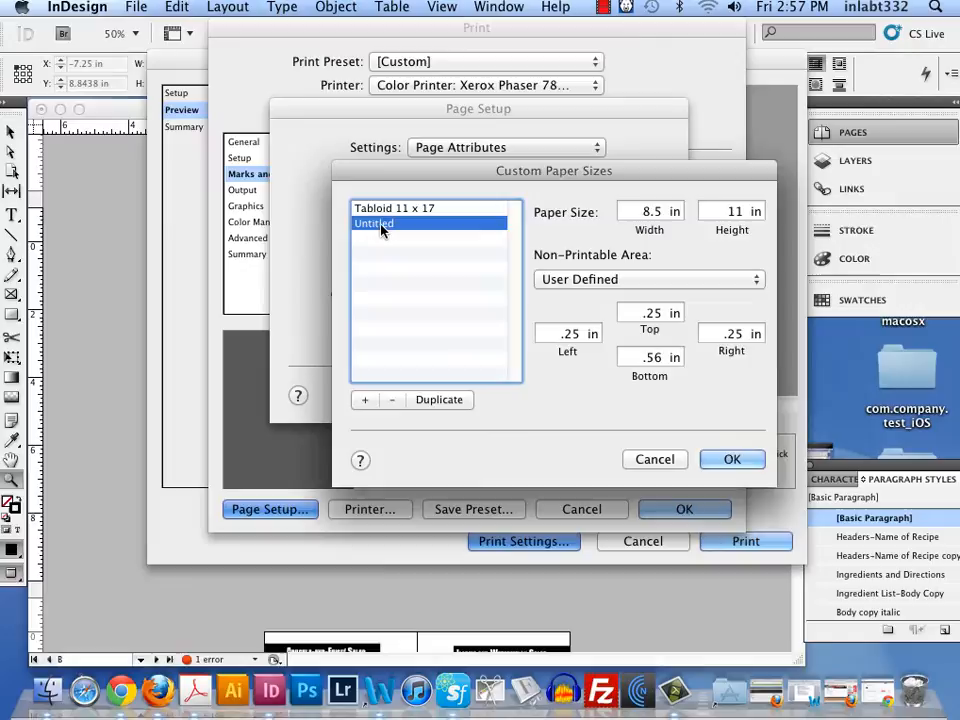
pyautogui.write('Tabloid Extra 12')
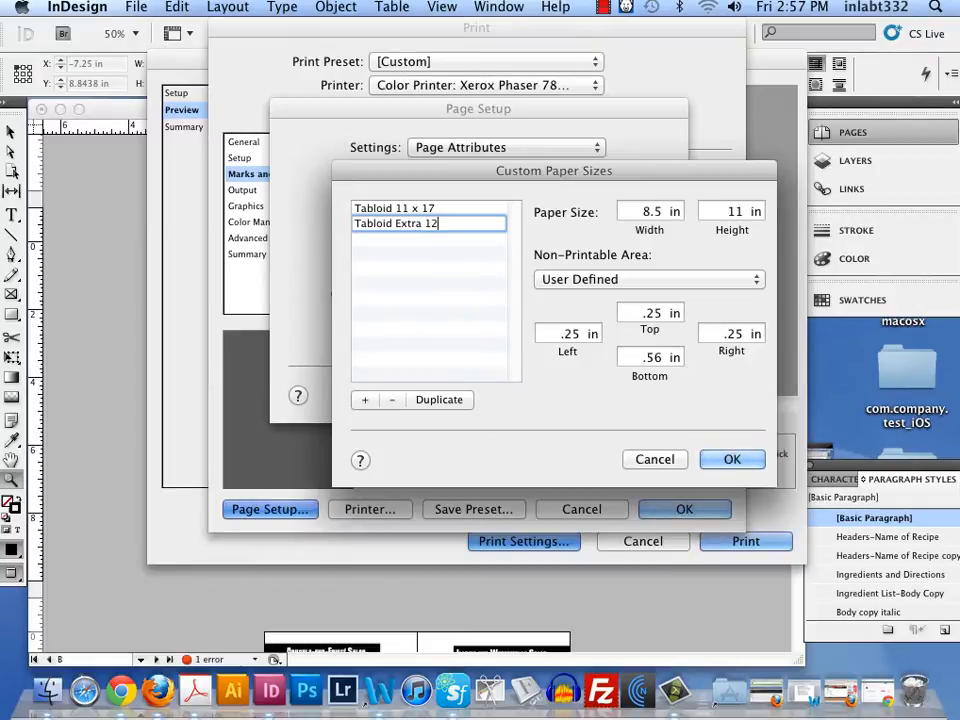
pyautogui.write('x 18')
pyautogui.click(650, 210)
pyautogui.write('12')
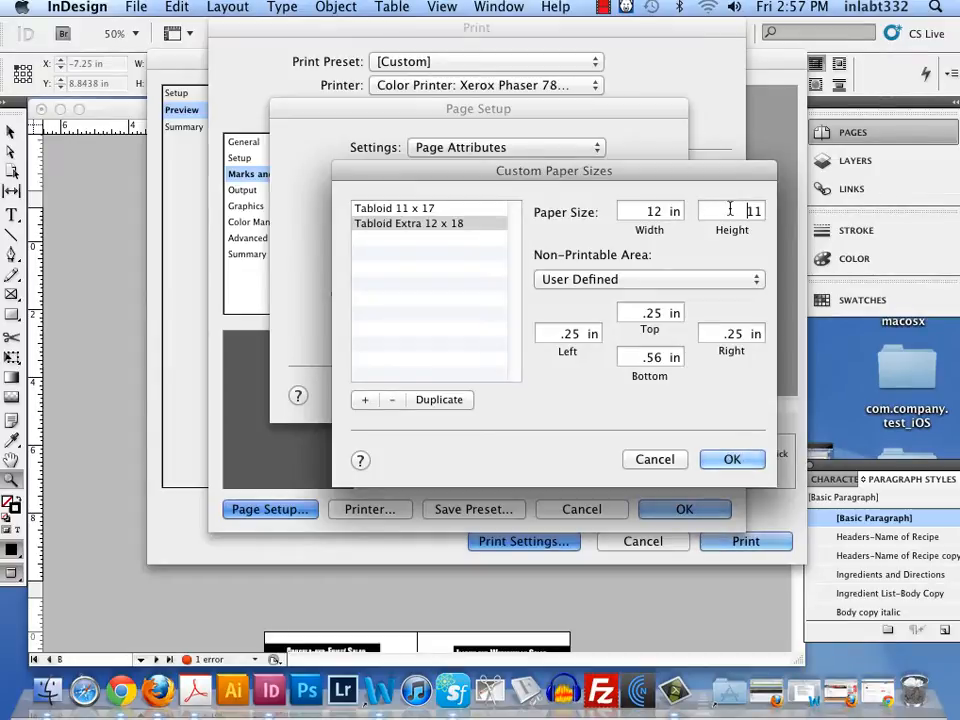
pyautogui.write('18 in')
pyautogui.click(730, 334)
pyautogui.write('.12')
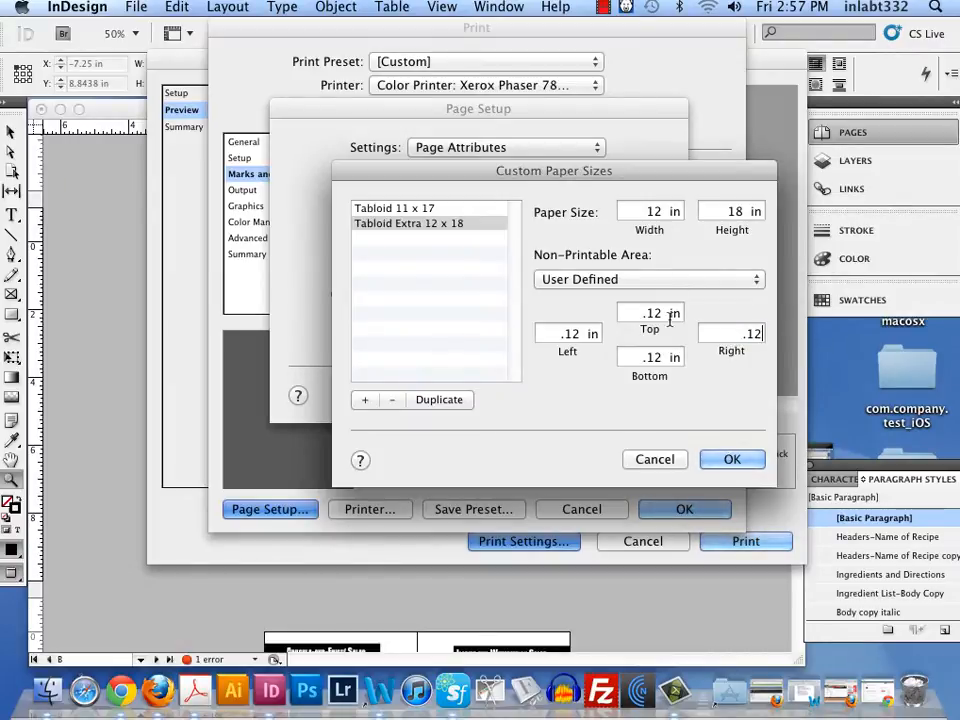
pyautogui.click(732, 458)
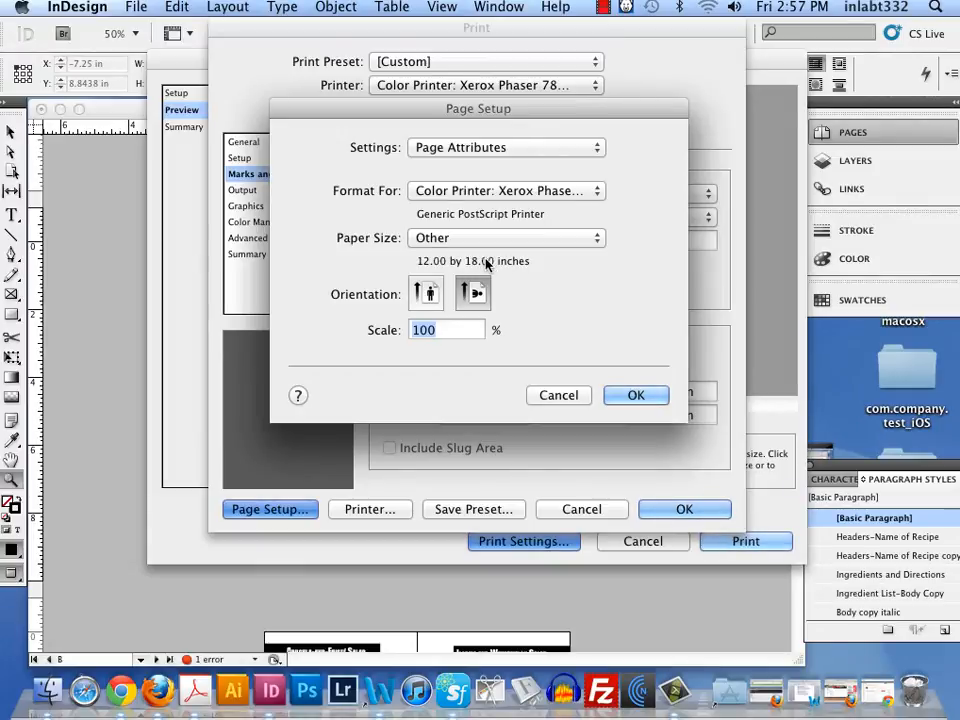
# - Add a Sample 12.5 x 19 custom paper size at 12.5 × 19 in with .12 in margins and save it
pyautogui.click(504, 236)
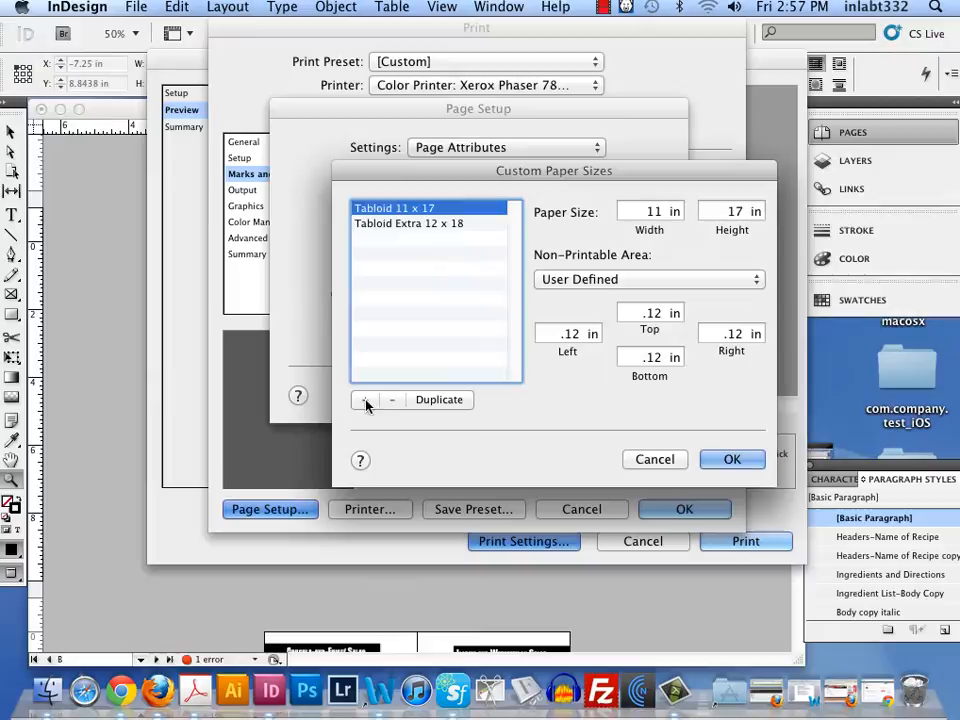
pyautogui.click(366, 400)
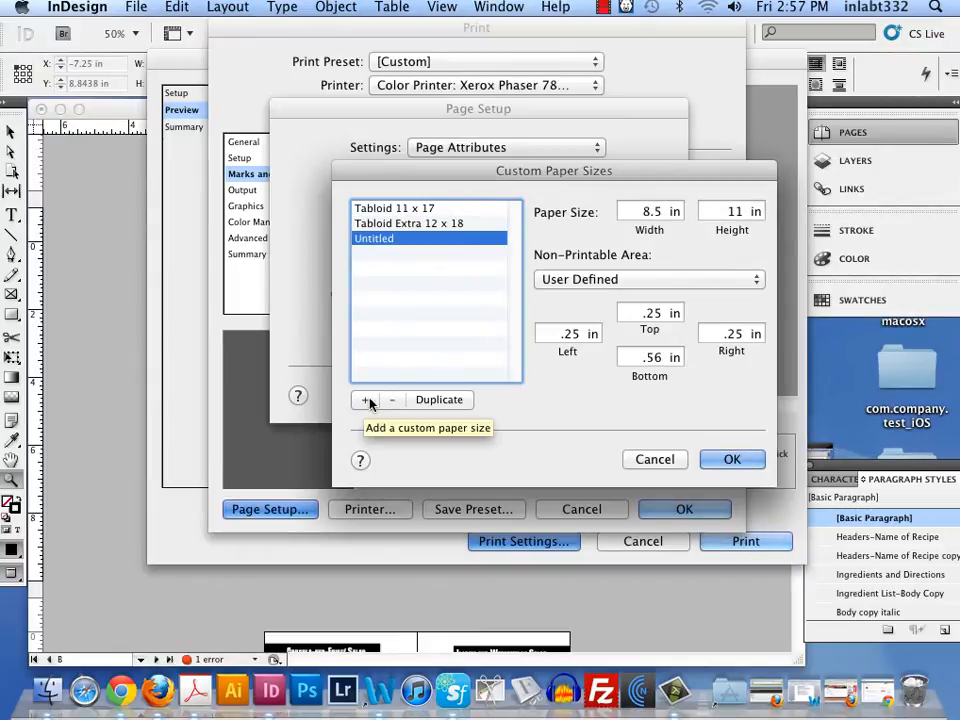
pyautogui.moveTo(392, 400)
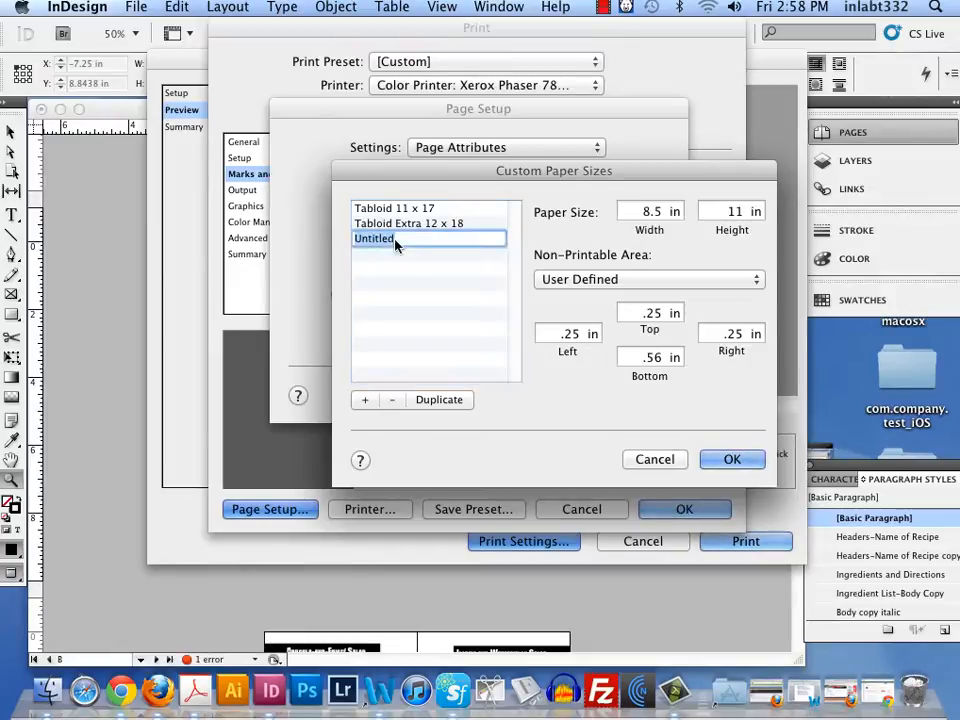
pyautogui.moveTo(450, 264)
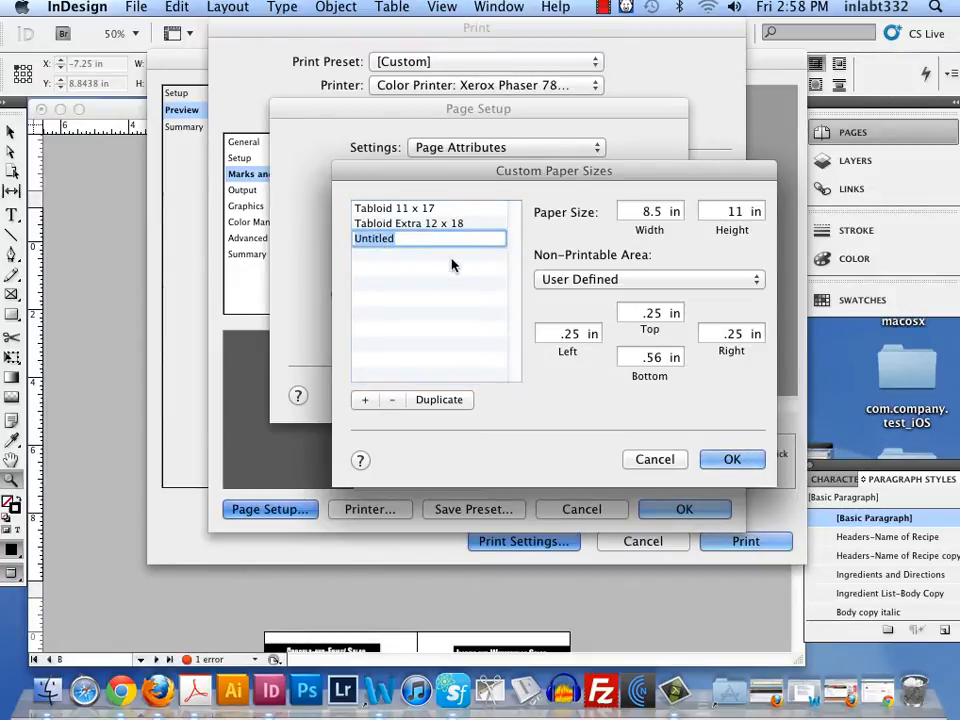
pyautogui.write('Sample 12.5')
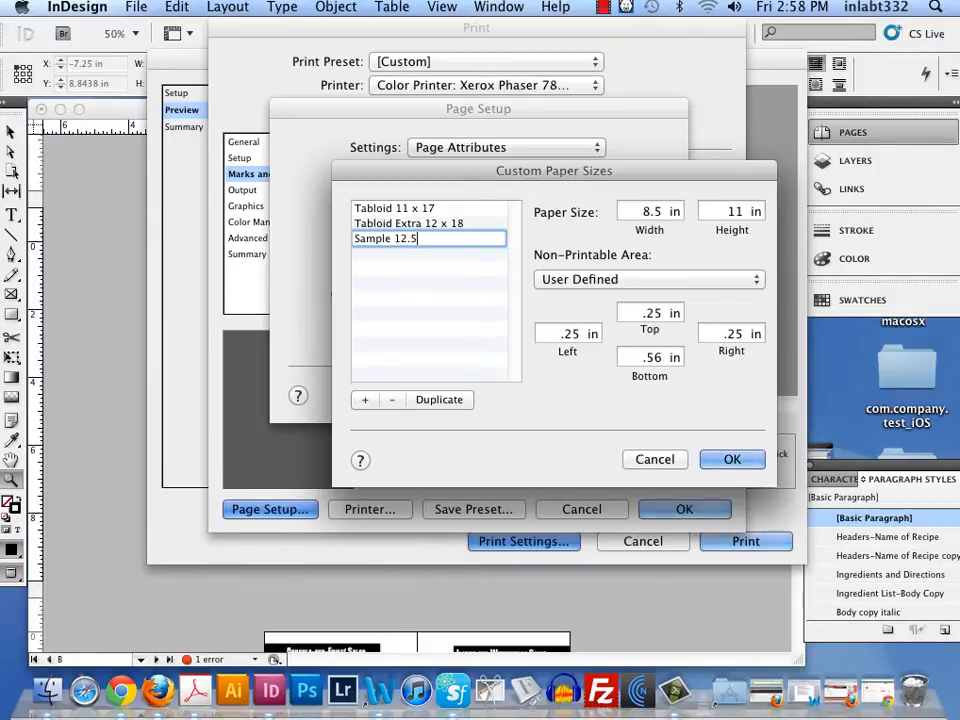
pyautogui.write('x 19')
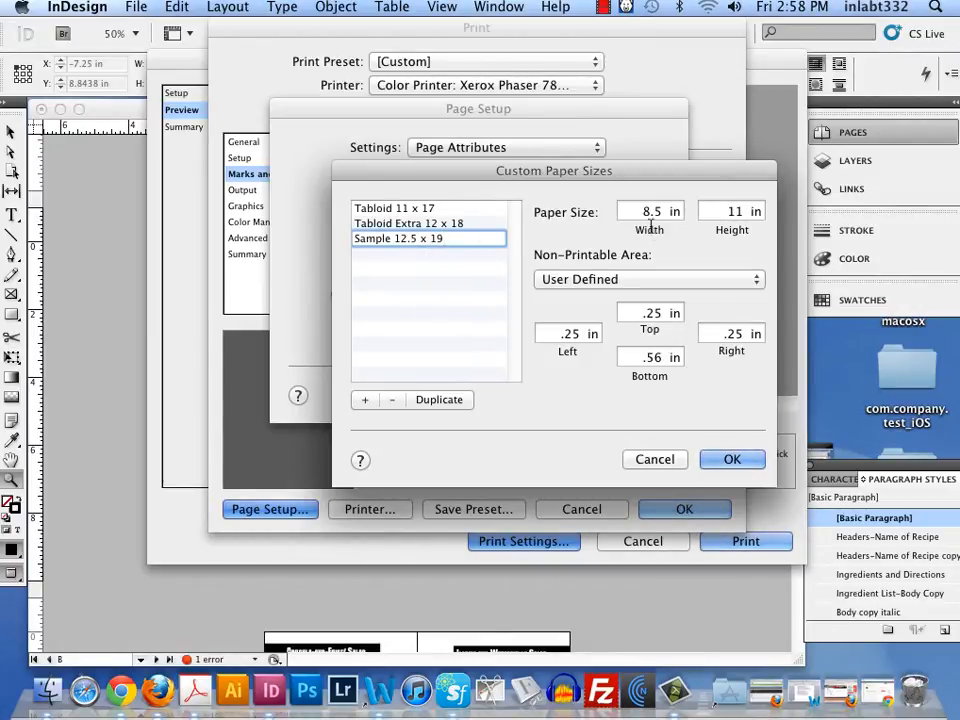
pyautogui.write('12.')
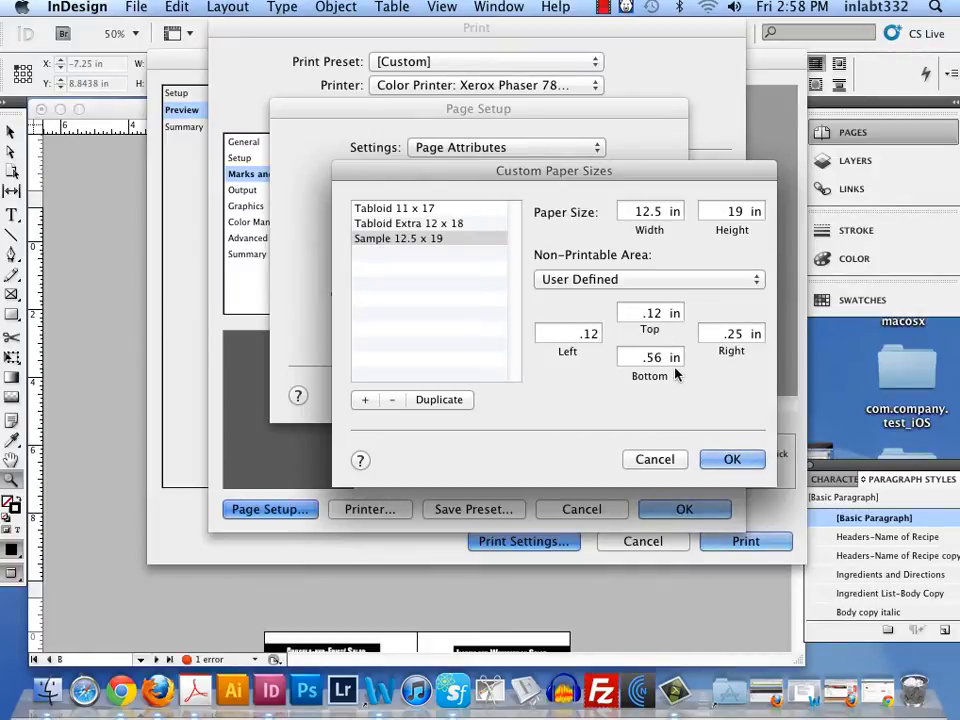
pyautogui.write('.125')
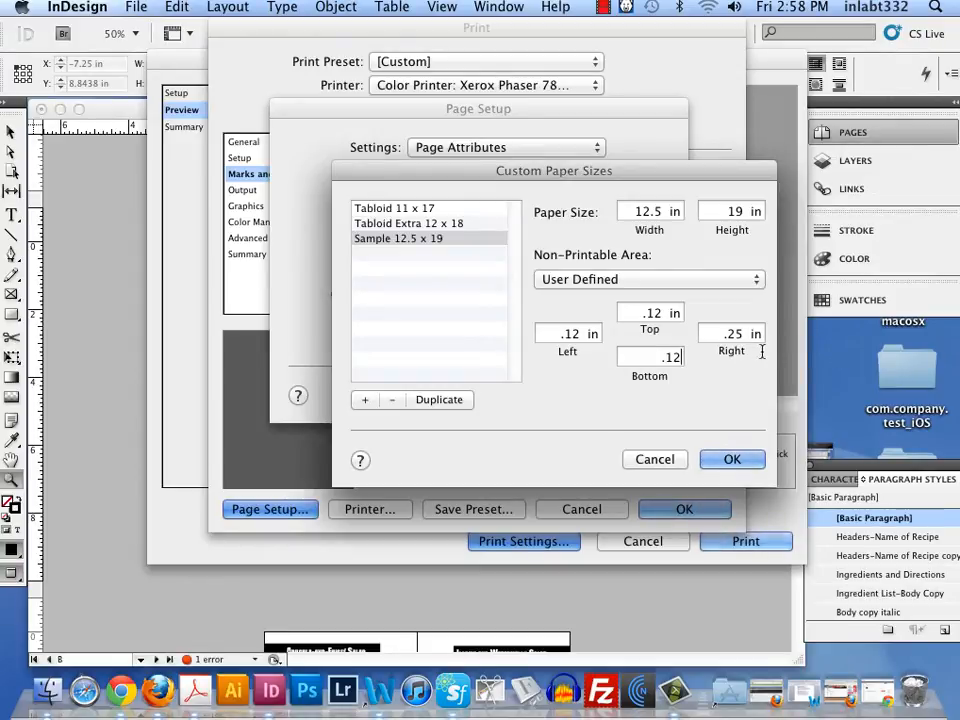
pyautogui.click(732, 332)
pyautogui.write('.12')
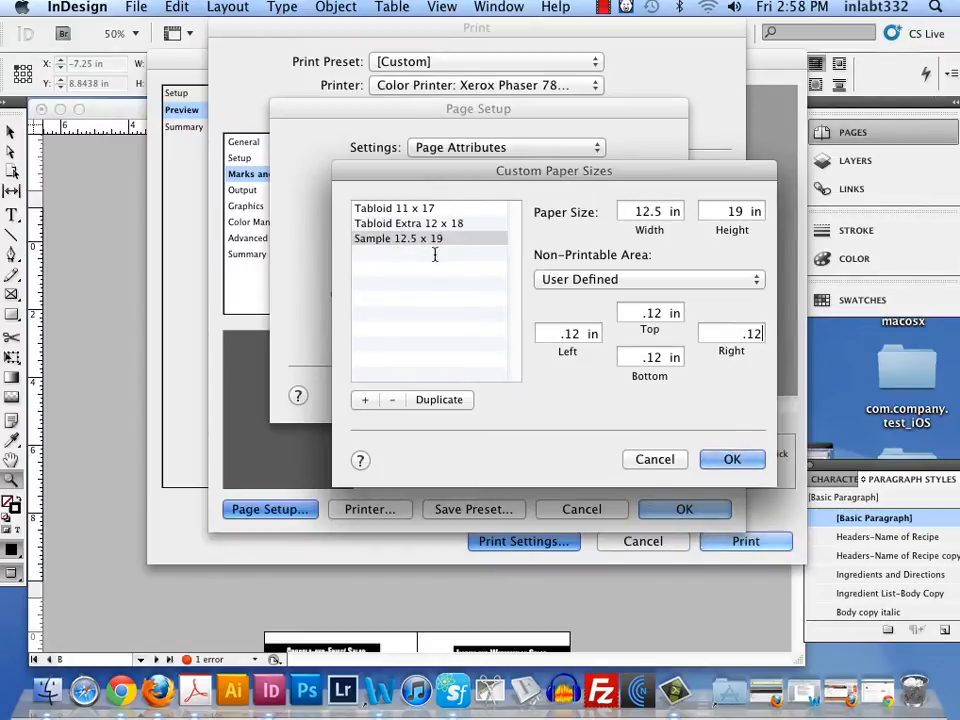
pyautogui.click(732, 458)
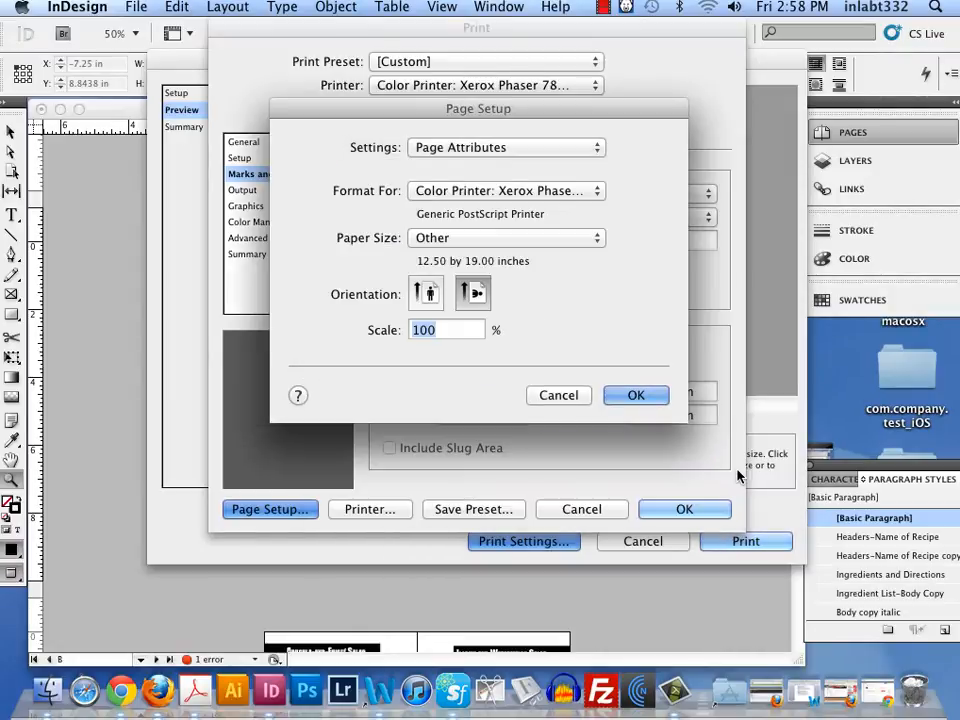
pyautogui.click(504, 236)
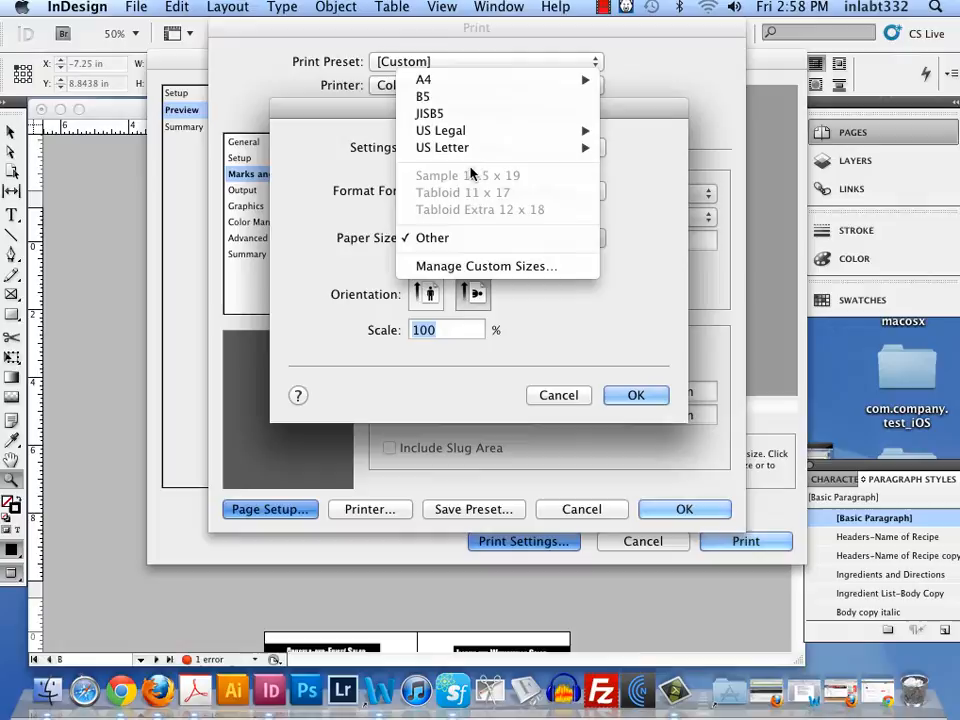
pyautogui.moveTo(464, 204)
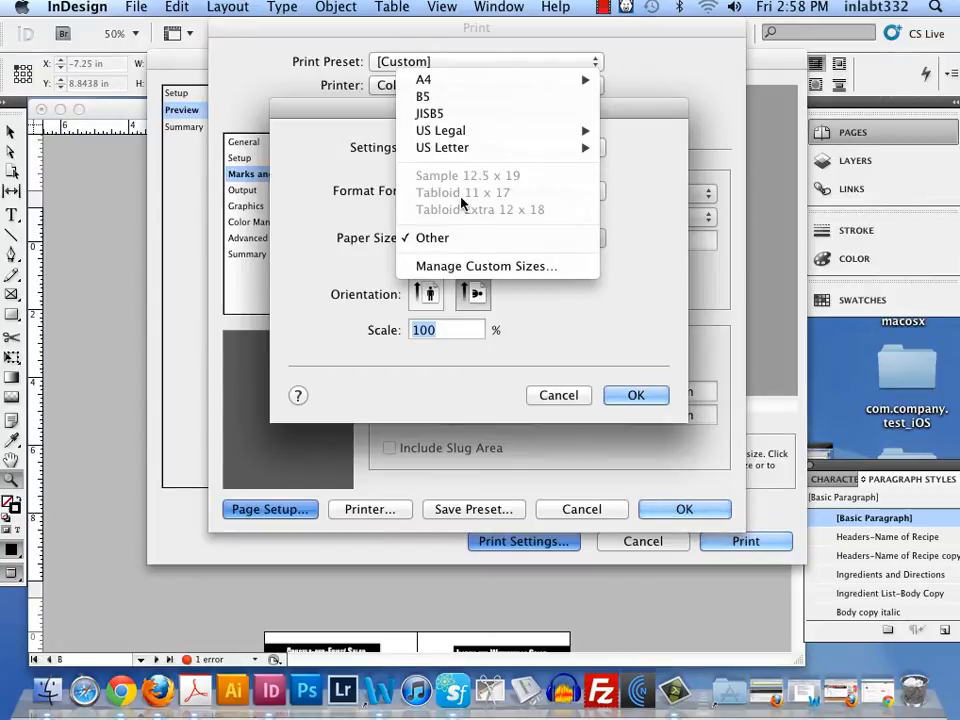
pyautogui.moveTo(486, 266)
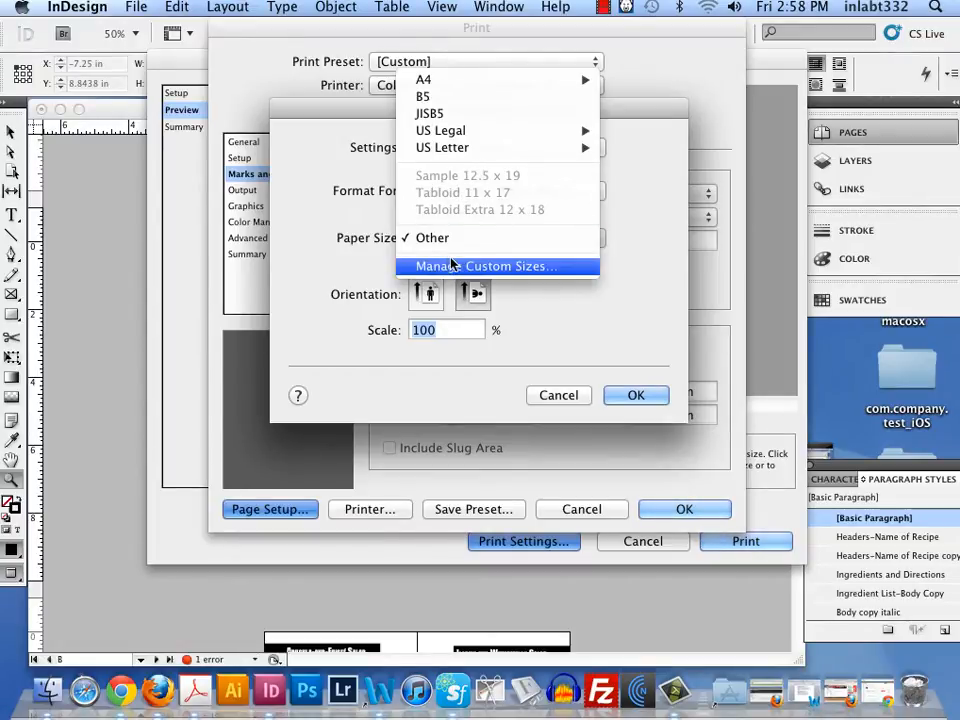
pyautogui.moveTo(444, 198)
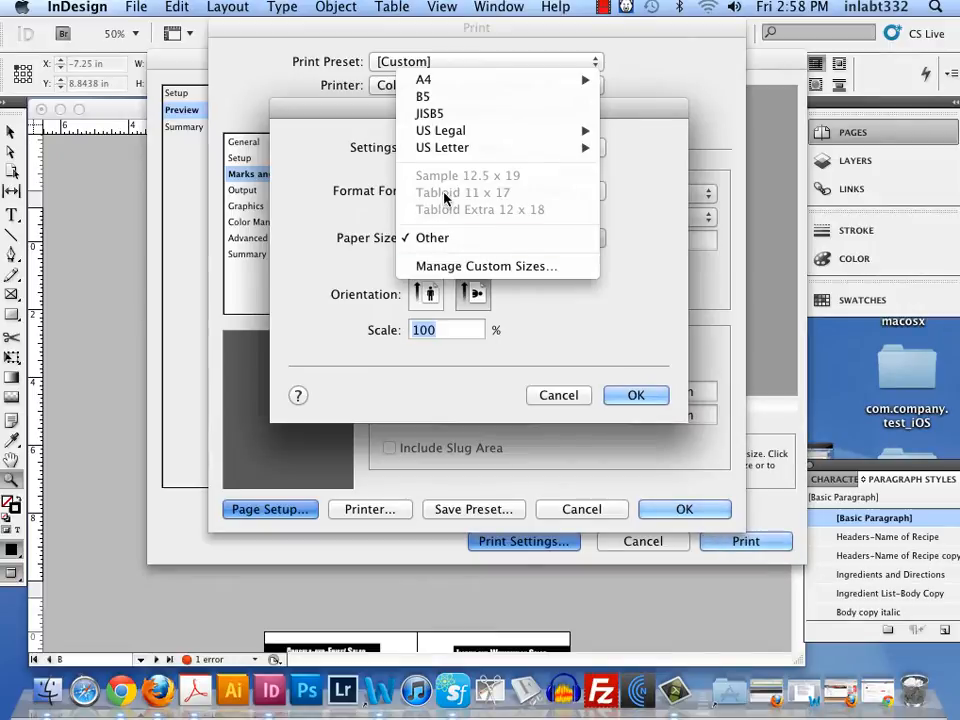
pyautogui.moveTo(486, 266)
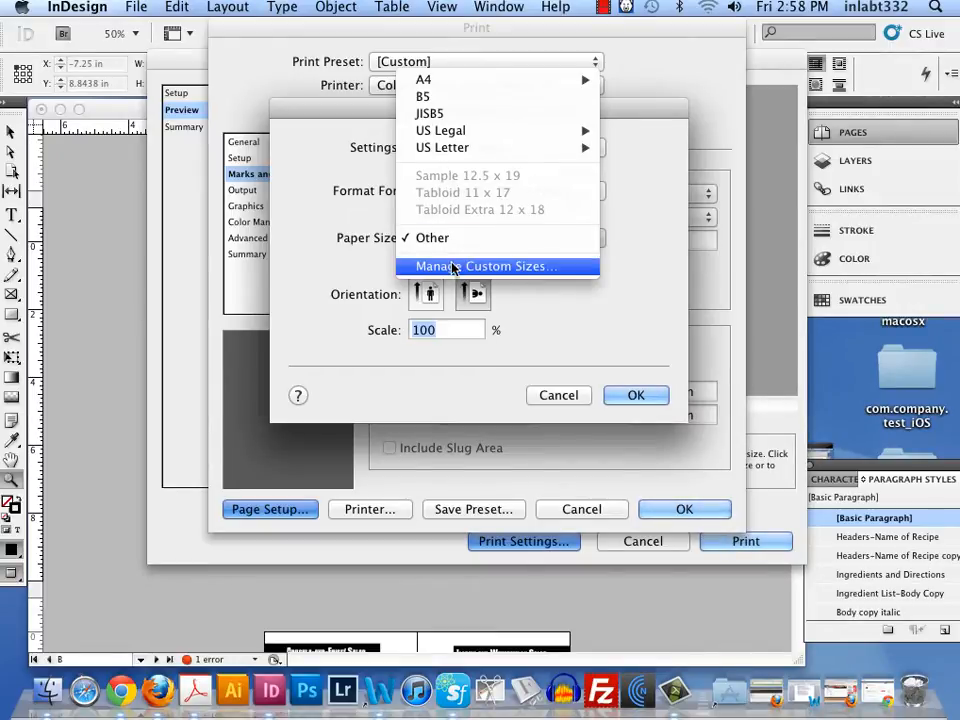
# - Apply the Tabloid 11 x 17 custom size so the page setup uses 11 by 17 inch paper
pyautogui.click(488, 266)
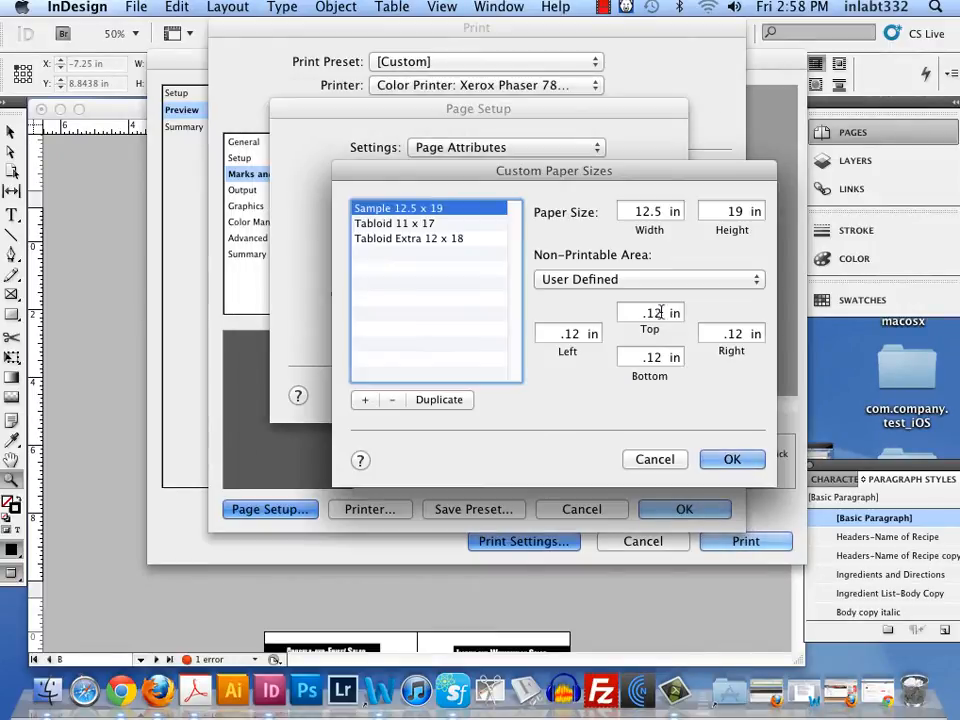
pyautogui.click(394, 224)
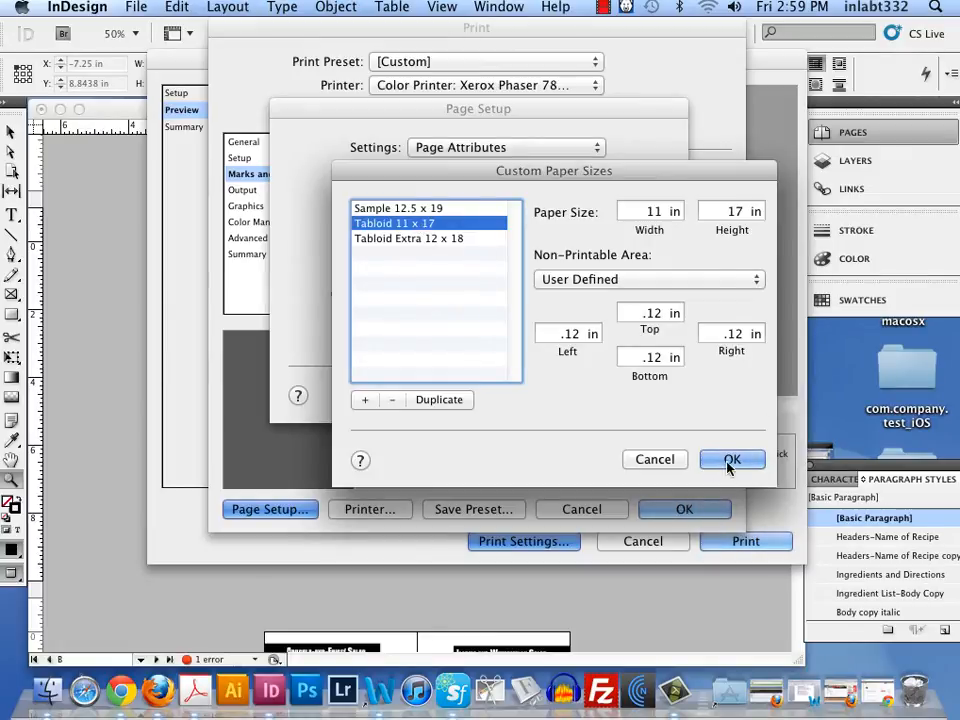
pyautogui.click(732, 458)
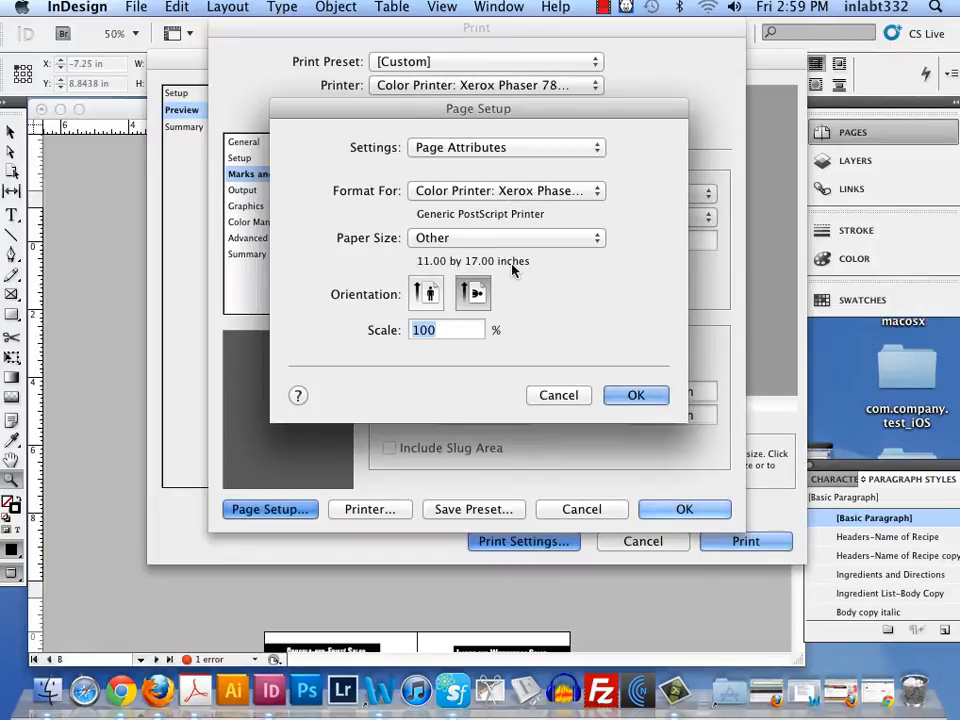
pyautogui.moveTo(472, 292)
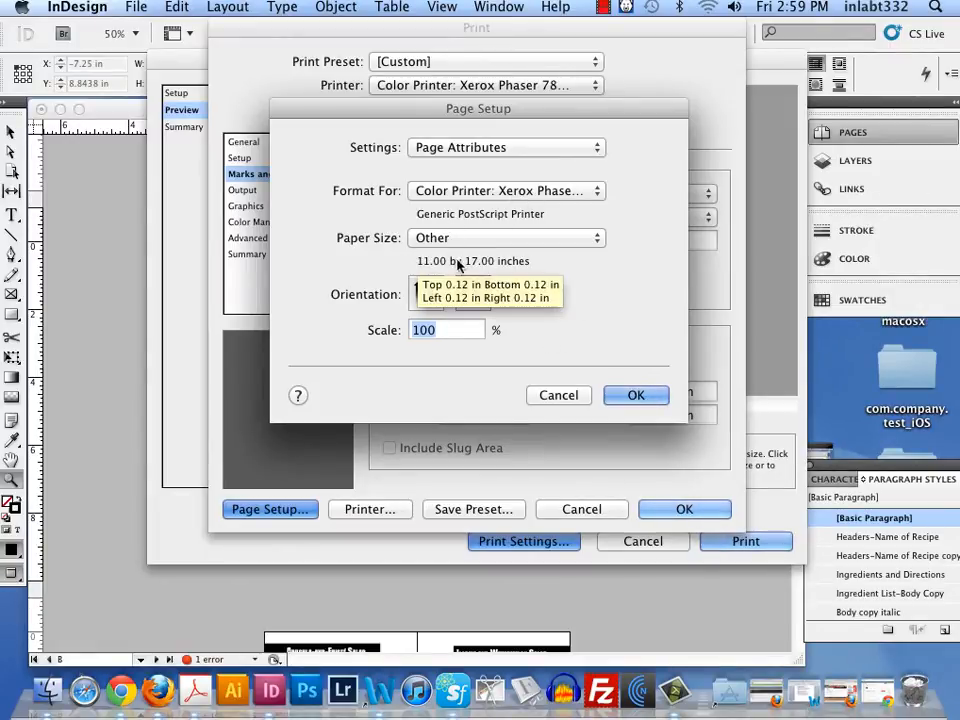
pyautogui.click(504, 236)
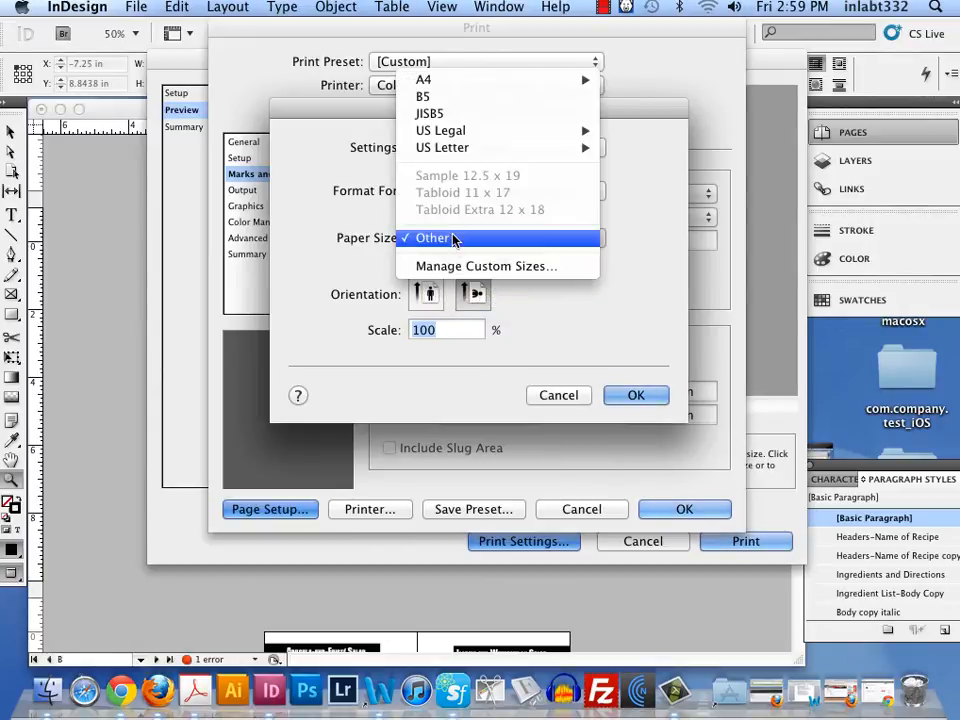
pyautogui.click(432, 236)
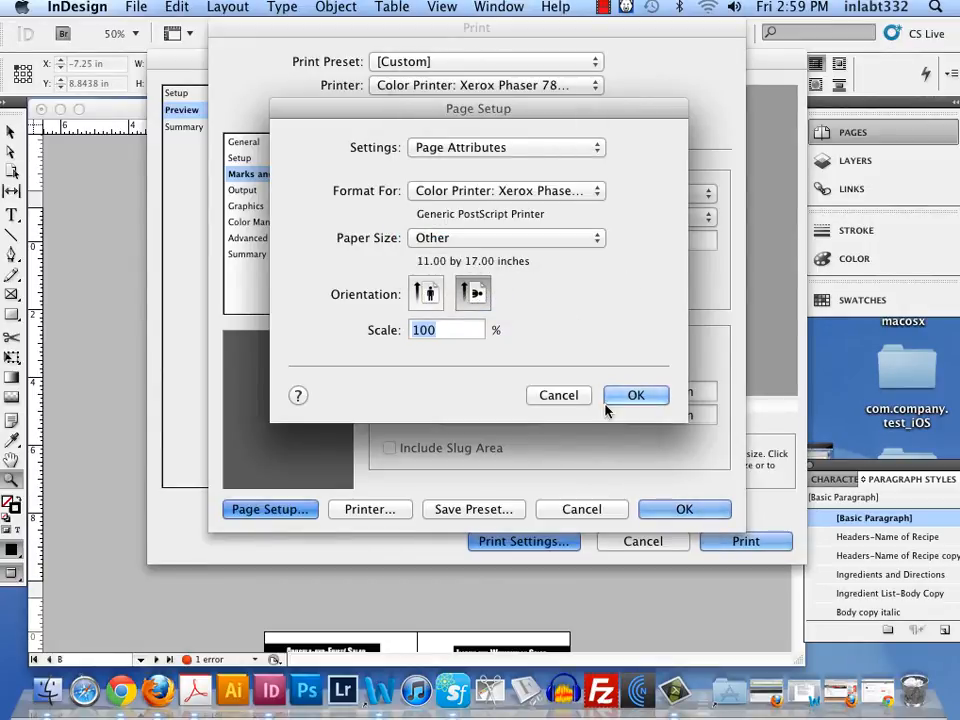
# - Accept the 11x17 Page Setup and review the Setup and General print categories
pyautogui.click(636, 396)
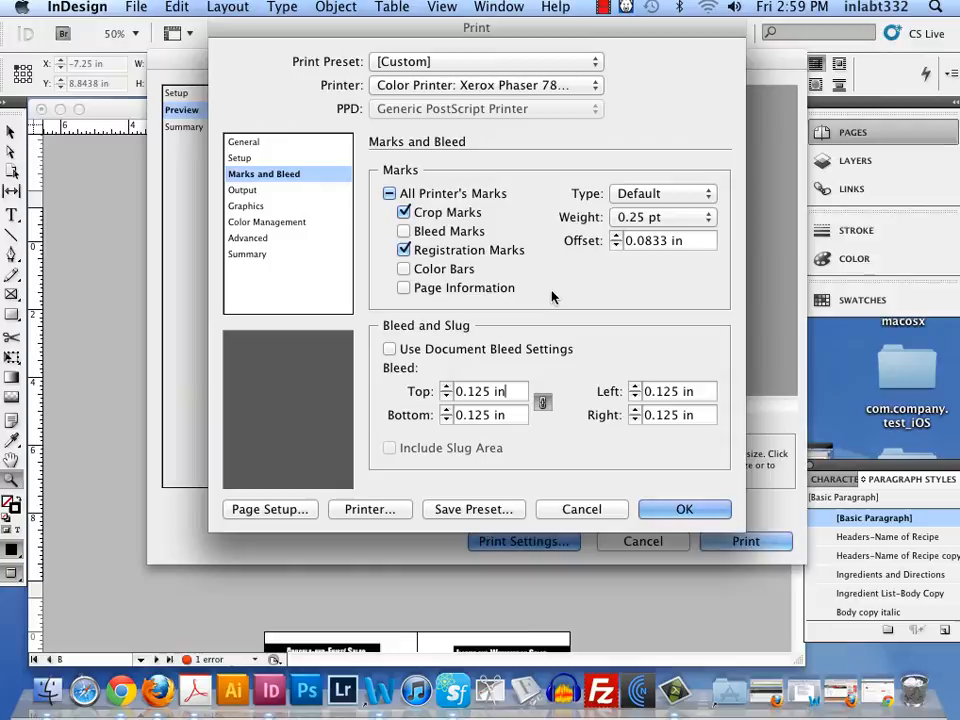
pyautogui.moveTo(512, 376)
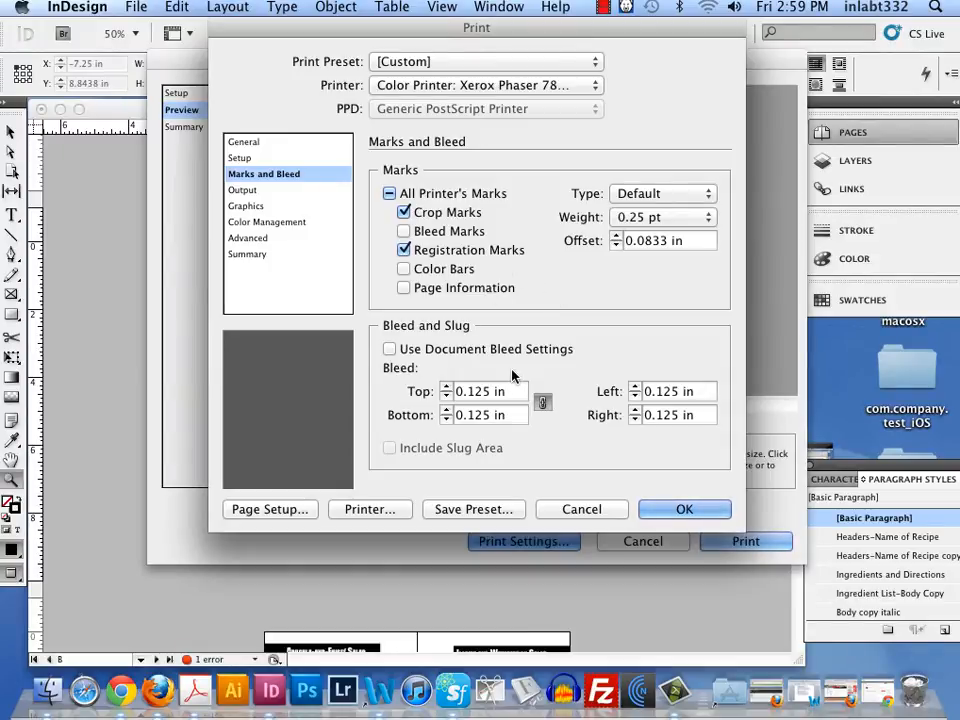
pyautogui.moveTo(676, 406)
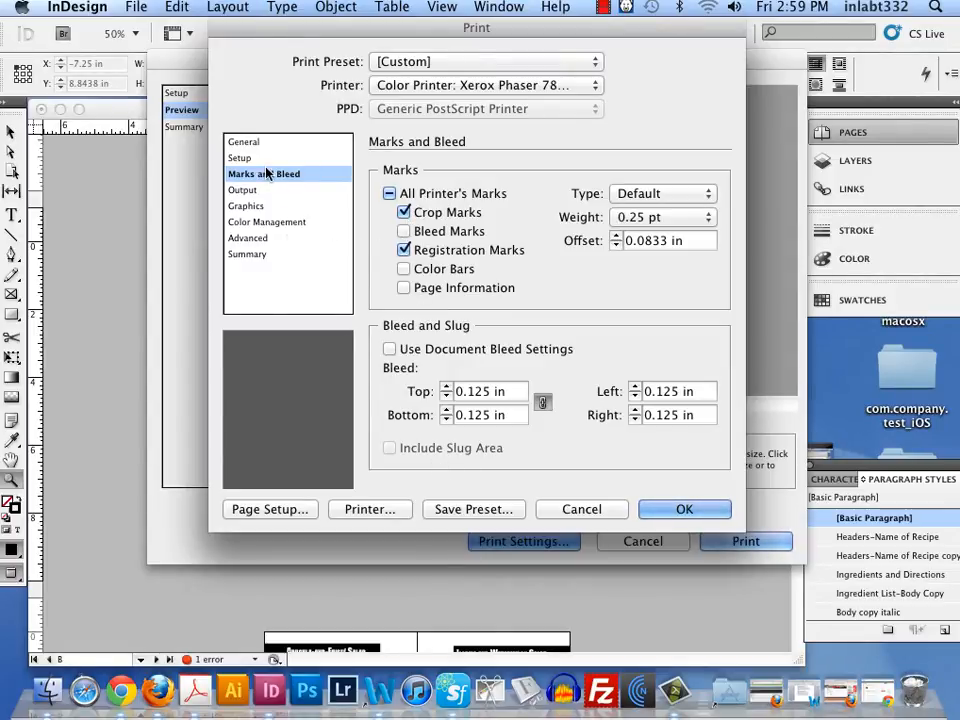
pyautogui.click(240, 158)
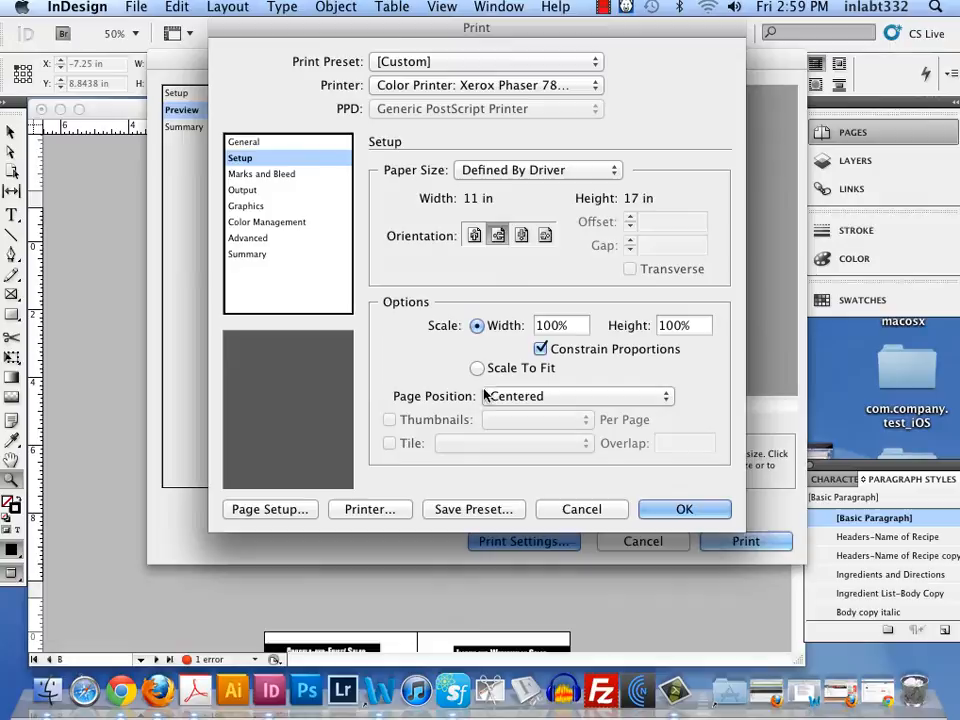
pyautogui.click(244, 142)
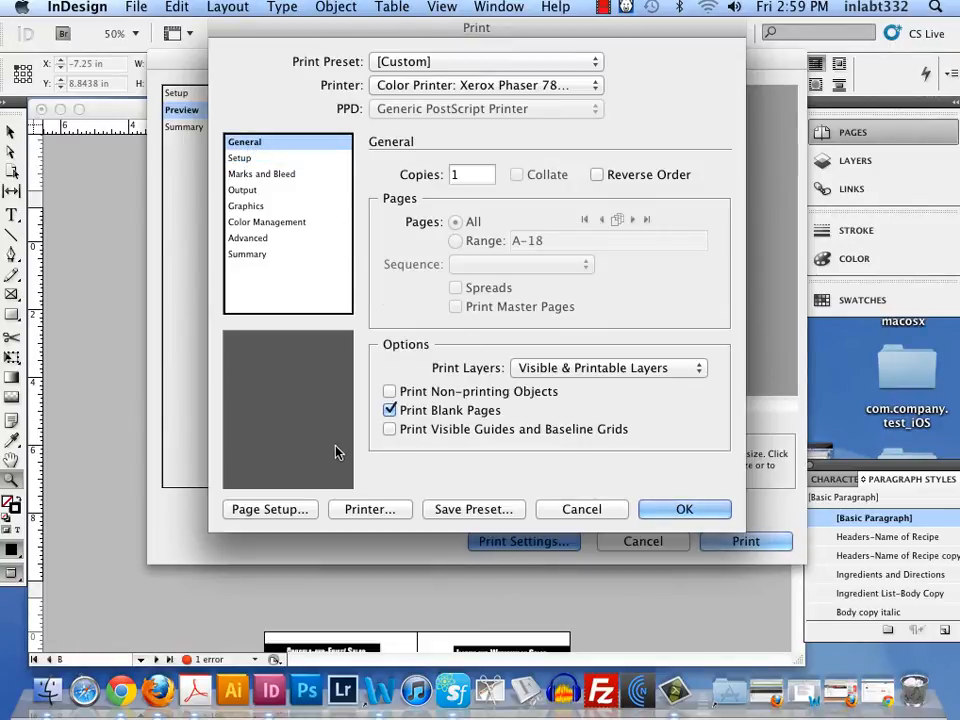
# - Recheck Page Setup still reads 11x17, then bring up the Xerox Phaser's own print options
pyautogui.click(268, 510)
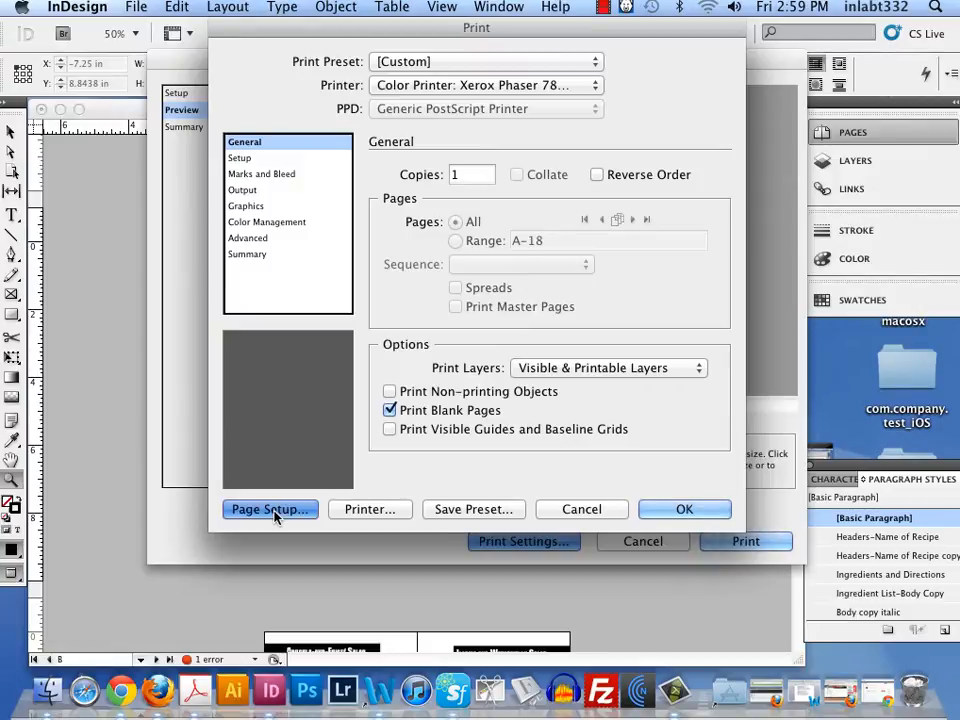
pyautogui.click(268, 510)
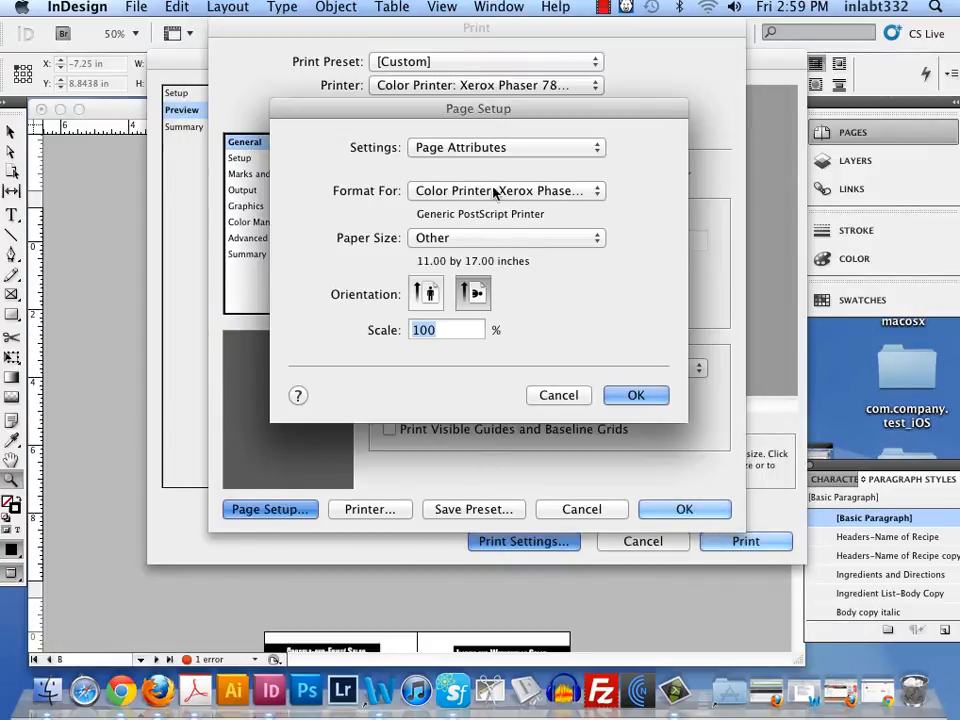
pyautogui.click(636, 394)
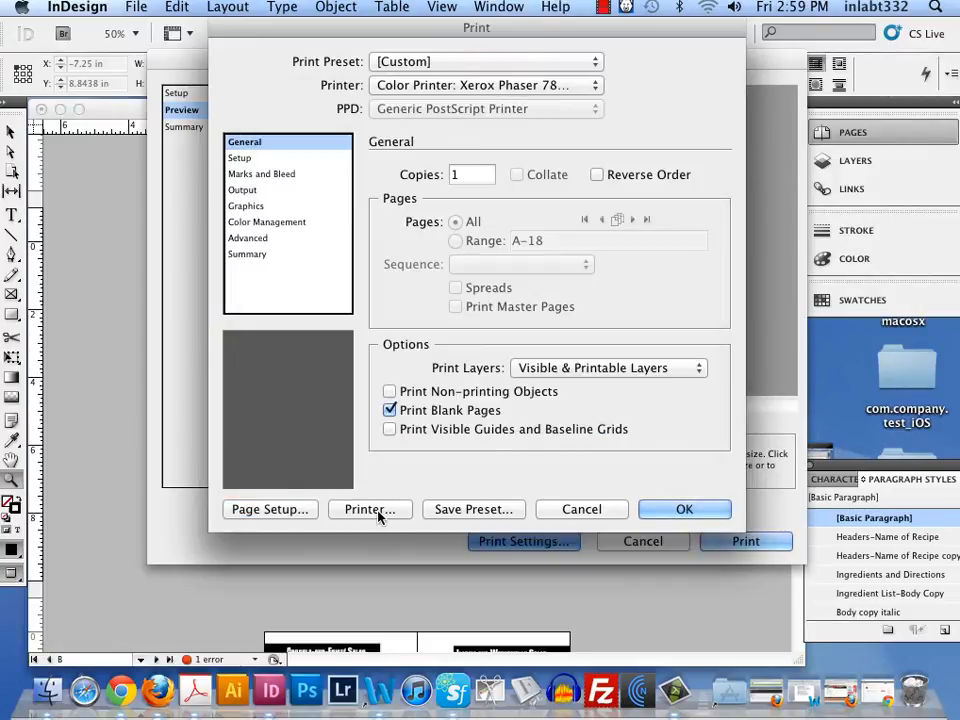
pyautogui.click(370, 510)
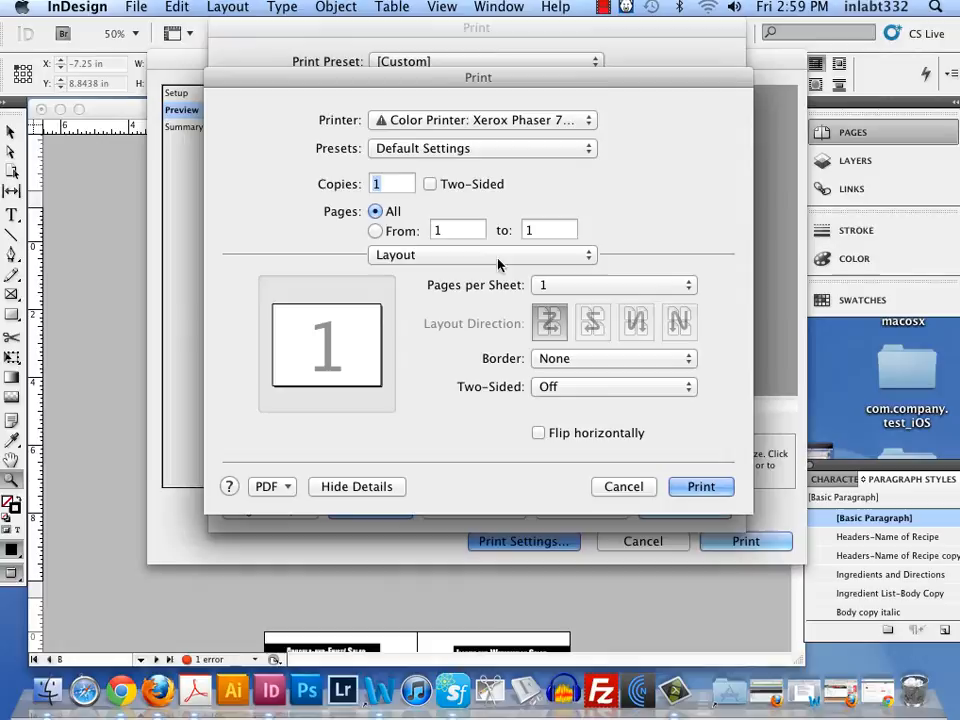
# - Show the printer's full details and set Two-Sided printing with Short-Edge binding
pyautogui.click(356, 486)
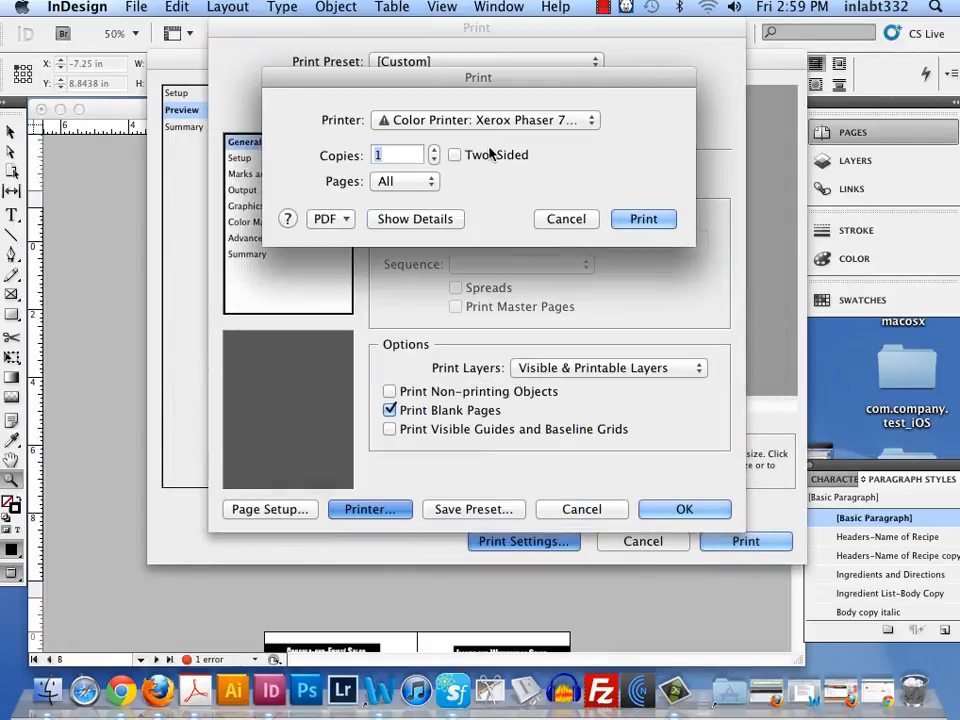
pyautogui.moveTo(396, 206)
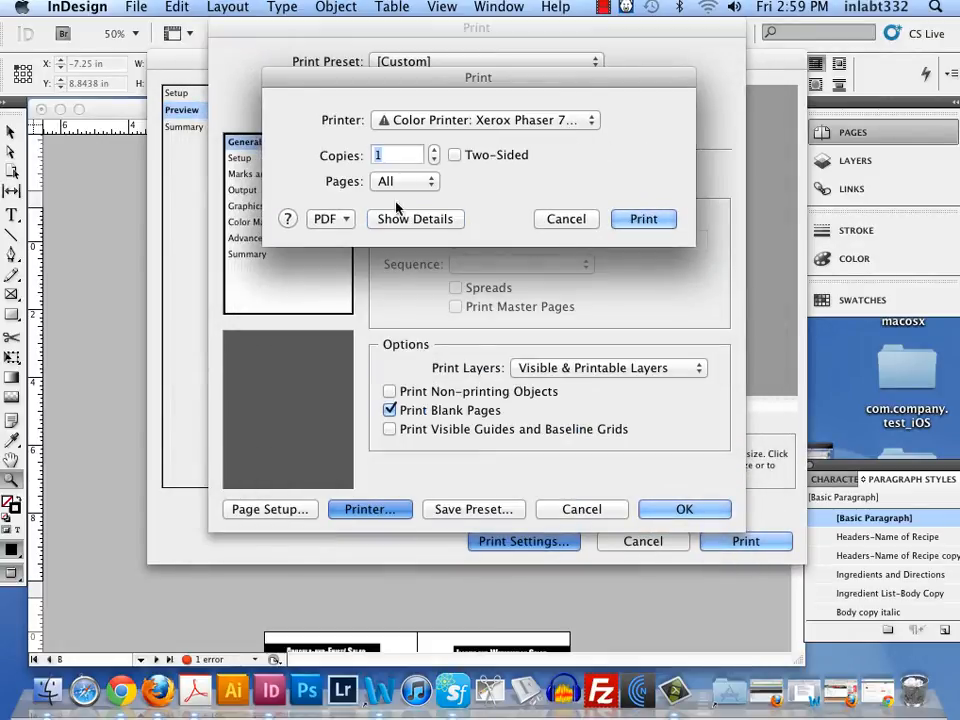
pyautogui.click(414, 218)
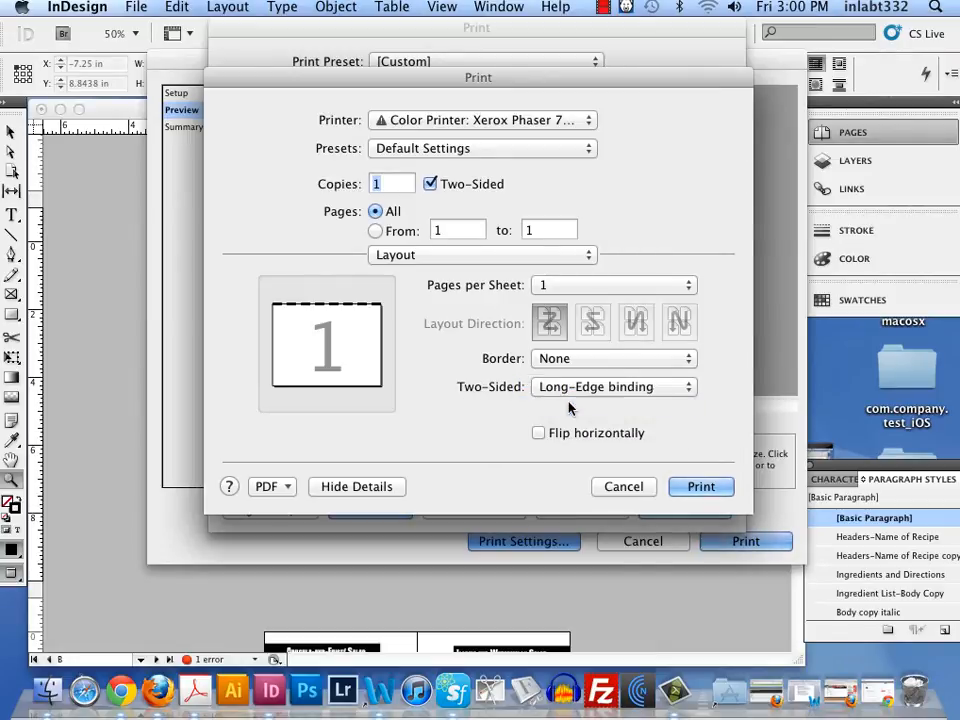
pyautogui.click(612, 388)
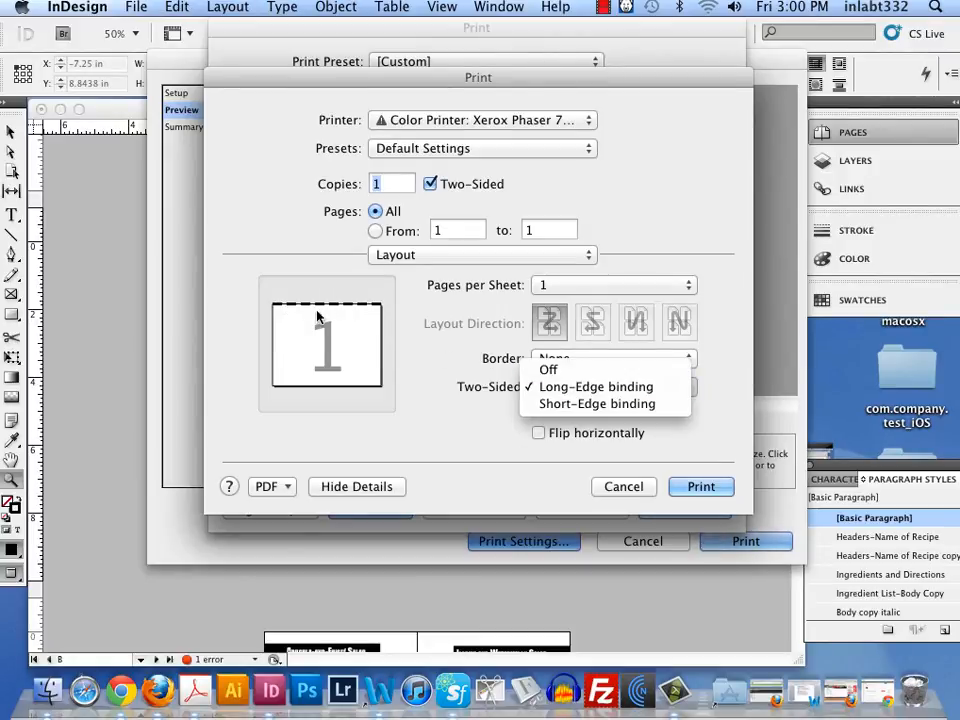
pyautogui.click(596, 404)
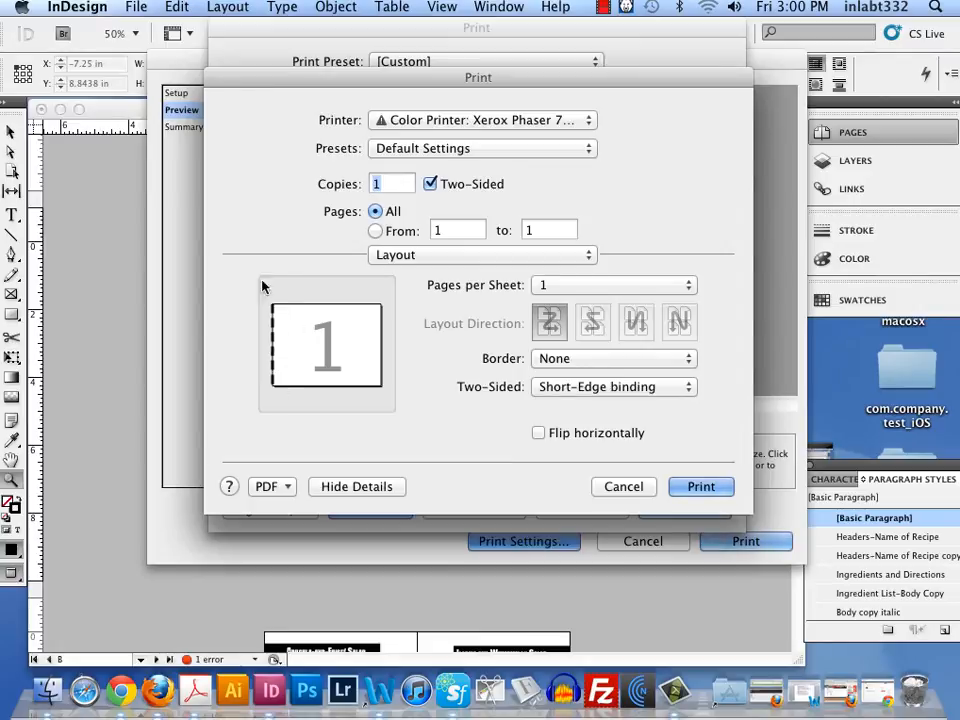
pyautogui.moveTo(296, 336)
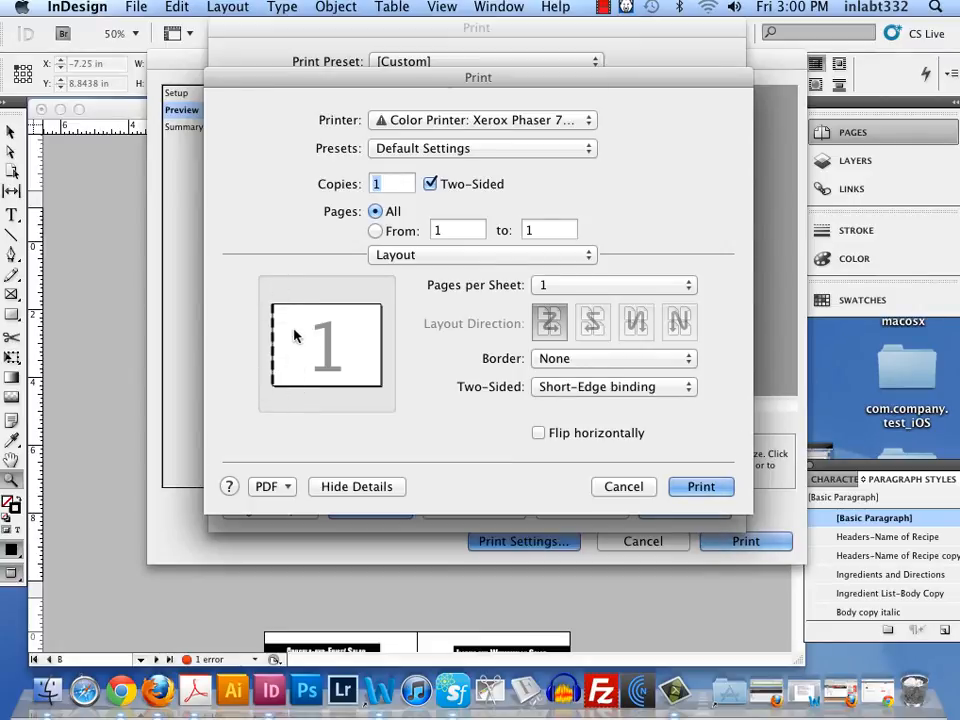
pyautogui.moveTo(280, 318)
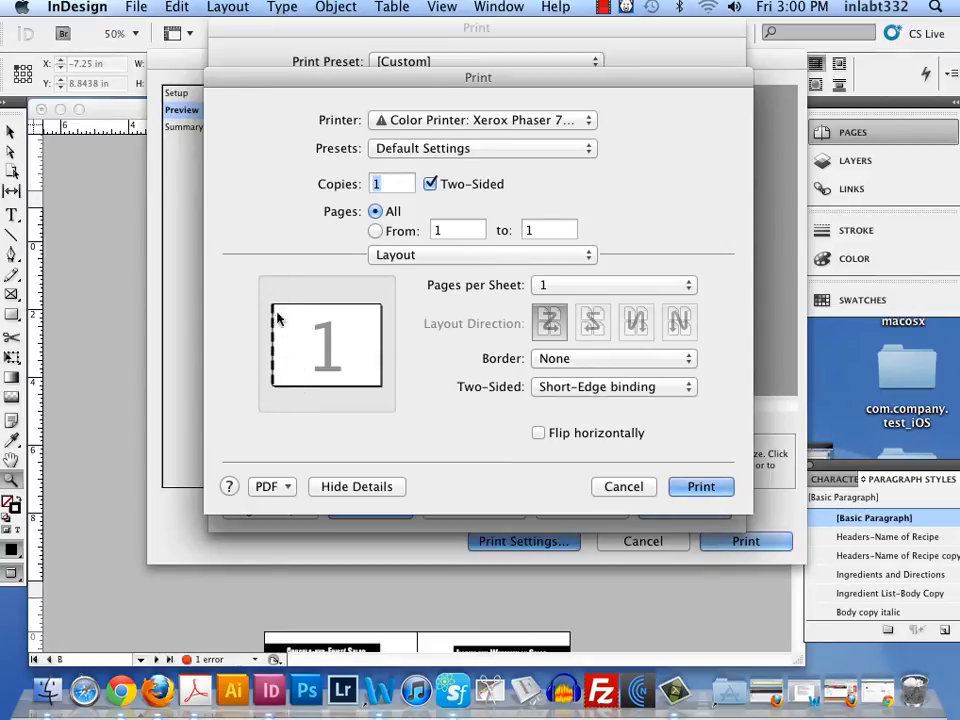
pyautogui.moveTo(268, 396)
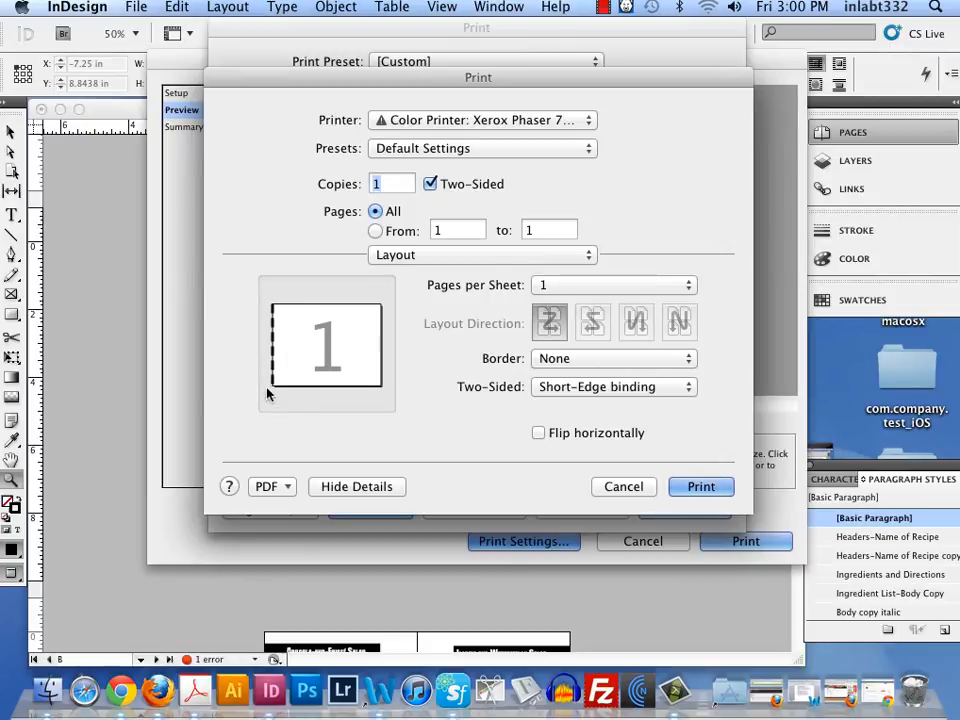
pyautogui.moveTo(716, 464)
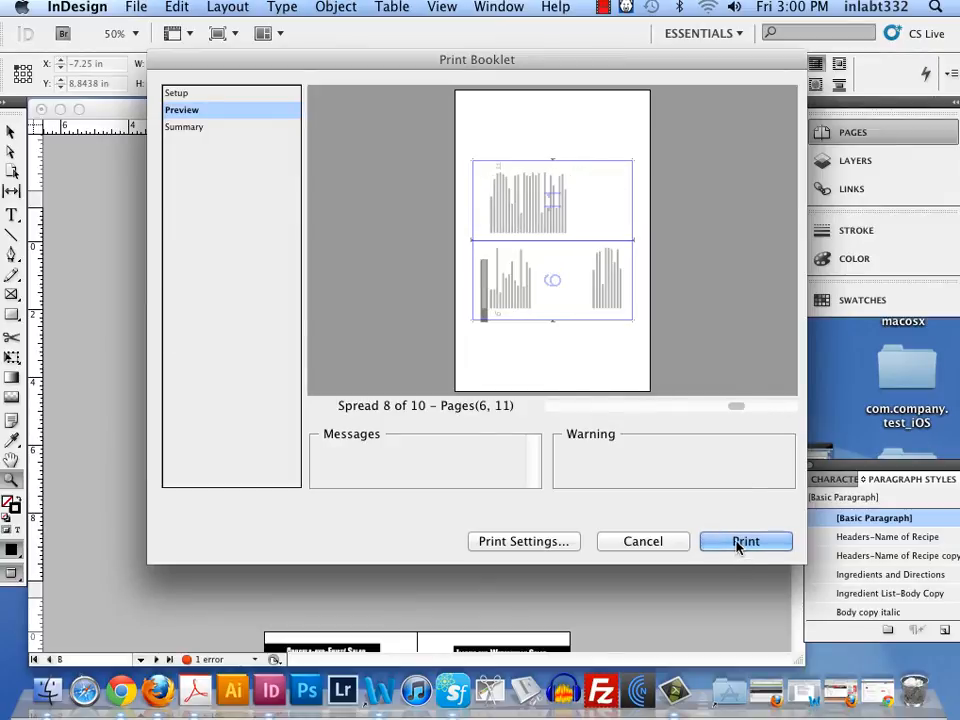
# - Send the recipe booklet to the printer from the Print Booklet dialog
pyautogui.click(744, 540)
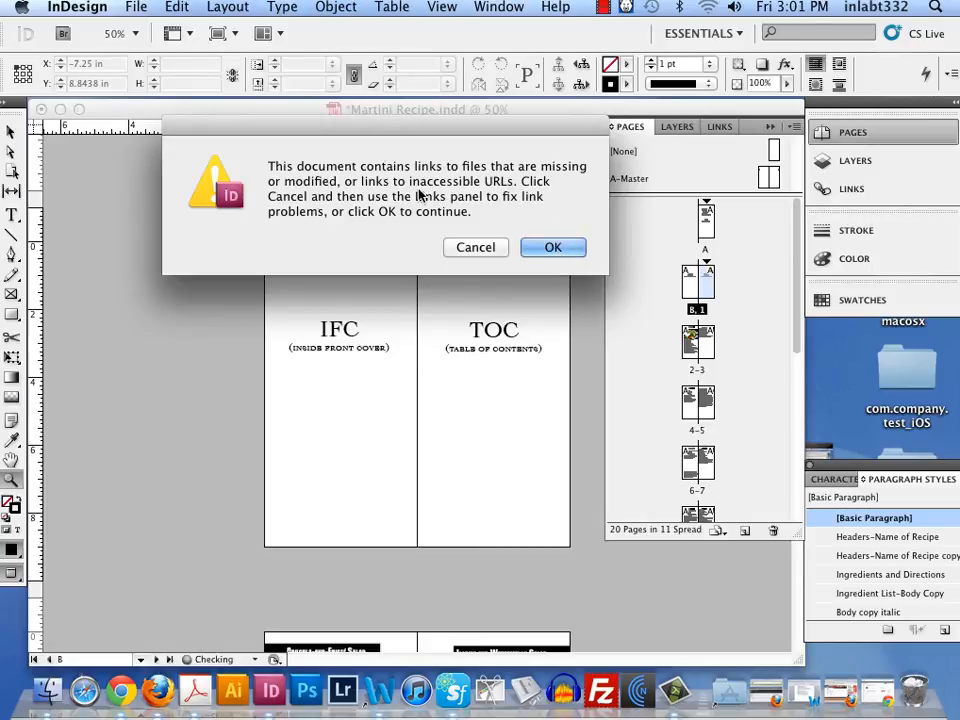
pyautogui.moveTo(480, 210)
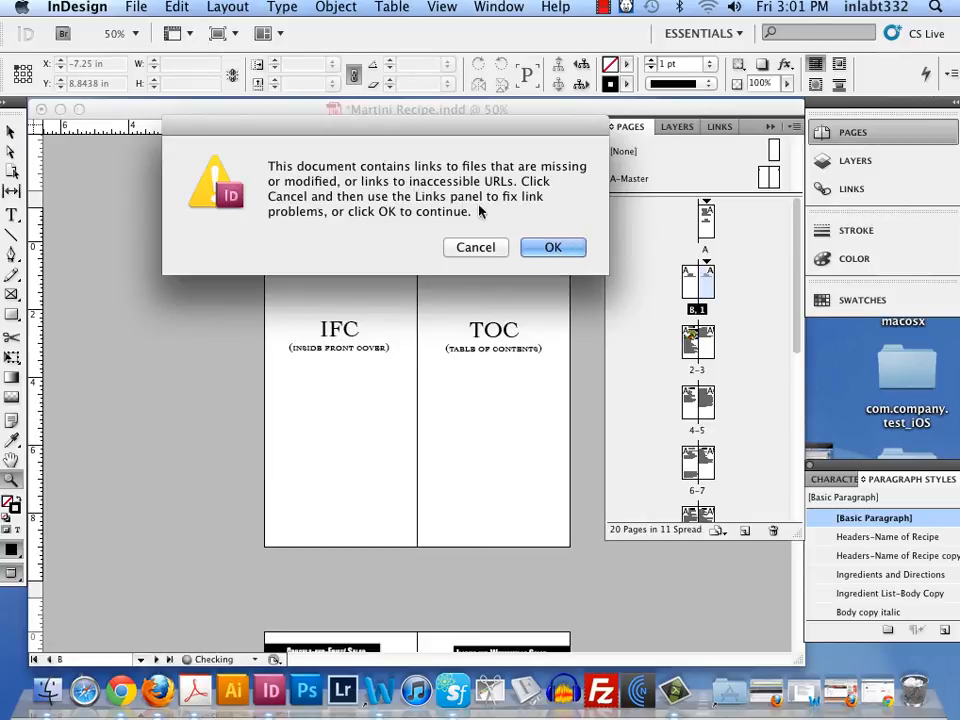
pyautogui.moveTo(864, 176)
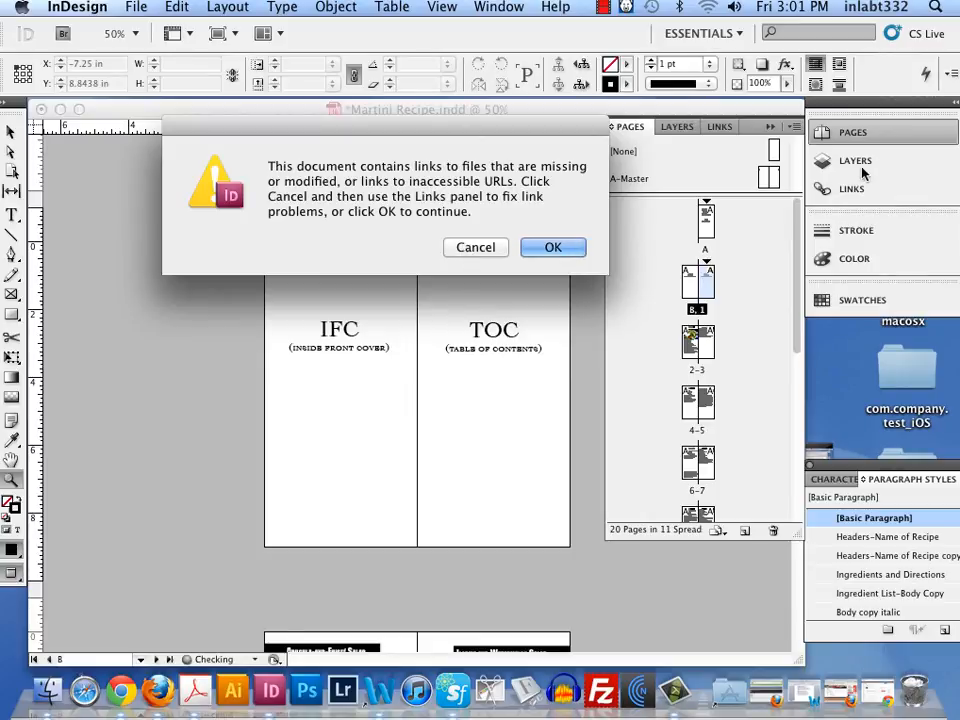
# - Dismiss the missing or modified links warning with OK
pyautogui.click(552, 248)
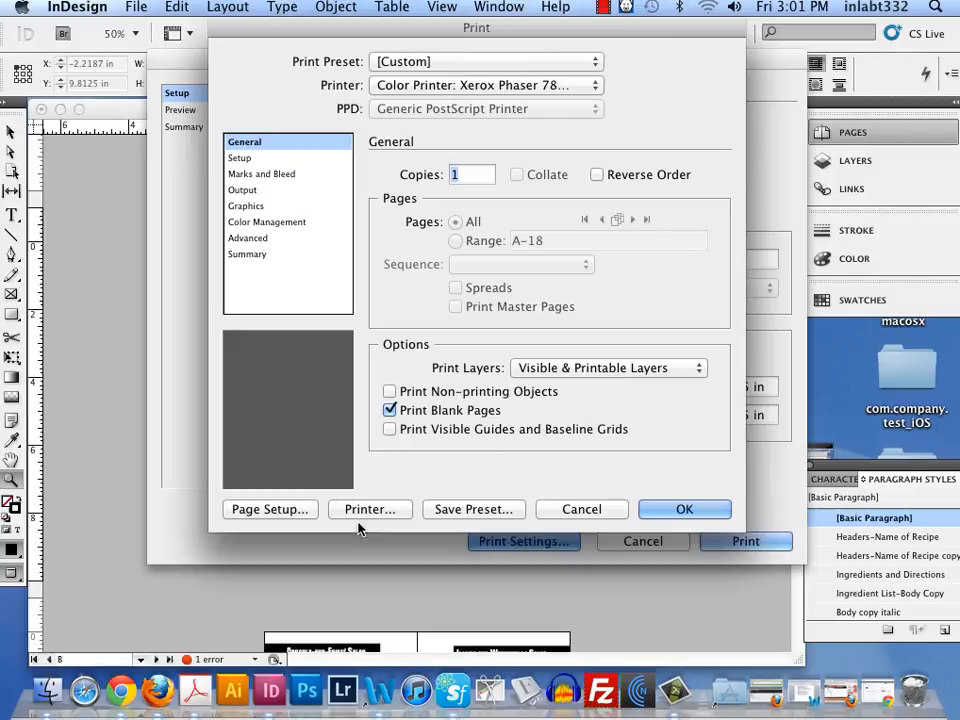
# - Confirm Two-Sided Short-Edge binding in the printer options and close the print settings
pyautogui.click(370, 510)
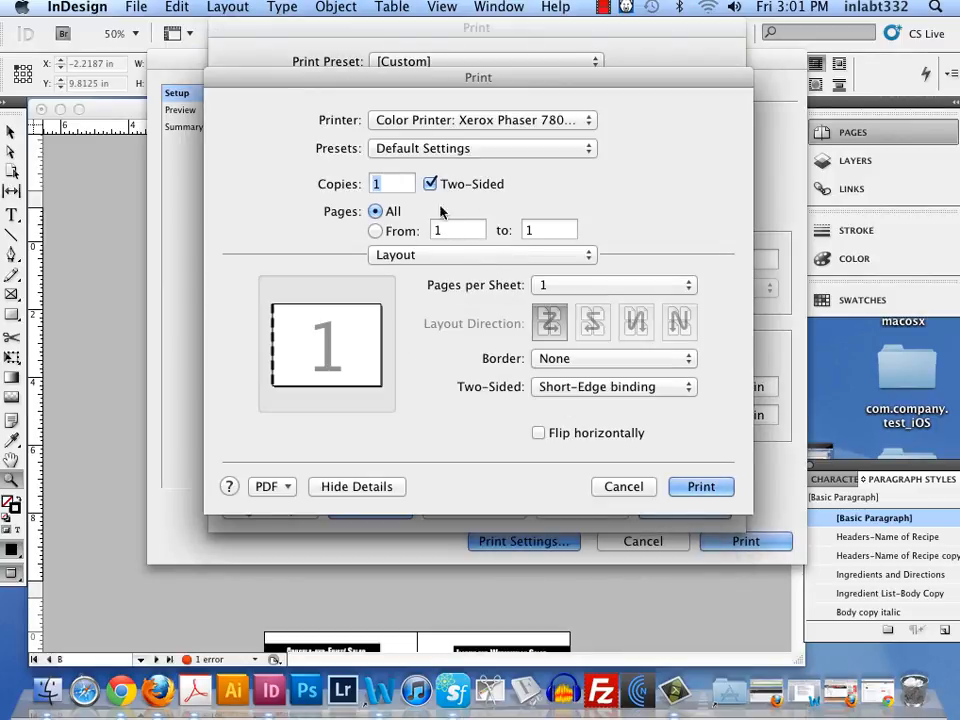
pyautogui.click(612, 388)
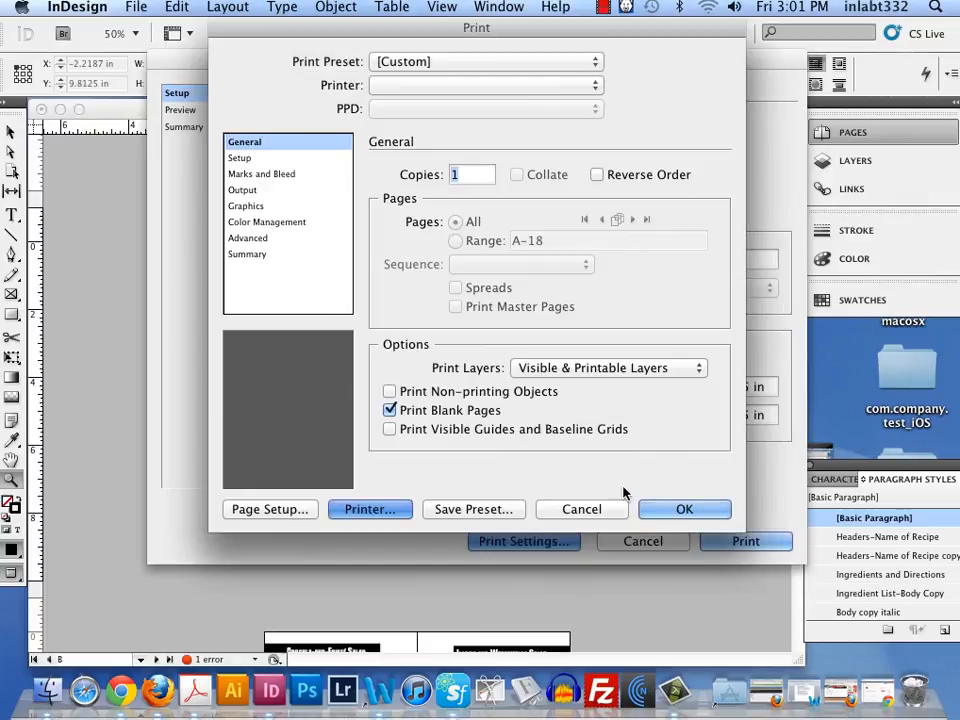
pyautogui.click(580, 510)
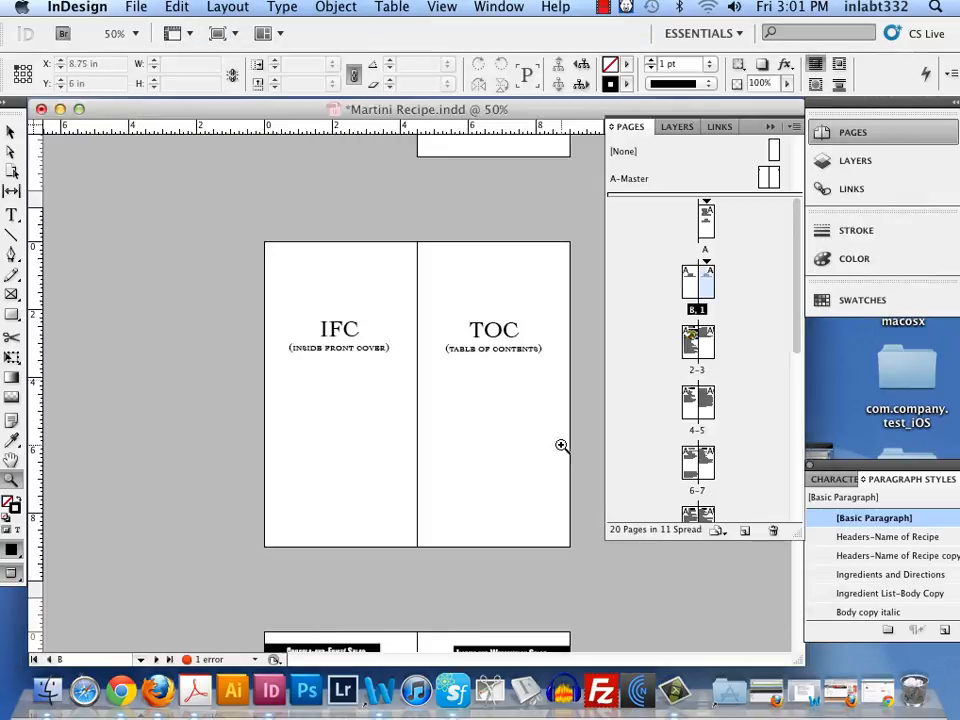